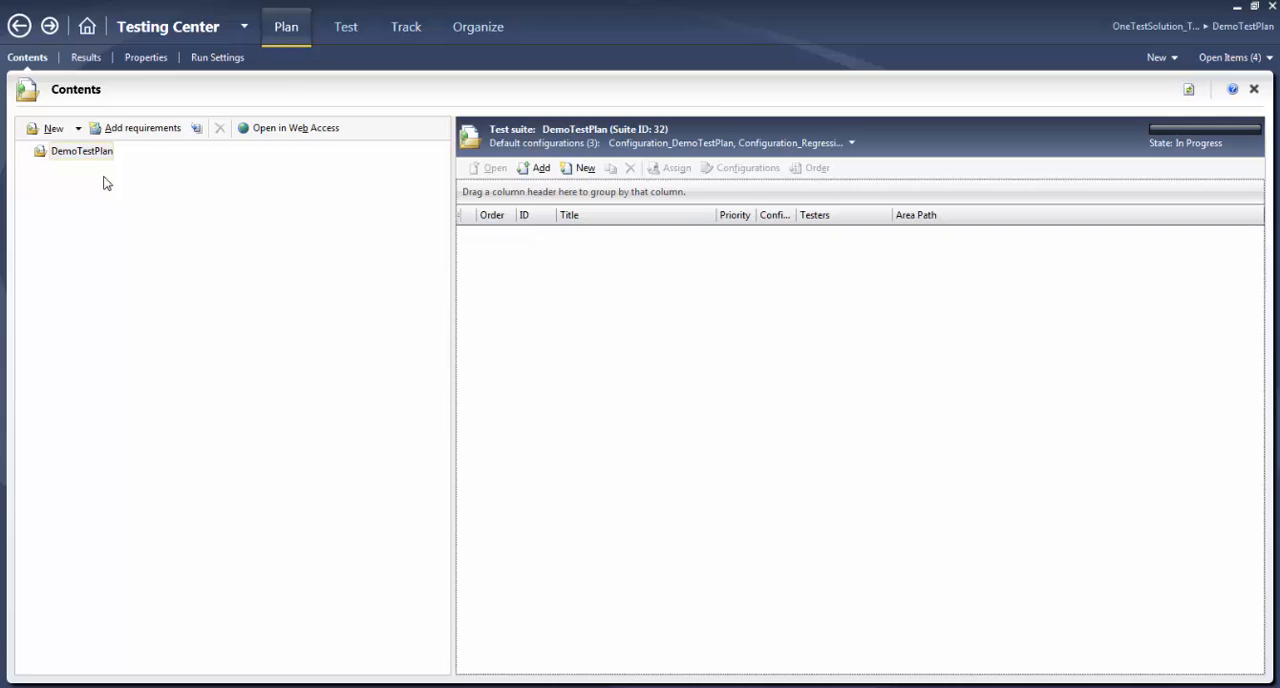
pyautogui.moveTo(80, 156)
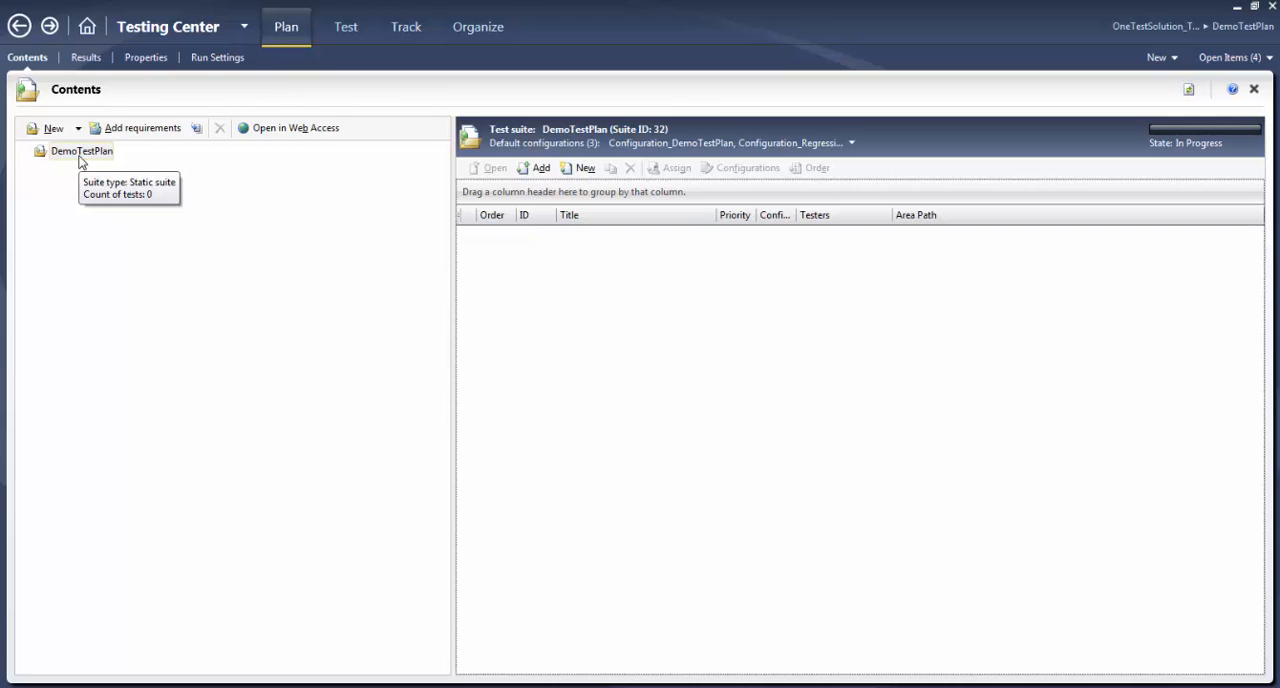
# Bring up the DemoTestPlan context menu with its New suite action
pyautogui.rightClick(80, 152)
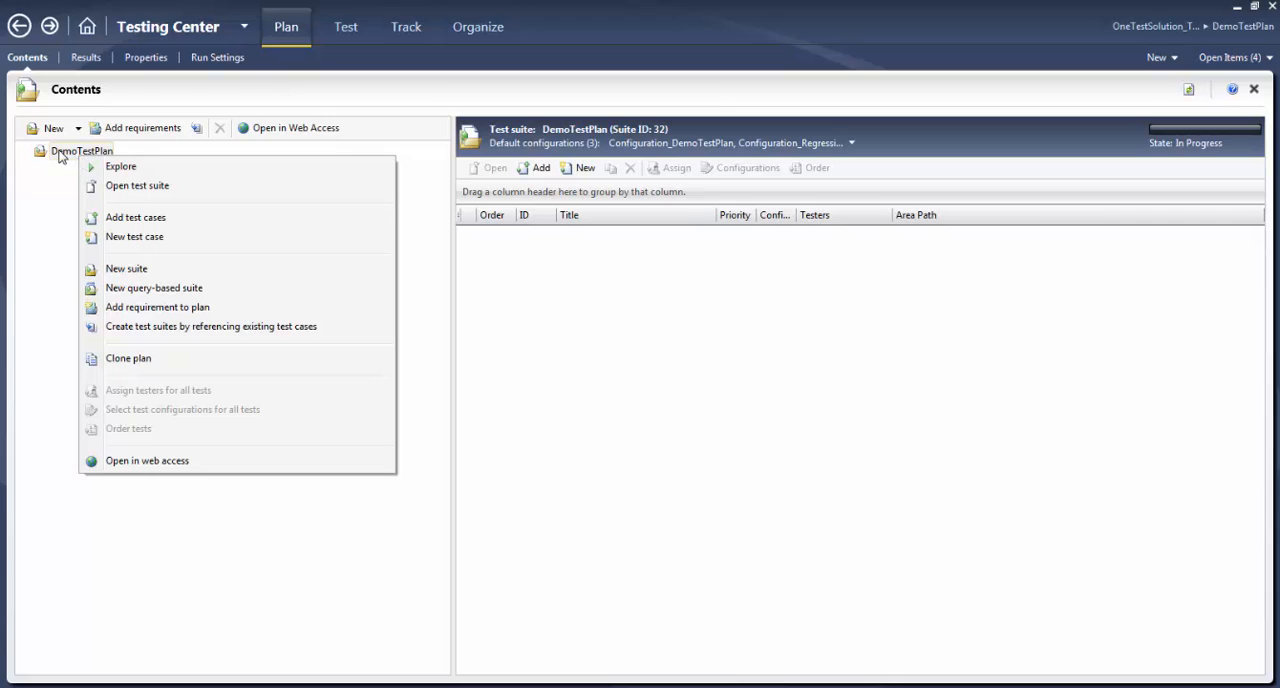
pyautogui.moveTo(76, 164)
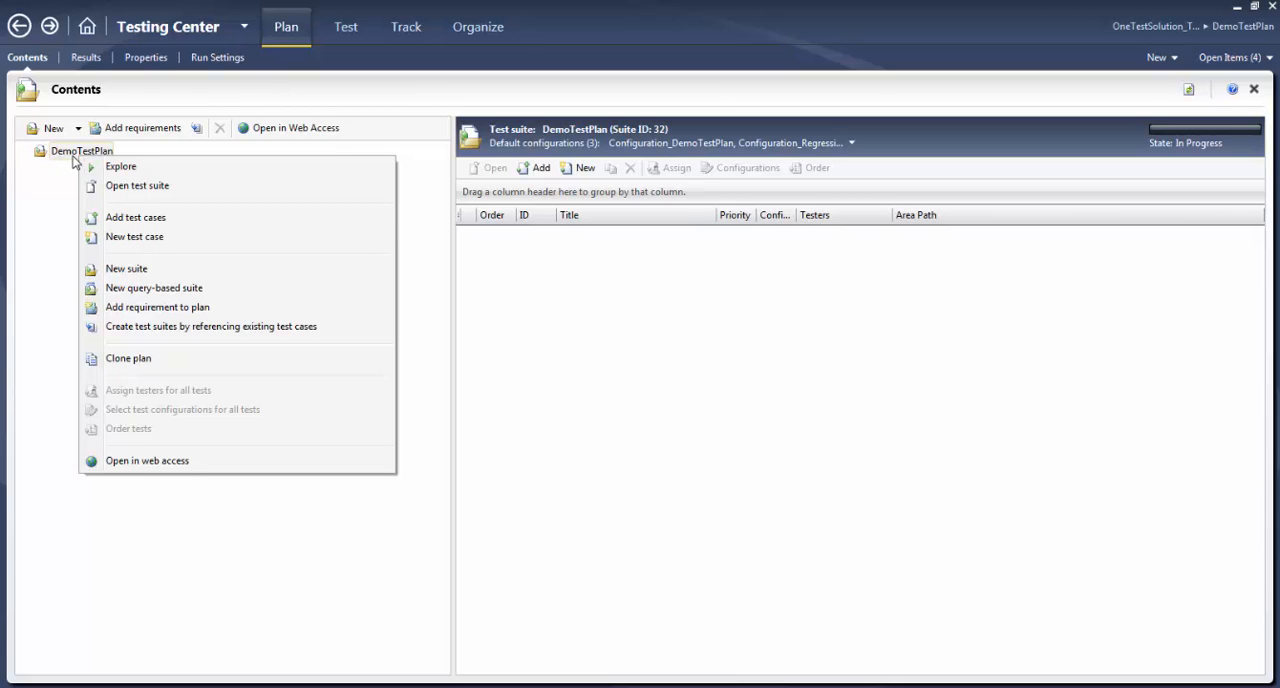
pyautogui.moveTo(64, 168)
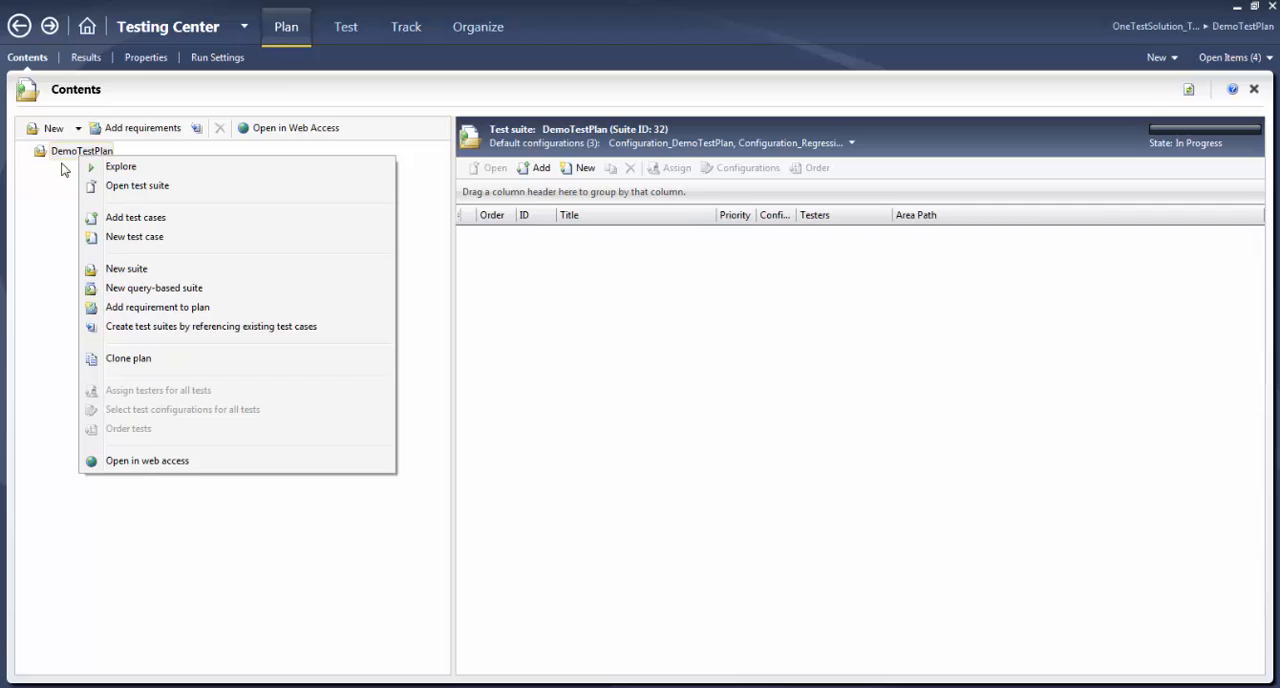
pyautogui.moveTo(64, 168)
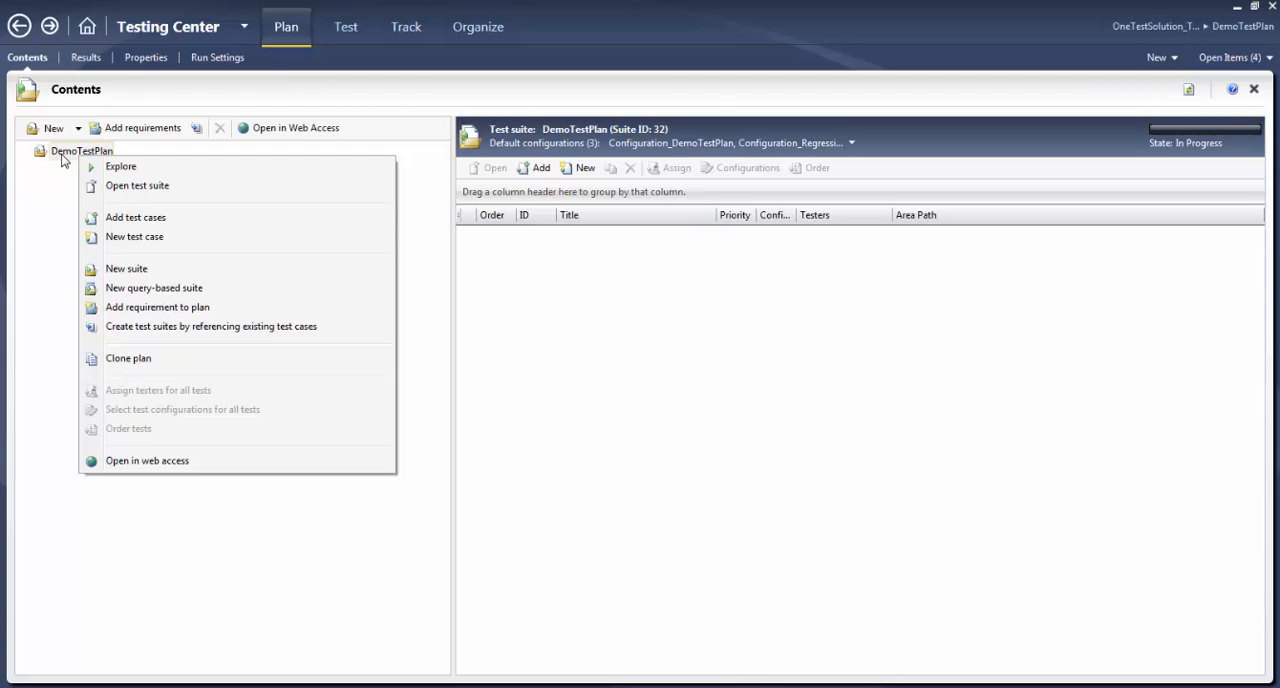
pyautogui.moveTo(70, 158)
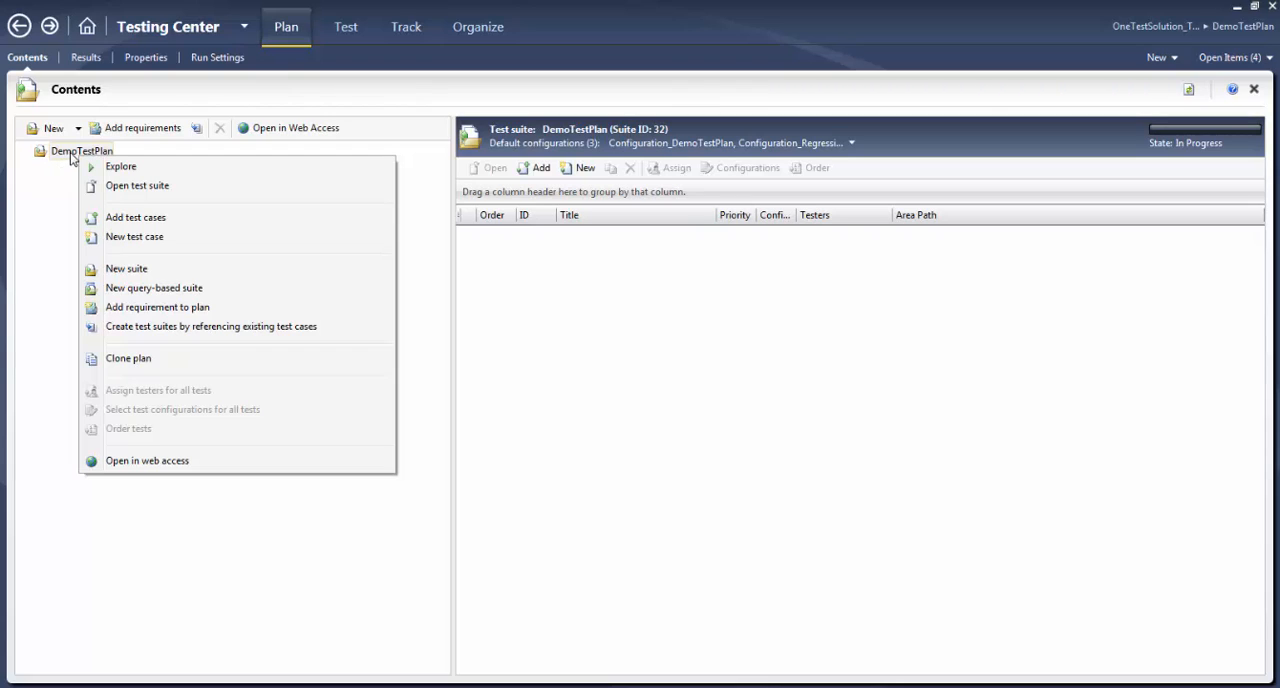
pyautogui.moveTo(126, 268)
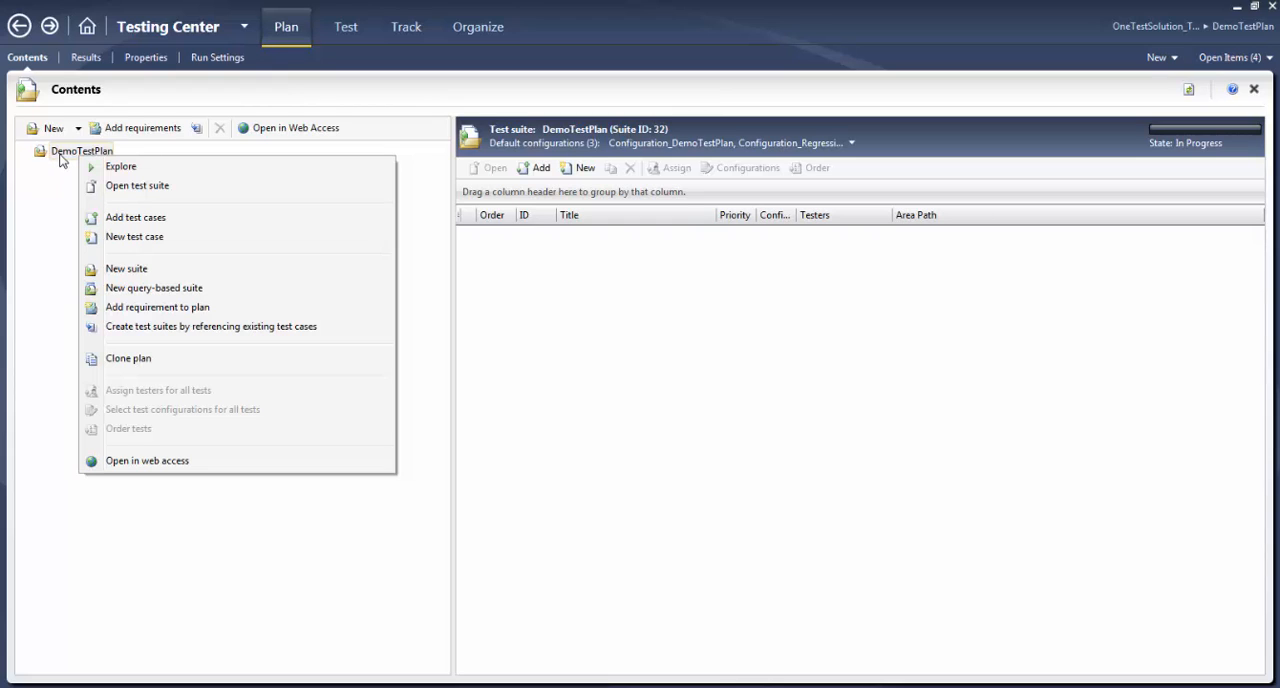
pyautogui.moveTo(136, 286)
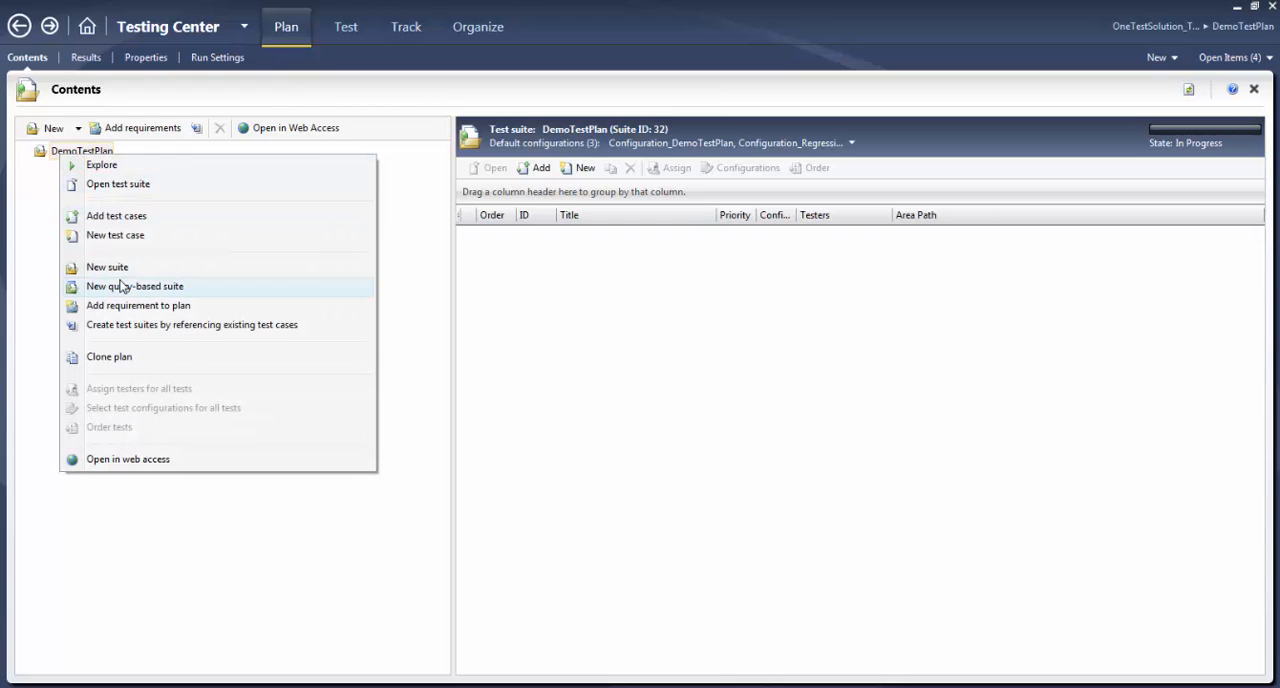
pyautogui.moveTo(108, 268)
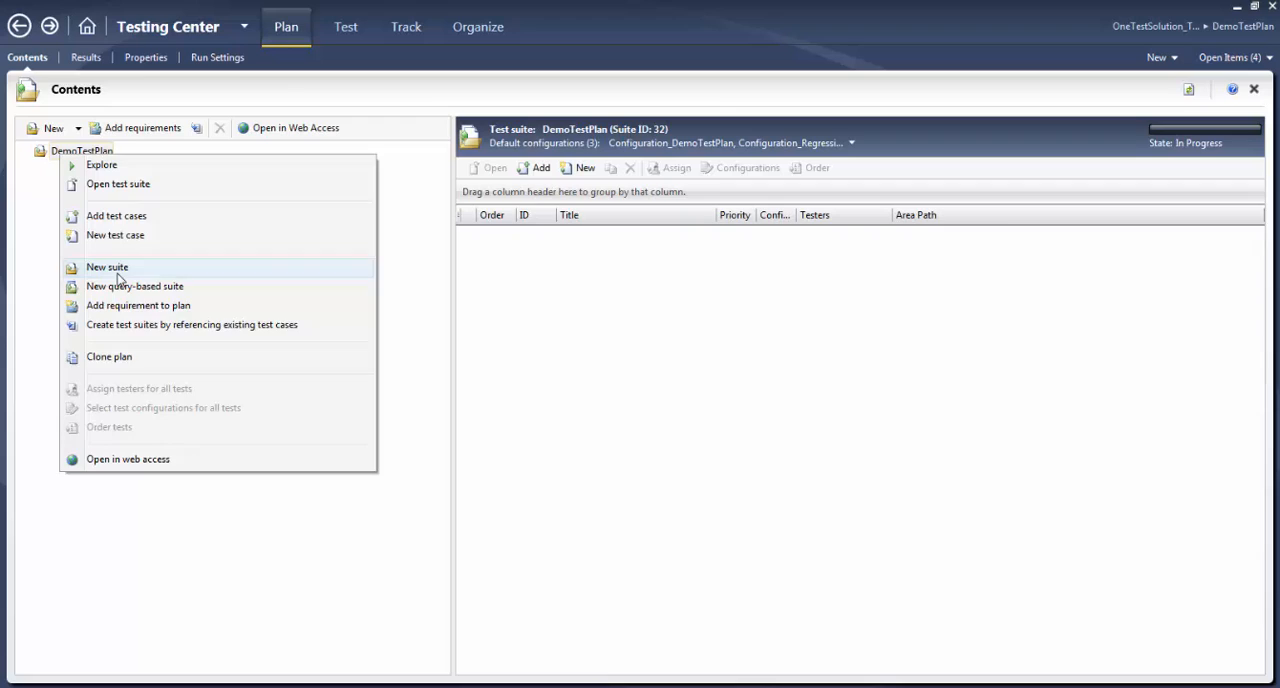
# Create a static suite named End To End Test under DemoTestPlan
pyautogui.click(108, 268)
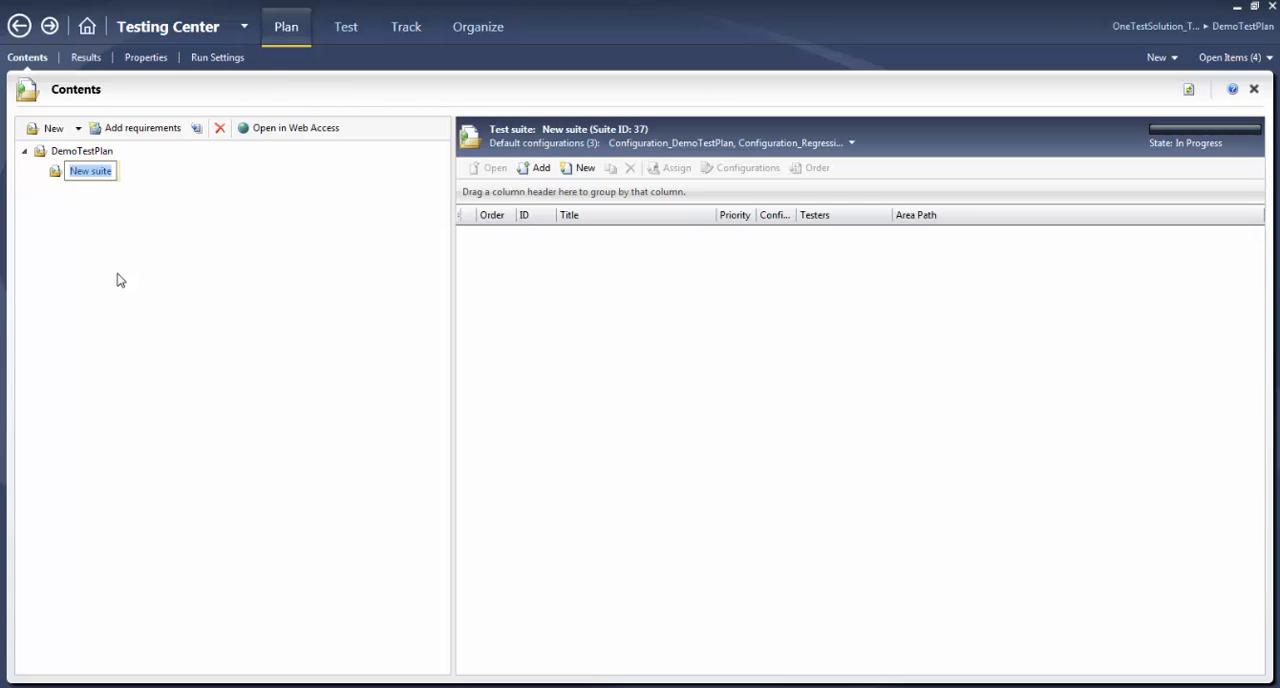
pyautogui.write('End')
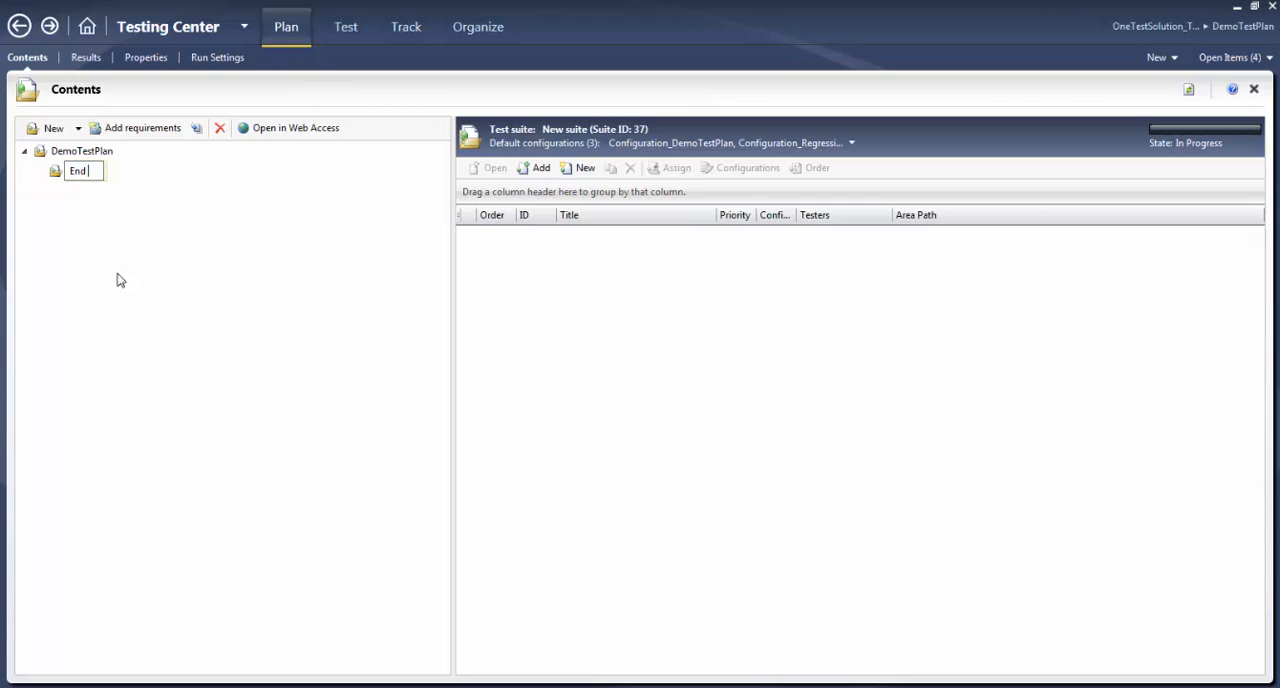
pyautogui.write('T')
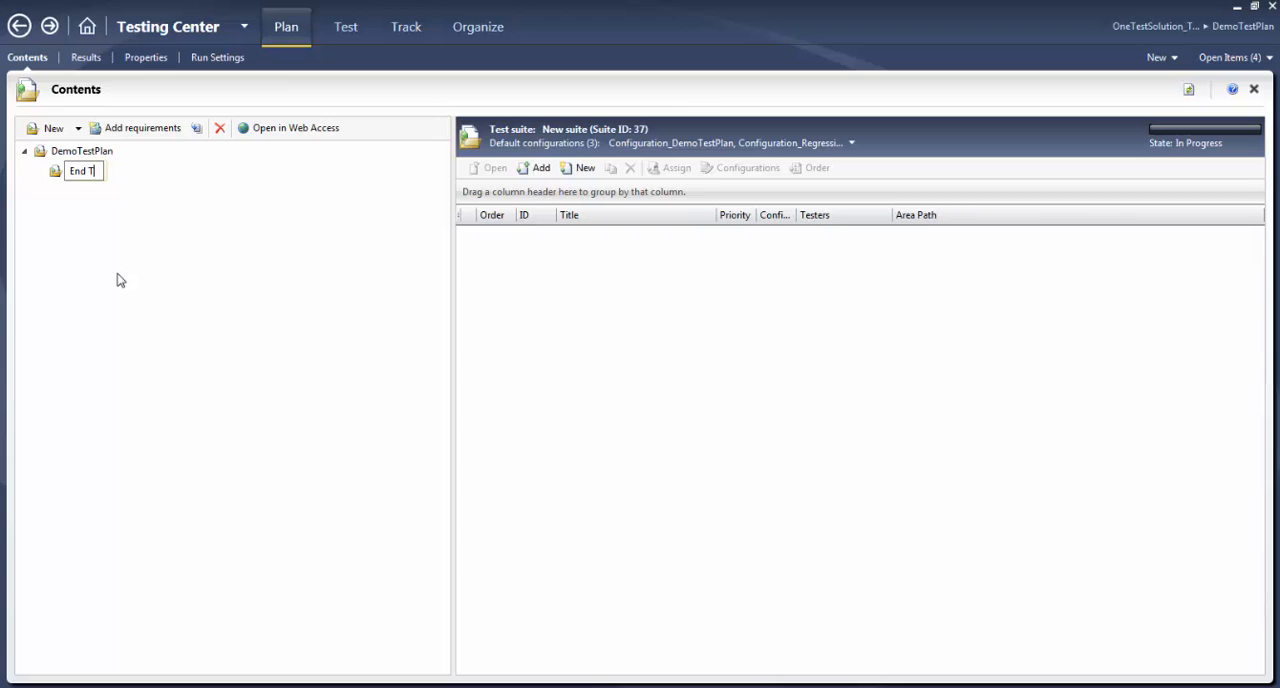
pyautogui.write('o End Test')
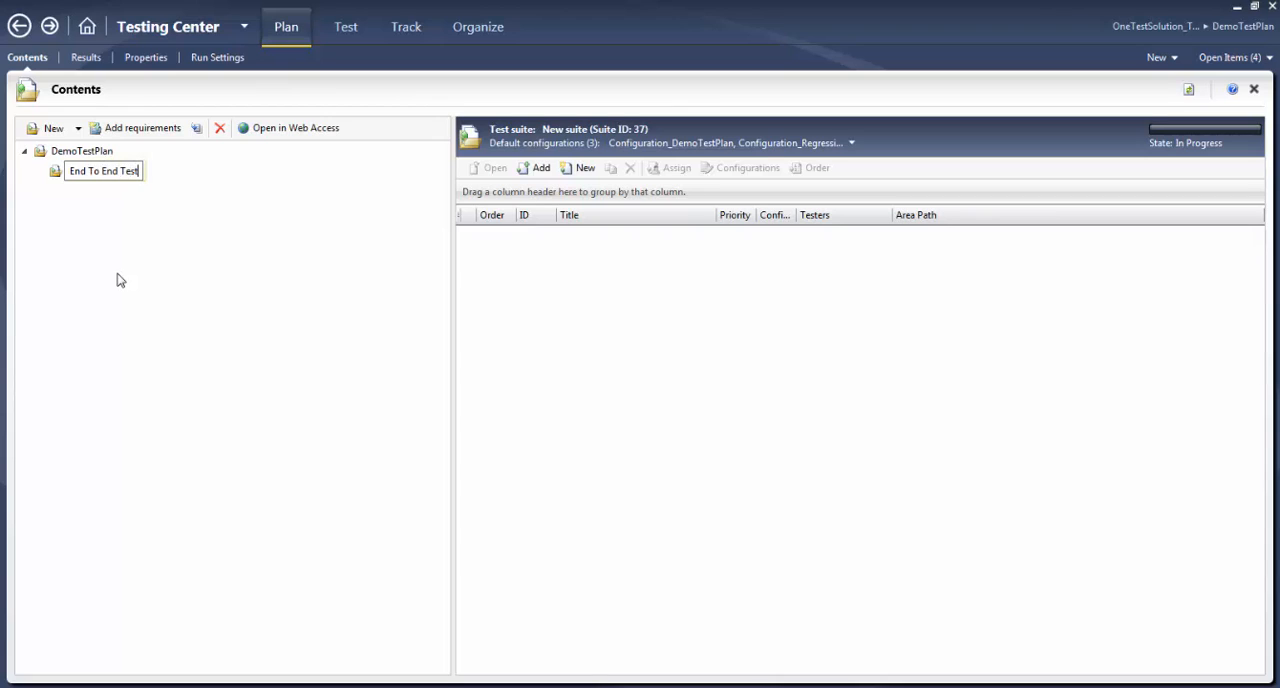
pyautogui.moveTo(108, 236)
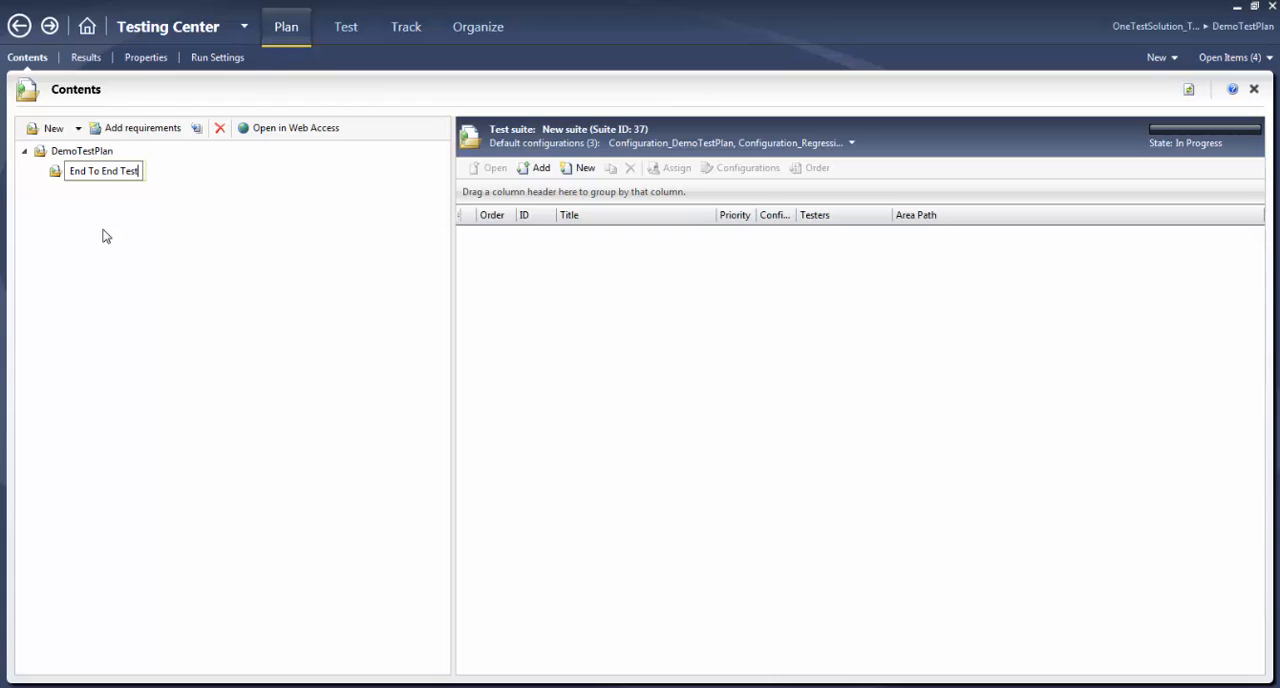
pyautogui.click(82, 150)
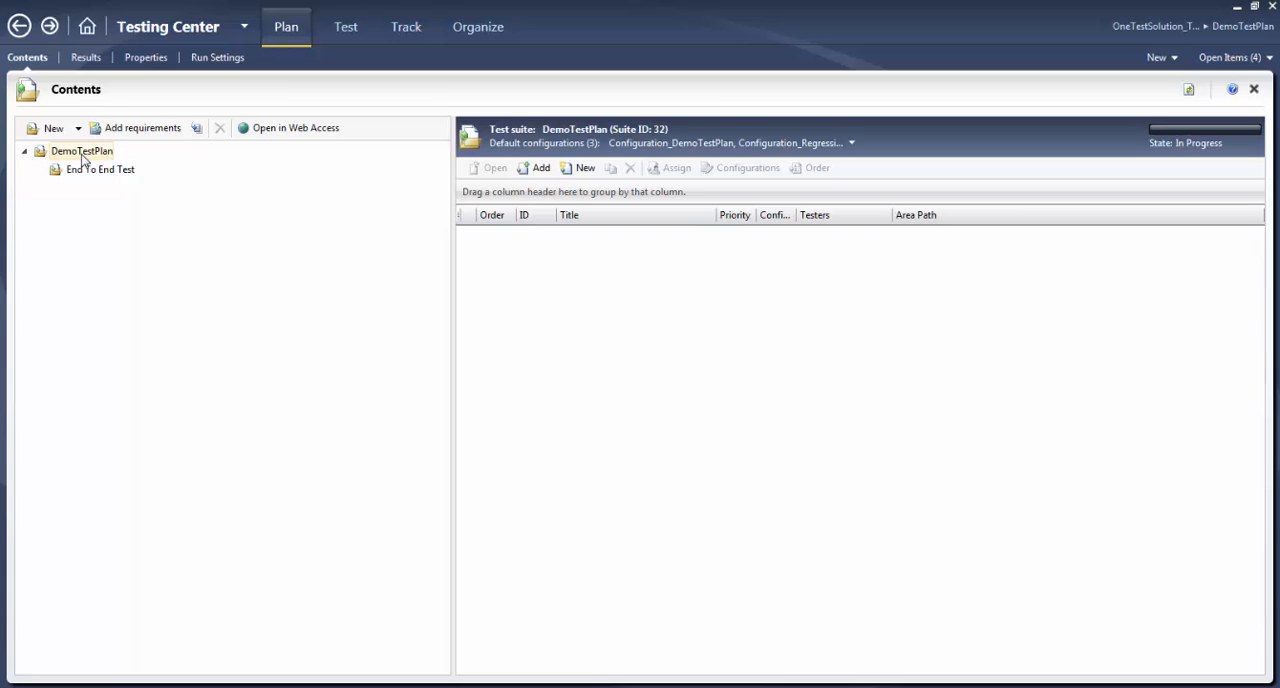
# Create a second suite under DemoTestPlan and name it Login Module
pyautogui.rightClick(80, 152)
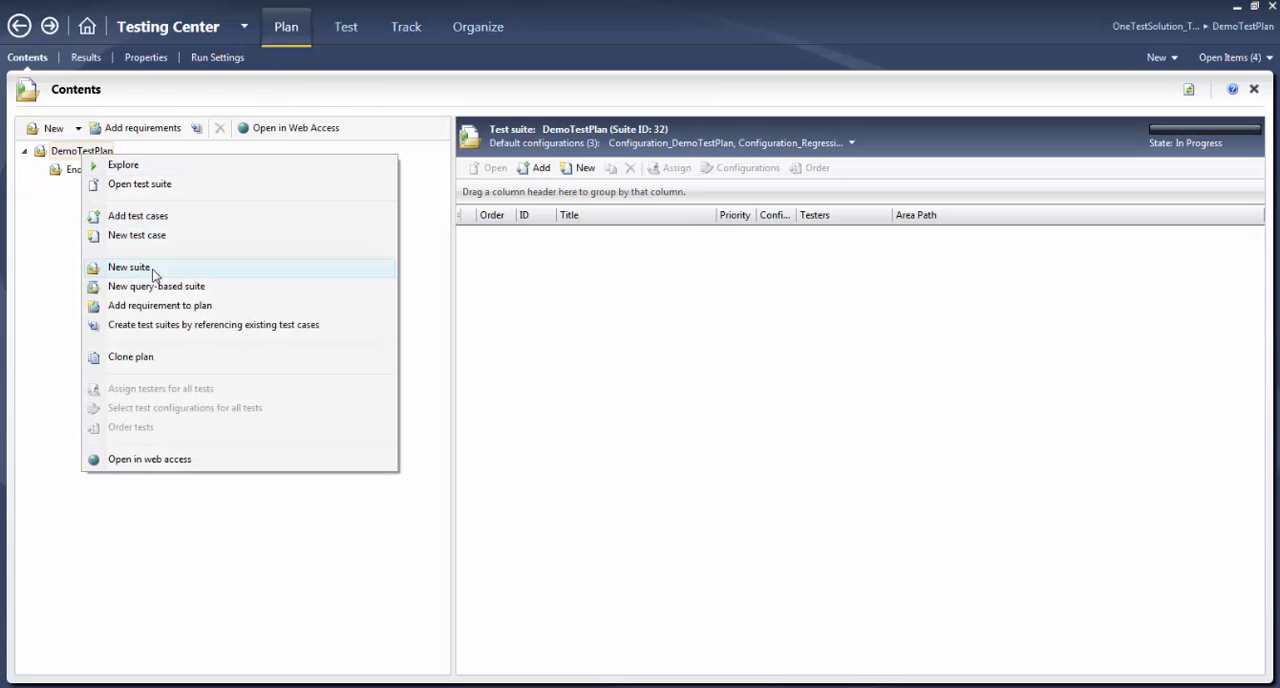
pyautogui.click(128, 268)
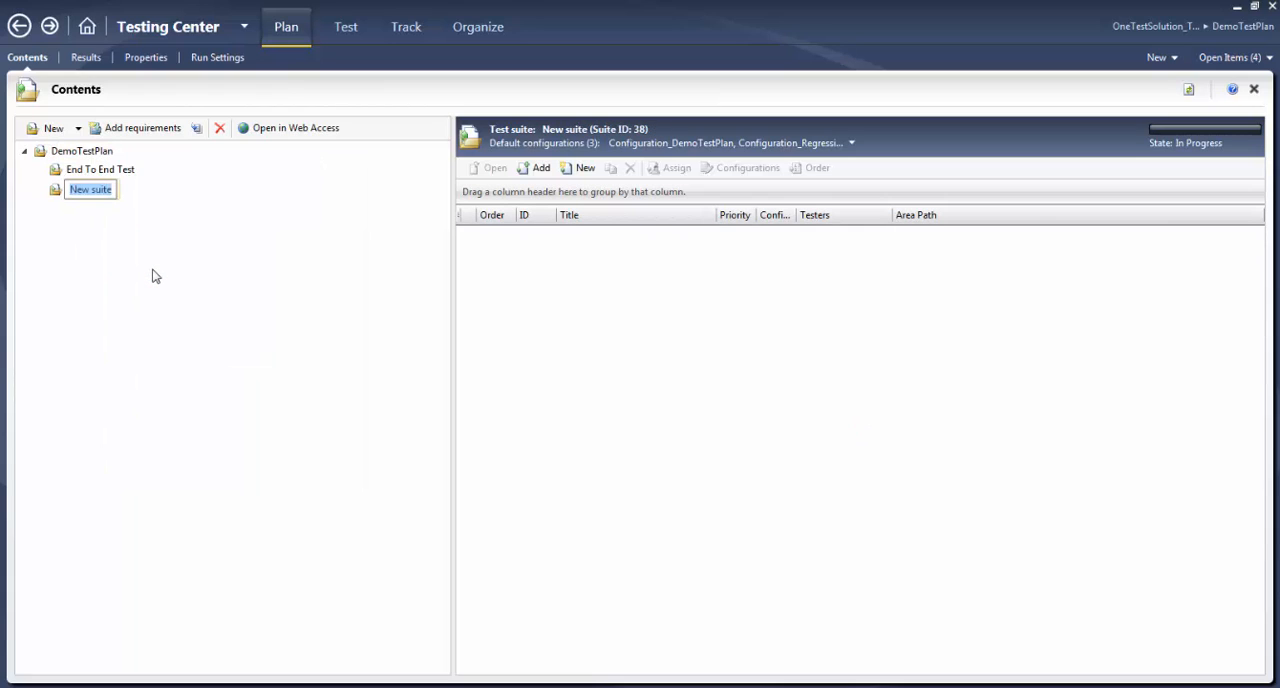
pyautogui.write('Login')
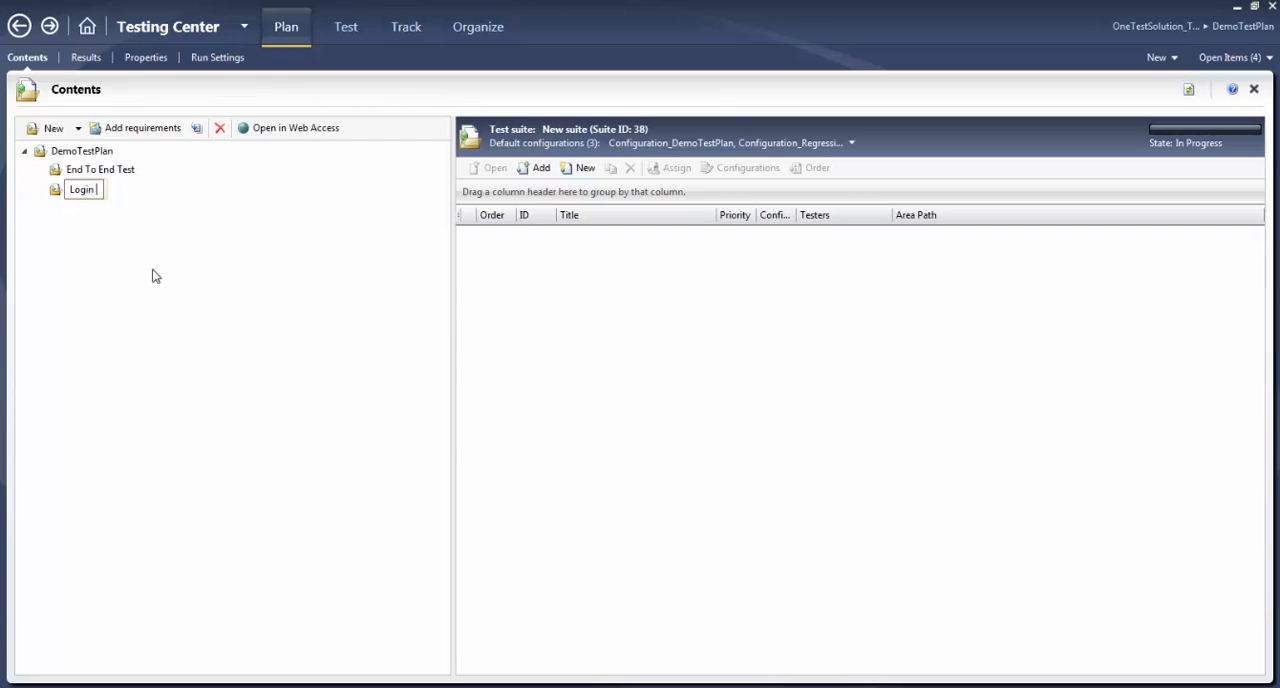
pyautogui.write('Test')
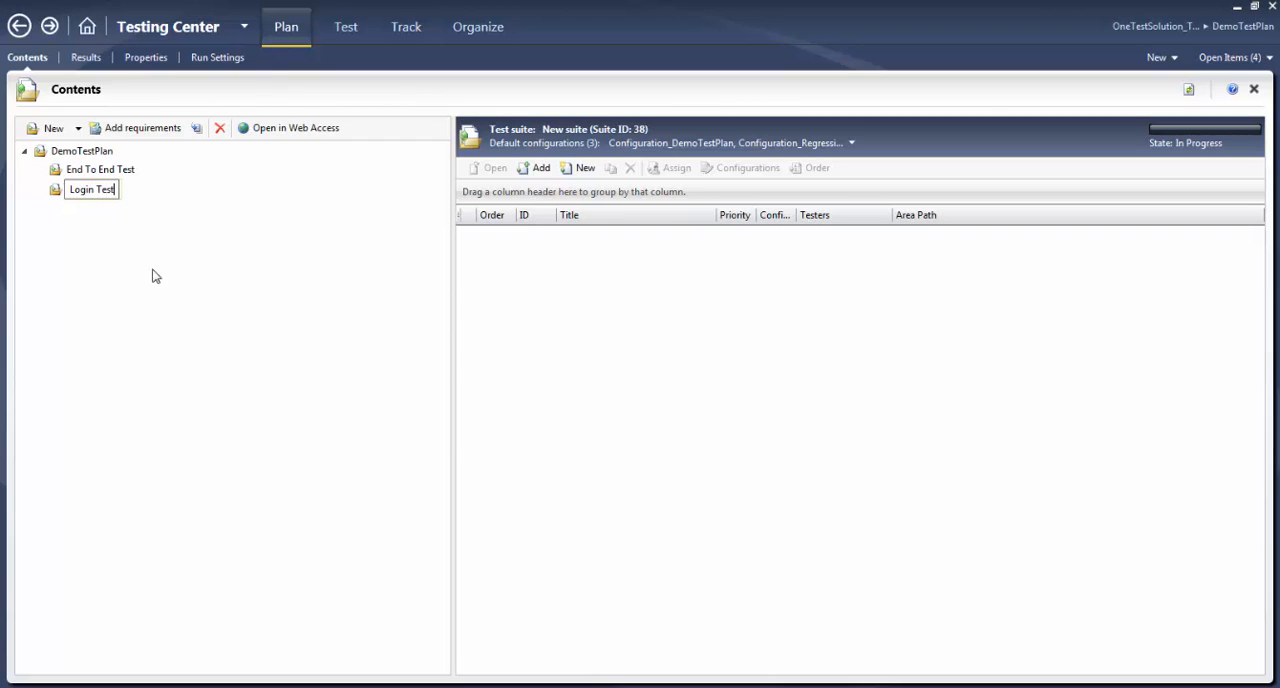
pyautogui.press('BackSpace')
pyautogui.write('Modul')
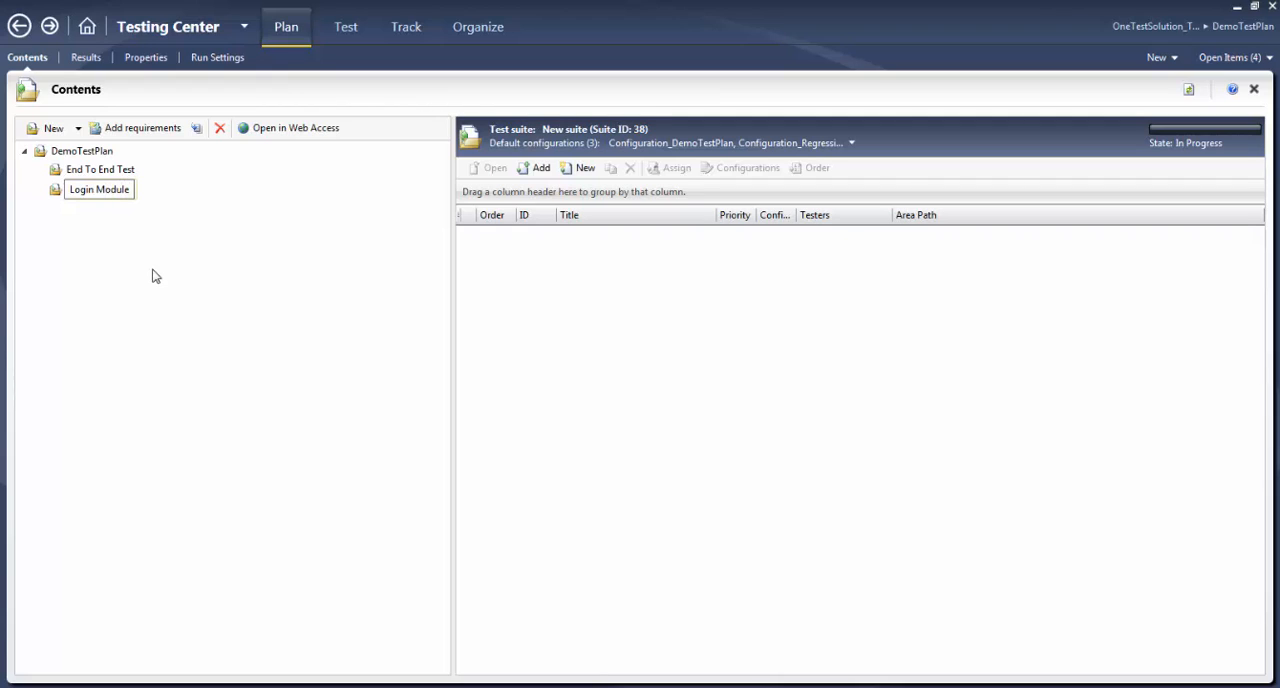
pyautogui.moveTo(90, 168)
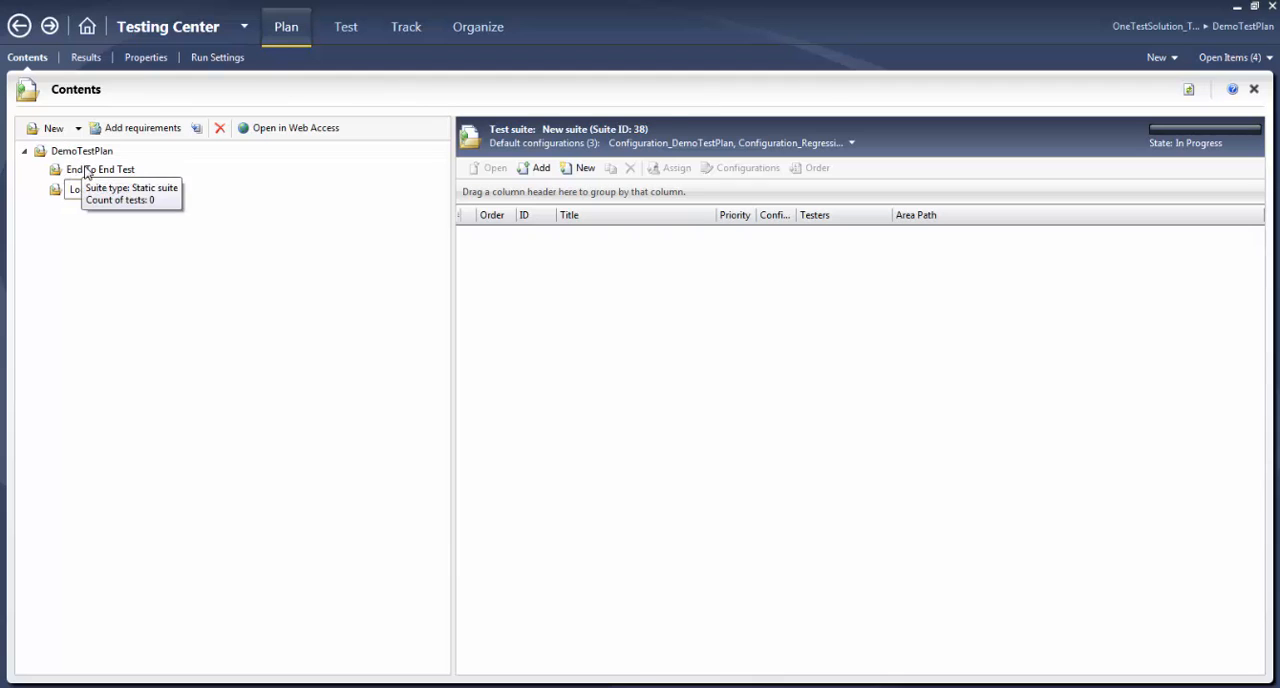
# Select the Login Module suite and start a blank new test case in it
pyautogui.click(100, 168)
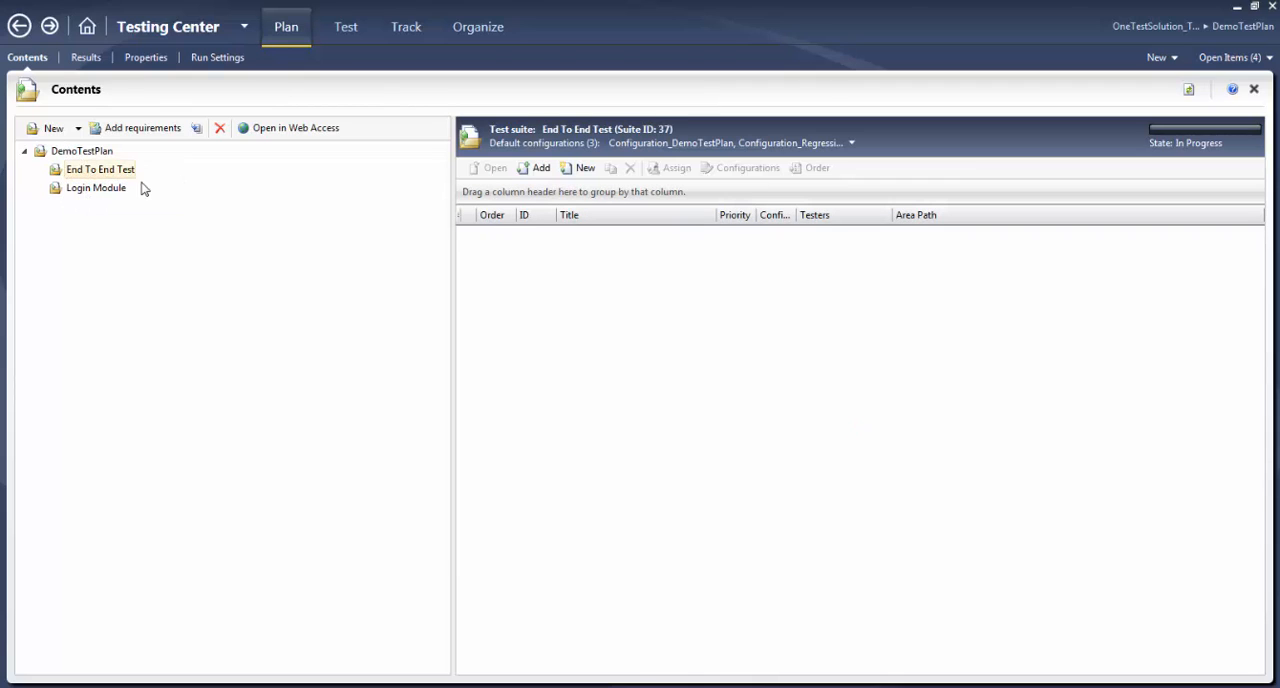
pyautogui.click(96, 188)
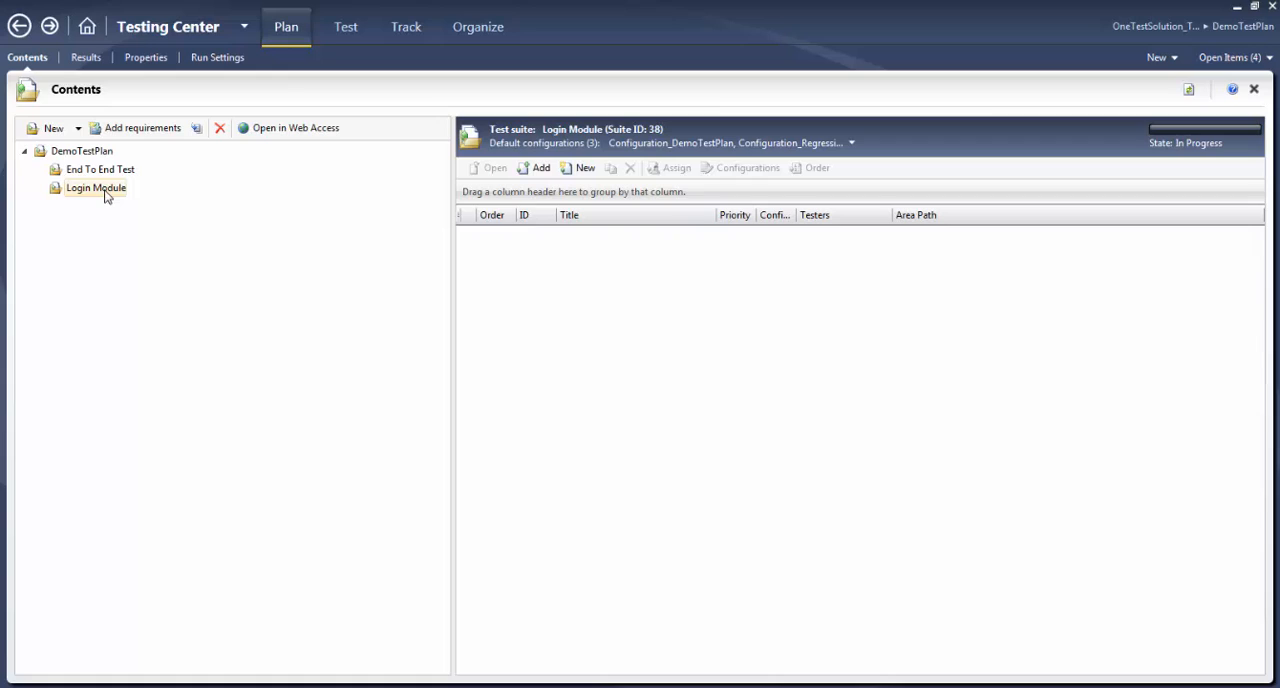
pyautogui.moveTo(116, 168)
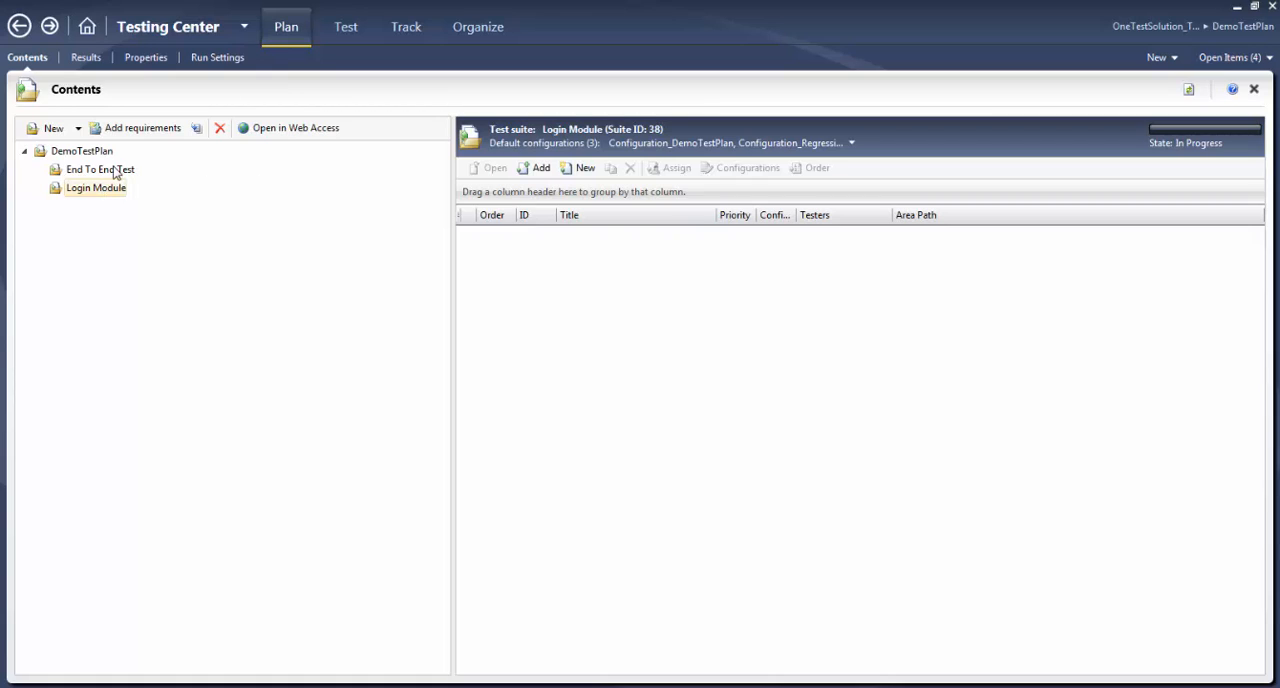
pyautogui.moveTo(108, 192)
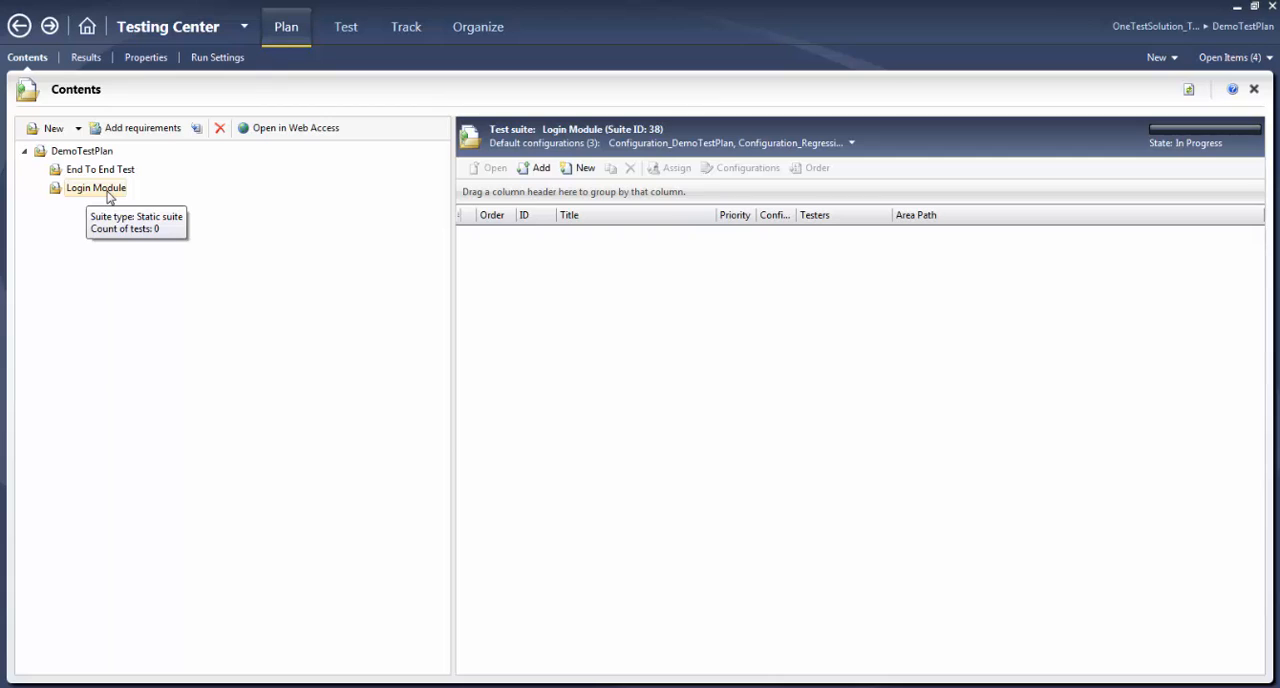
pyautogui.moveTo(108, 196)
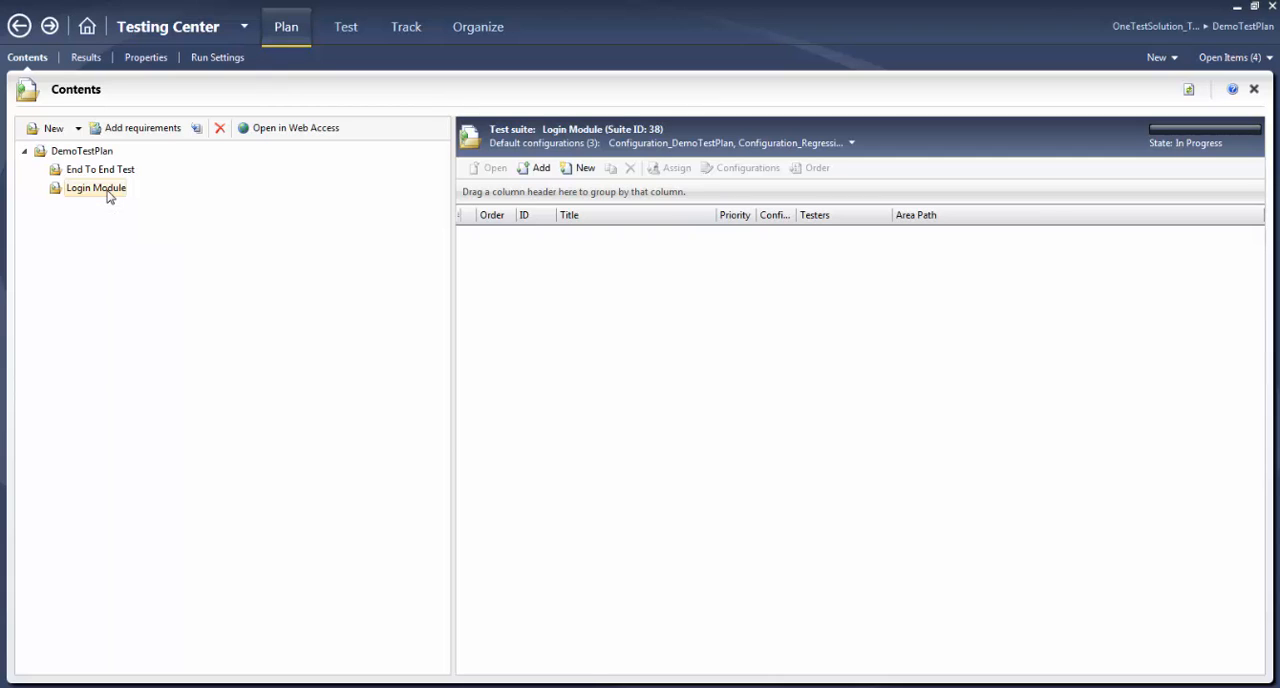
pyautogui.moveTo(96, 188)
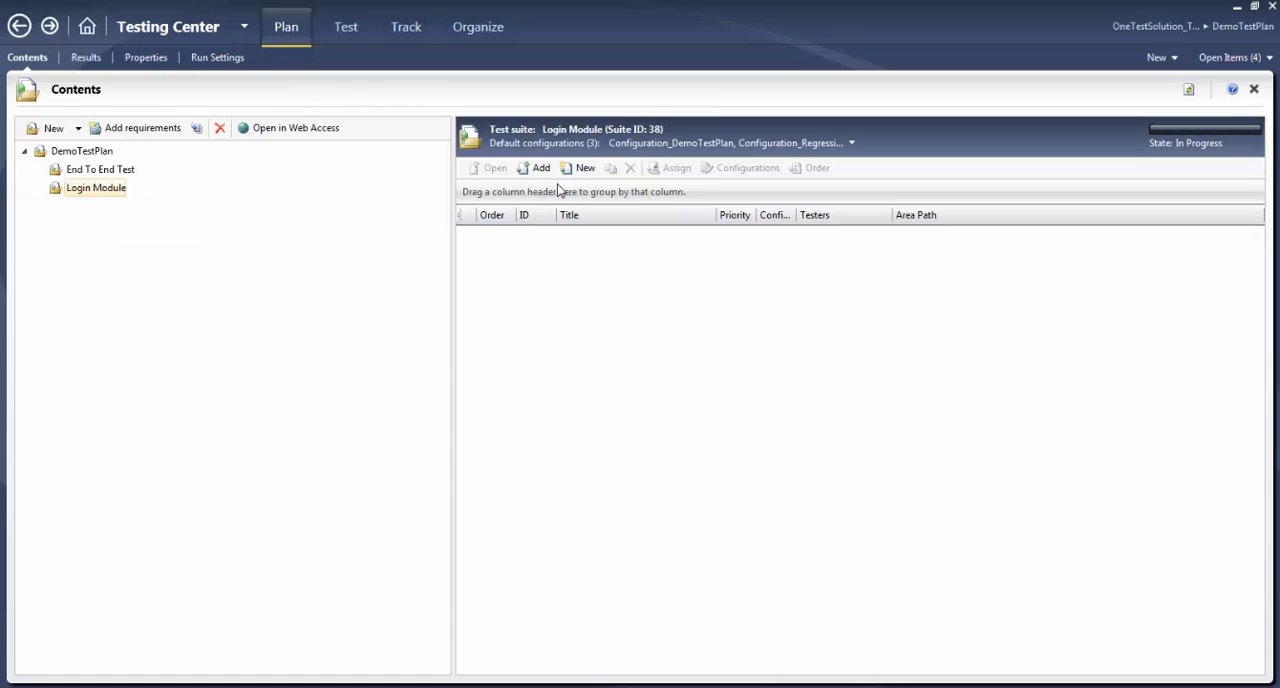
pyautogui.click(584, 168)
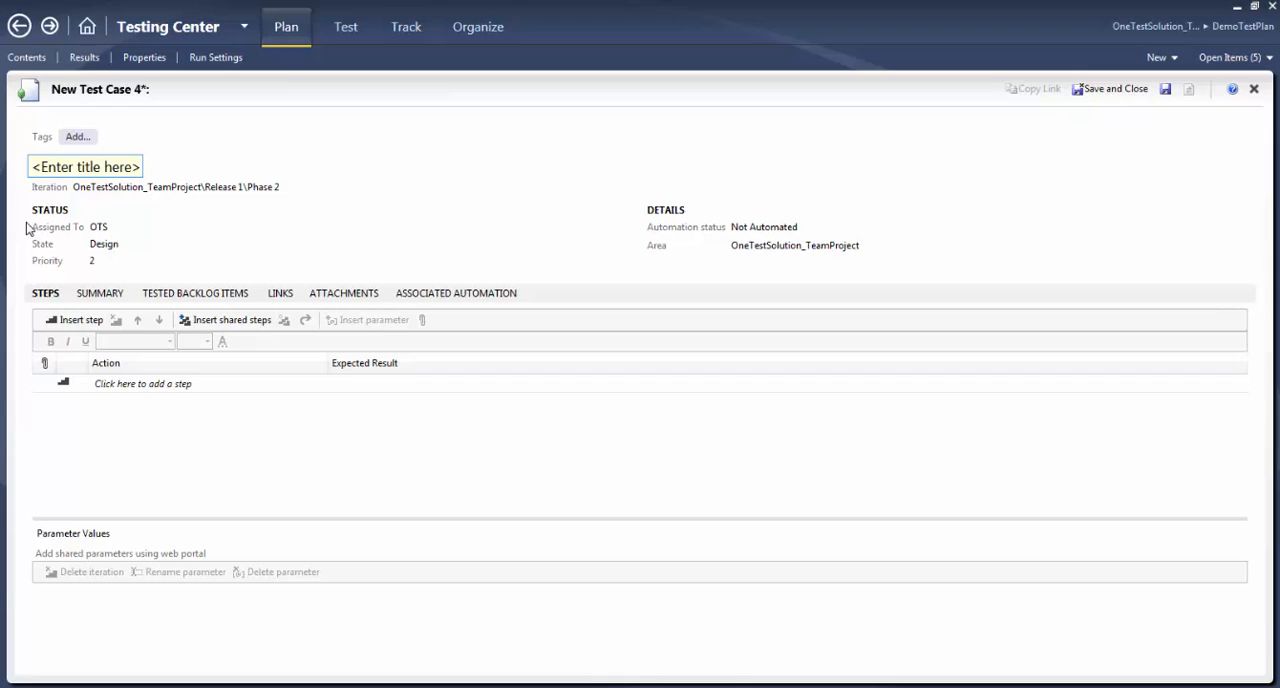
# Title the test case 'Verify User Login Functionality'
pyautogui.click(84, 166)
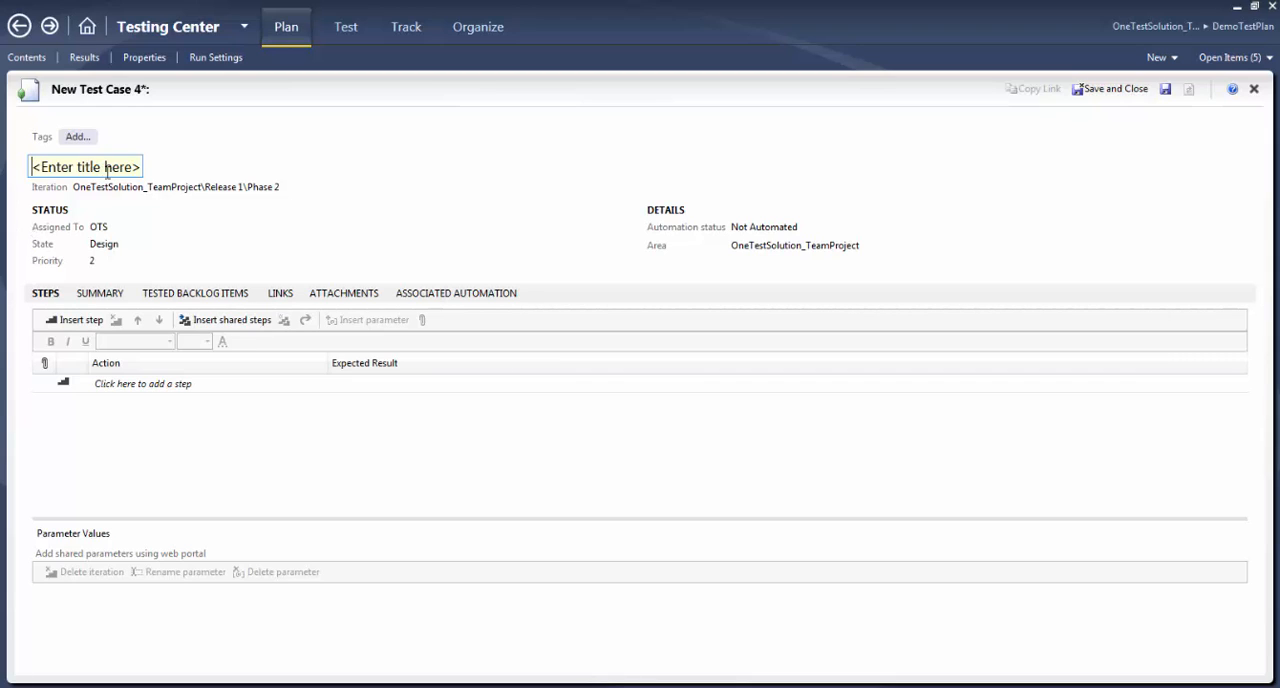
pyautogui.write('Ver')
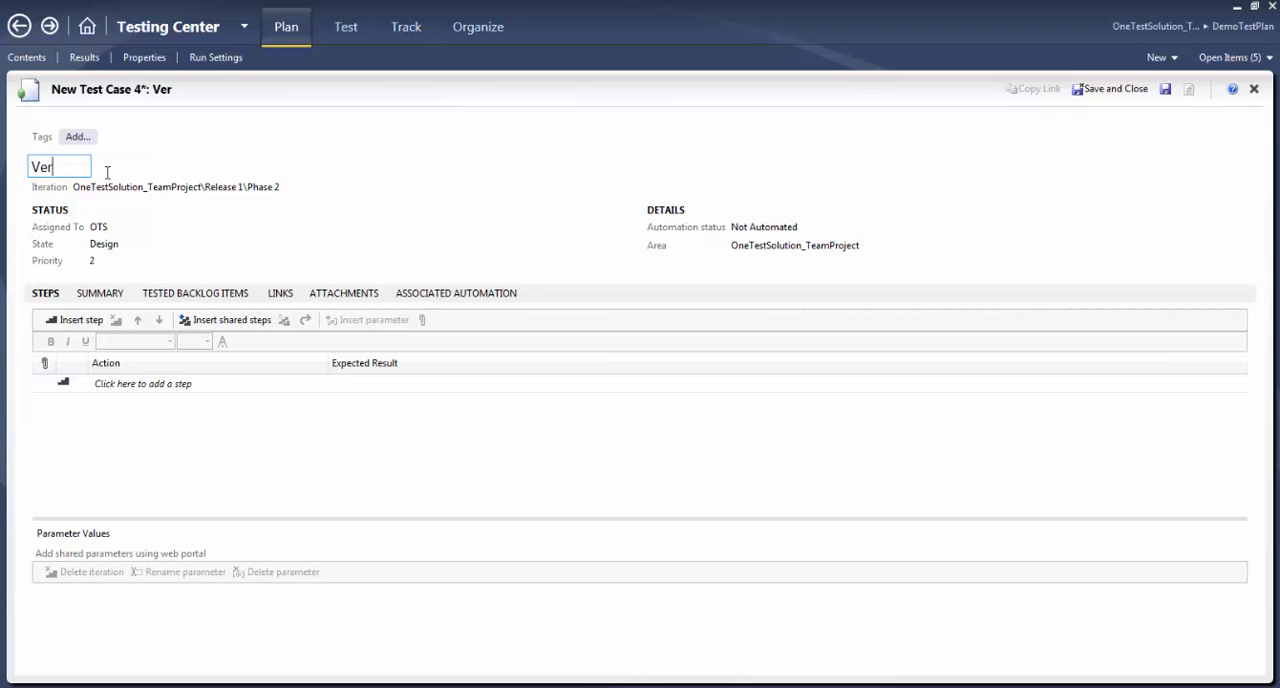
pyautogui.write('ify U')
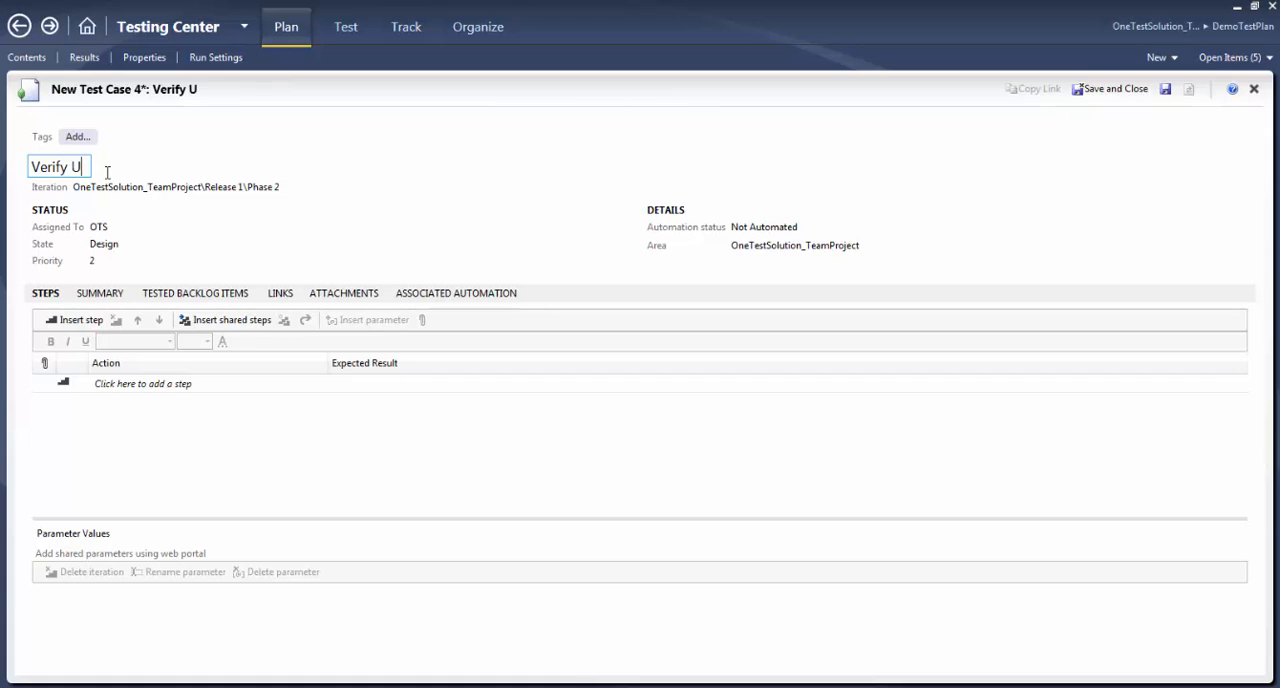
pyautogui.write('ser')
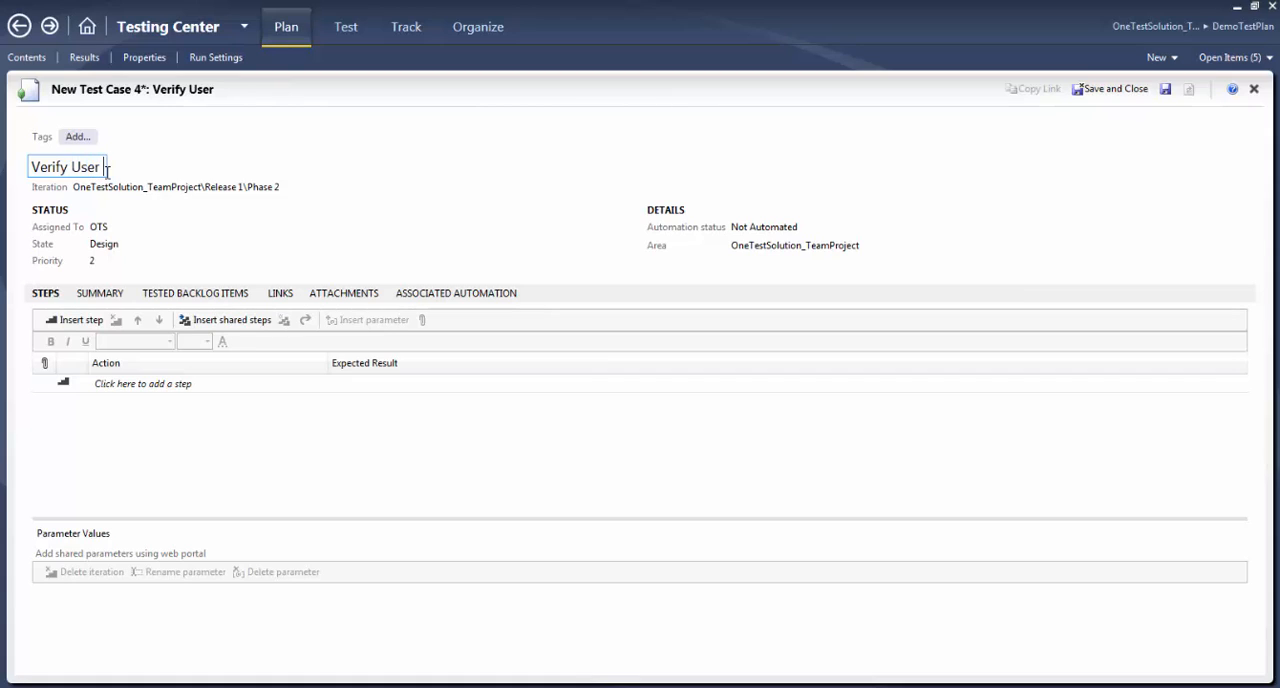
pyautogui.write('login Functionality')
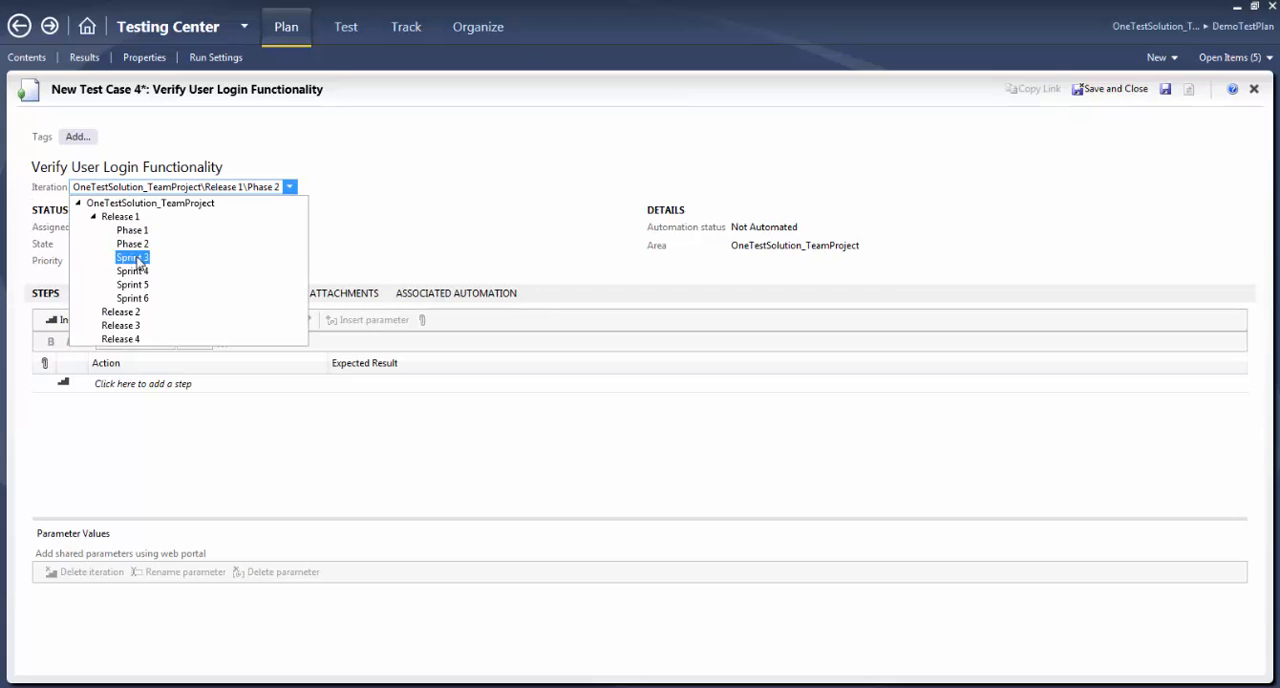
pyautogui.moveTo(132, 244)
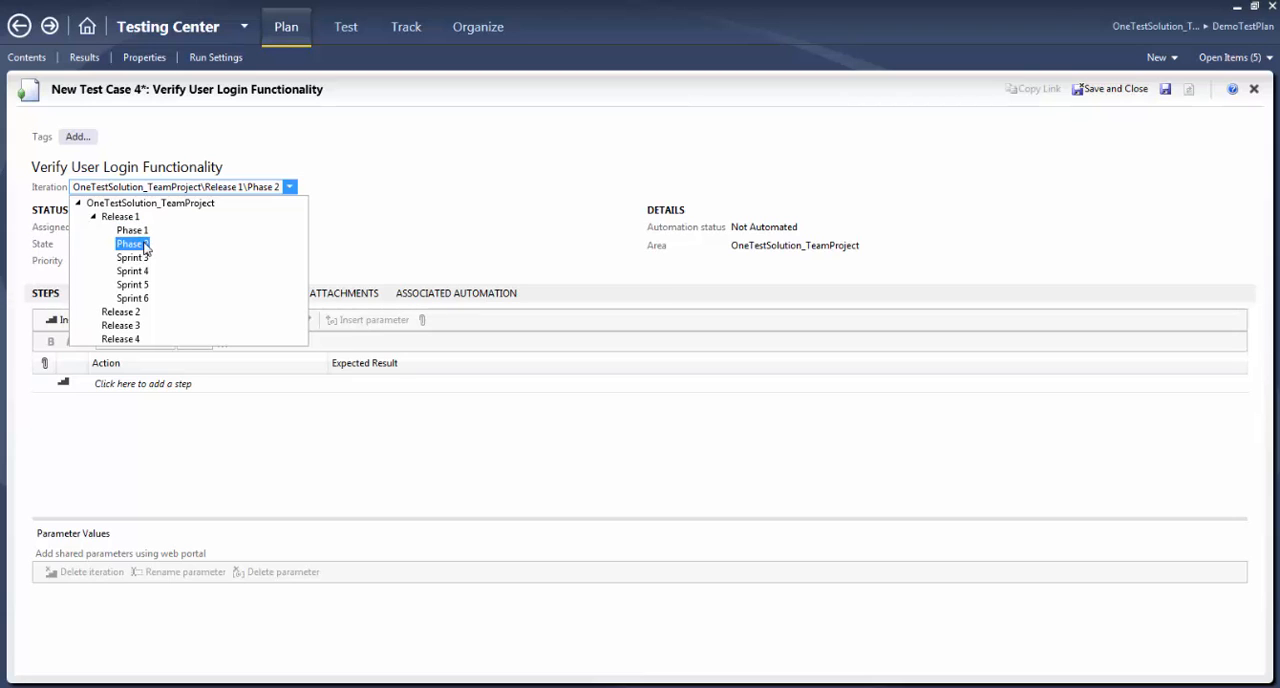
pyautogui.click(130, 244)
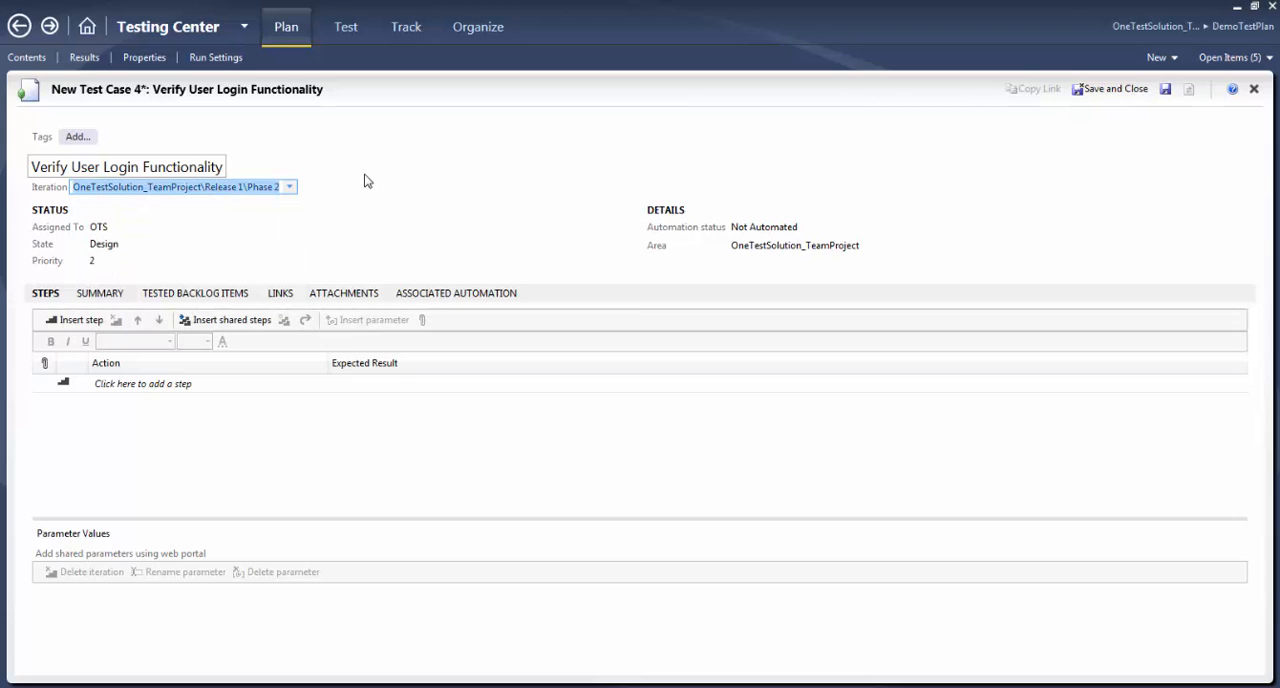
pyautogui.click(110, 226)
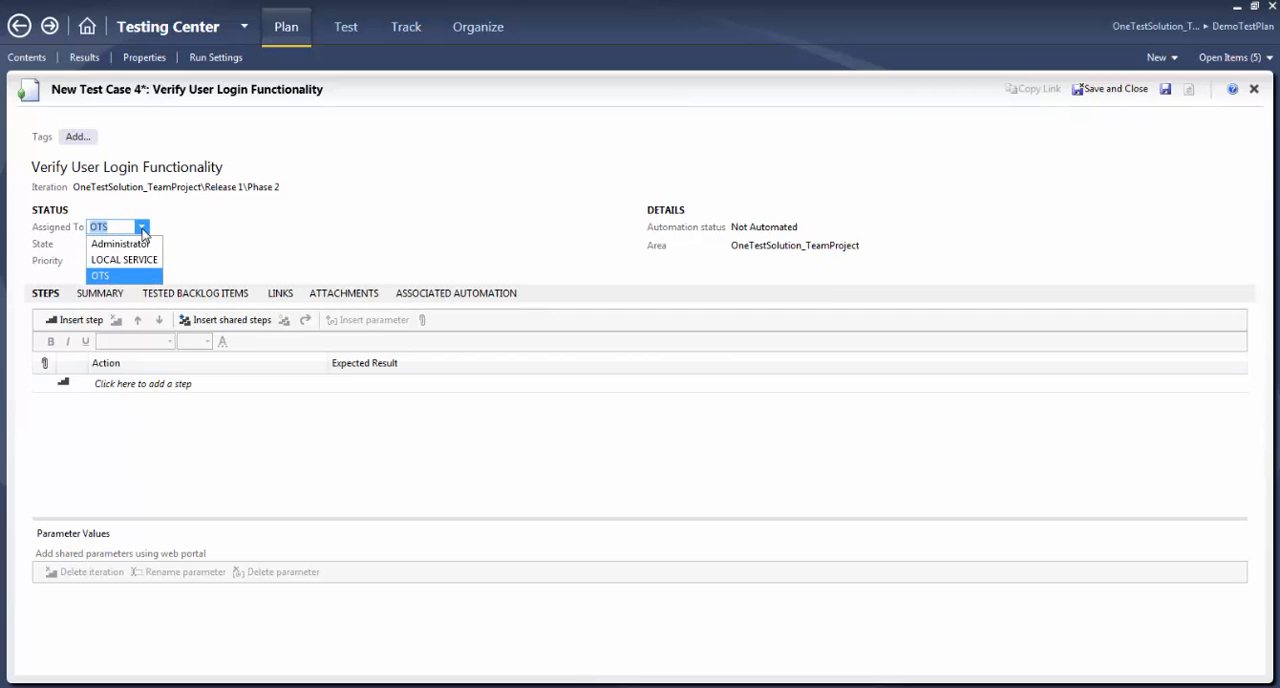
pyautogui.moveTo(164, 228)
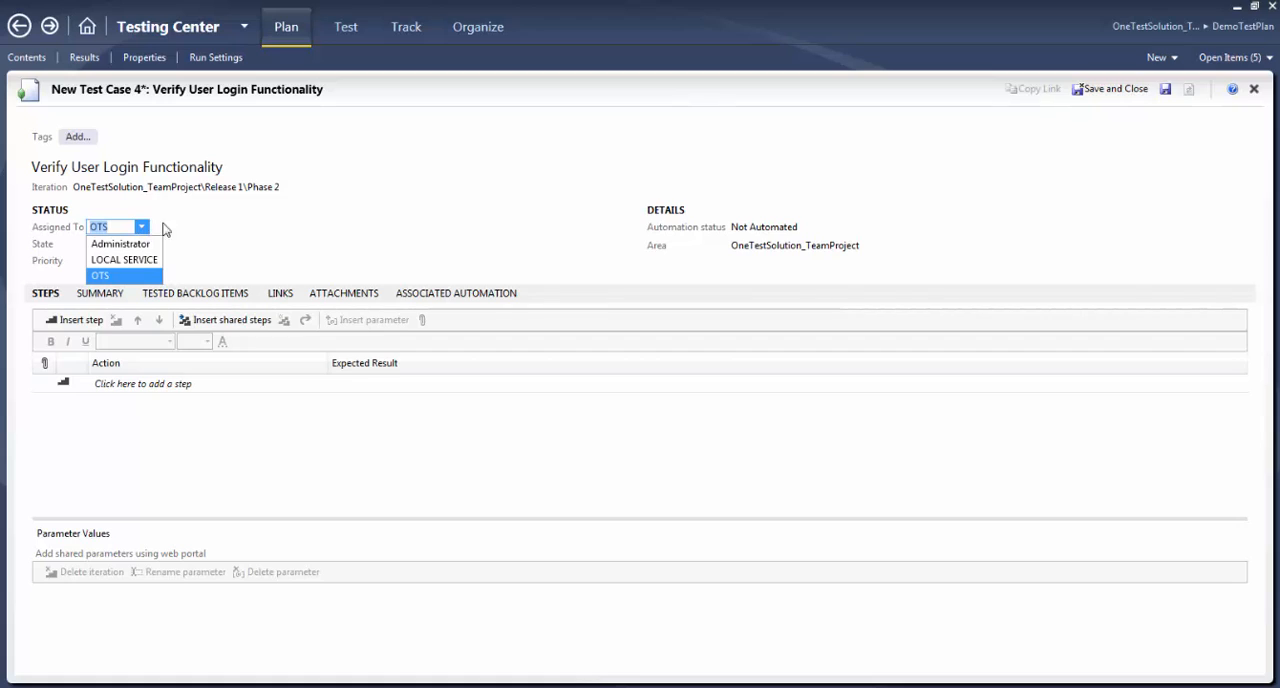
pyautogui.click(100, 276)
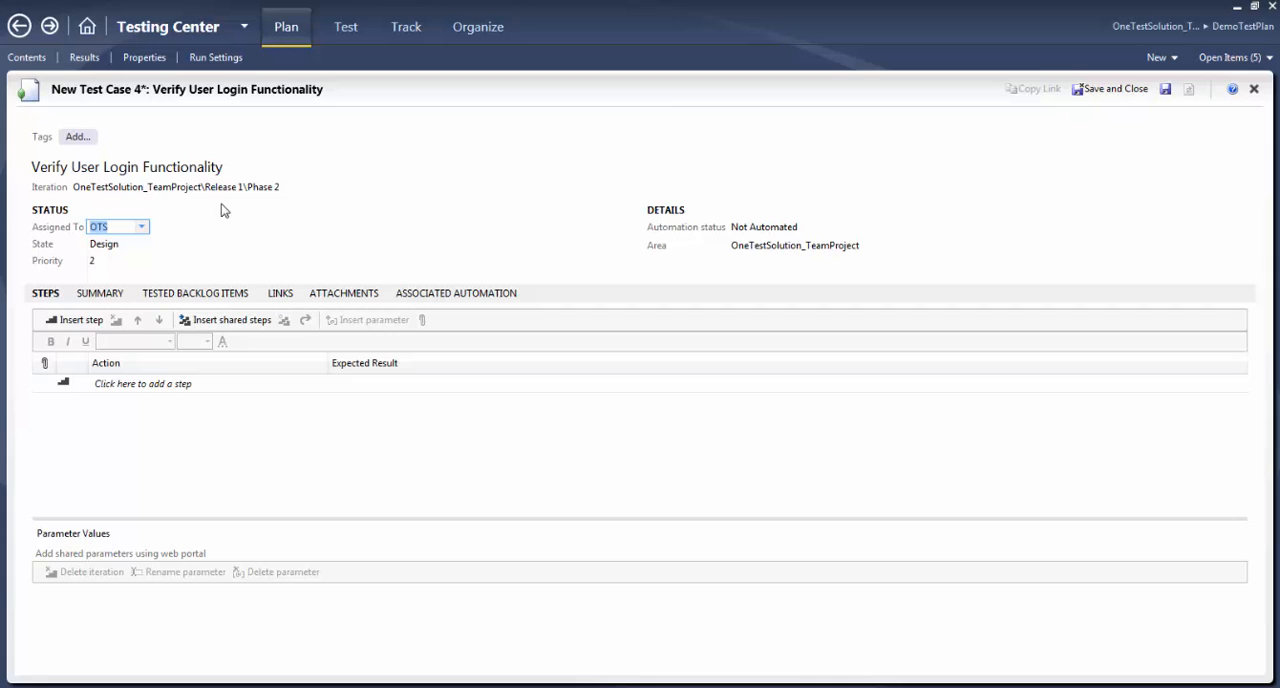
pyautogui.click(126, 166)
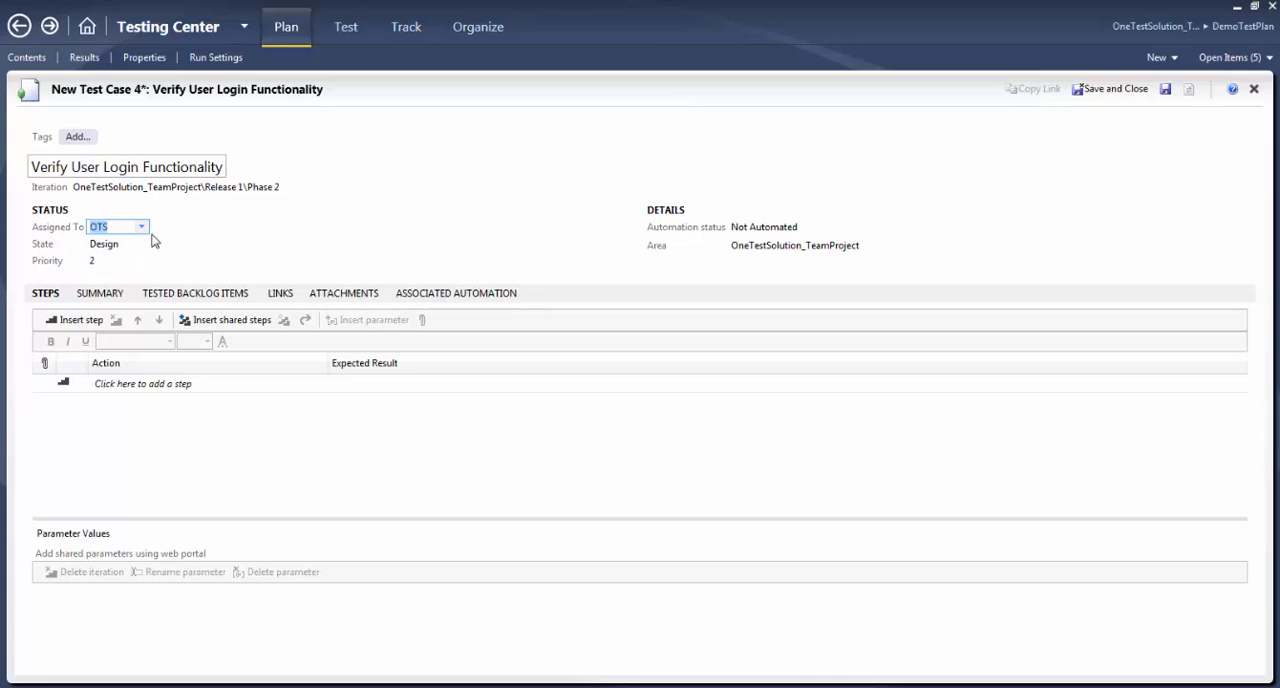
pyautogui.moveTo(64, 226)
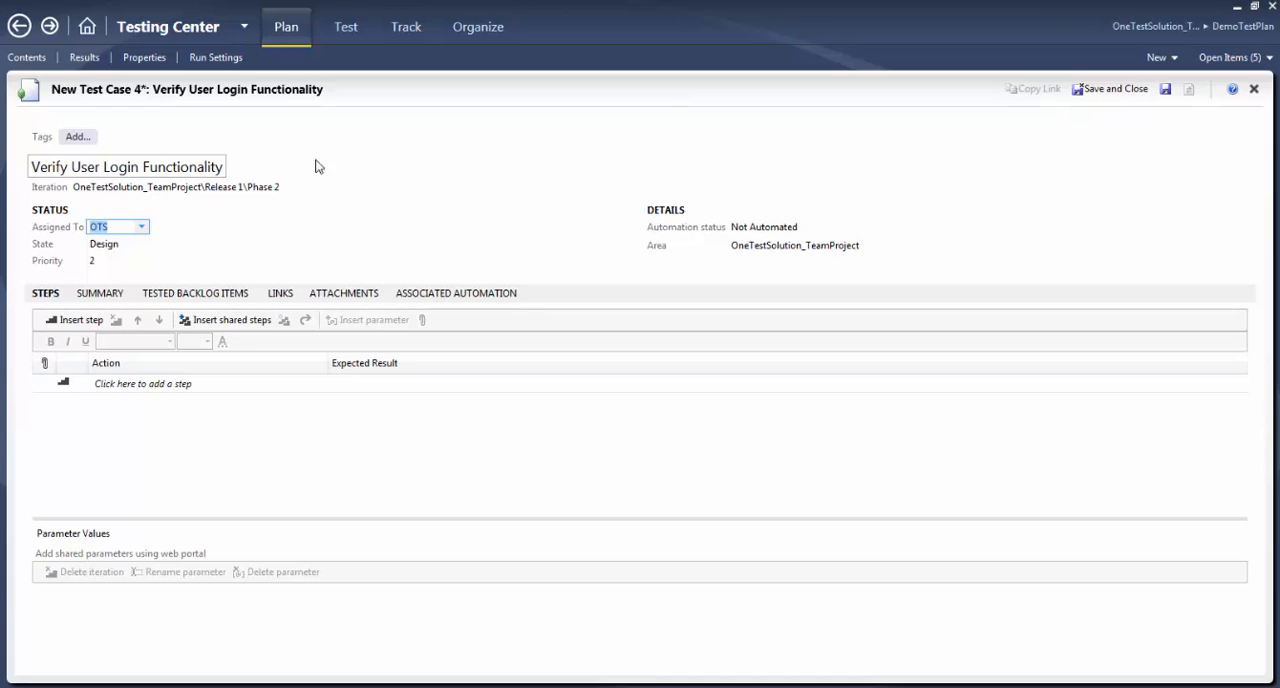
pyautogui.click(360, 128)
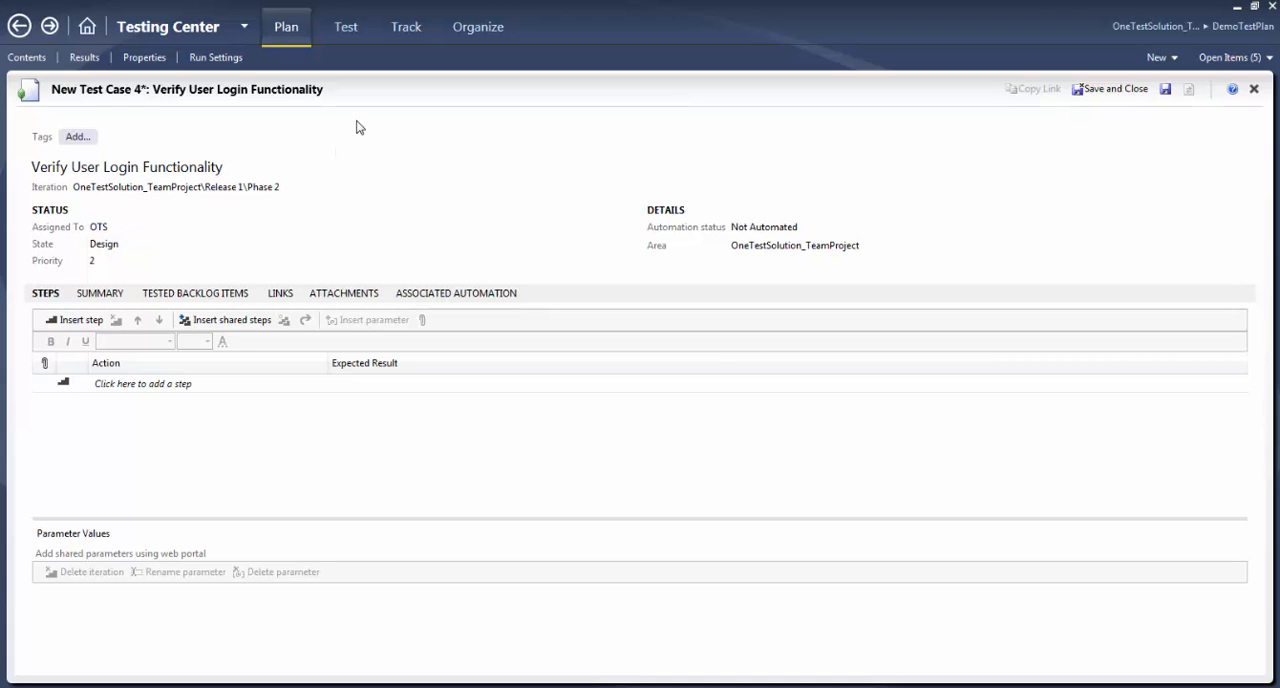
pyautogui.click(98, 226)
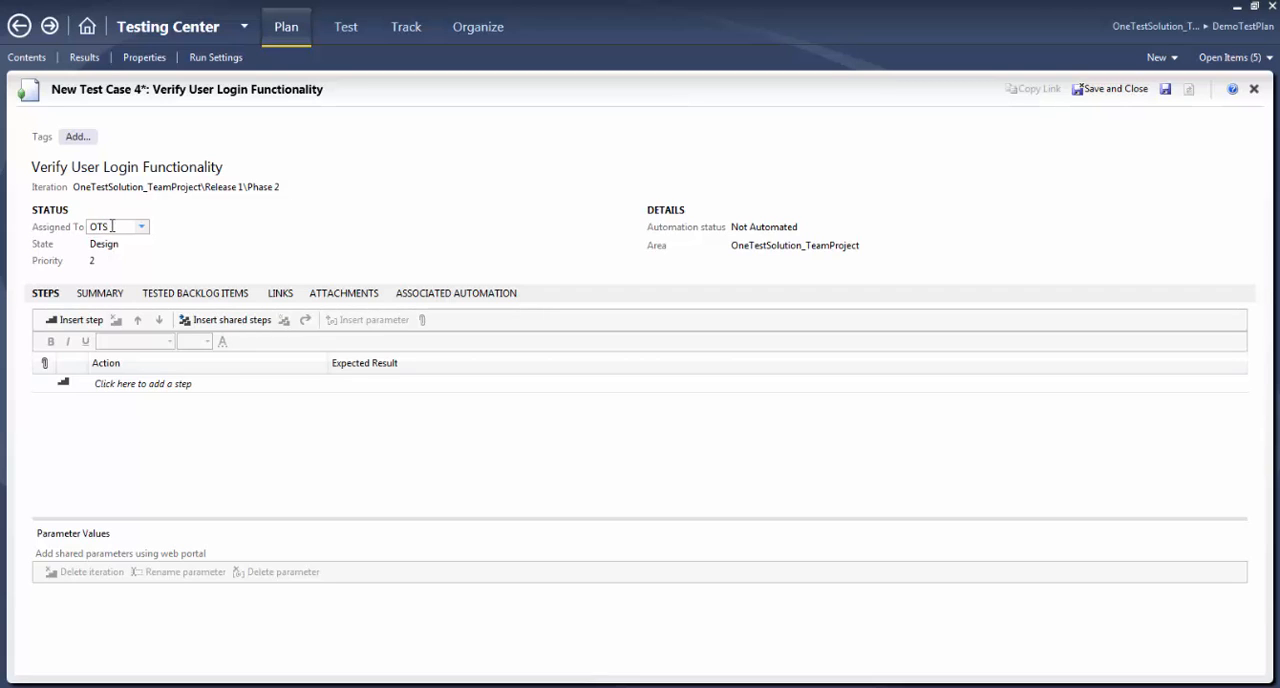
pyautogui.moveTo(80, 240)
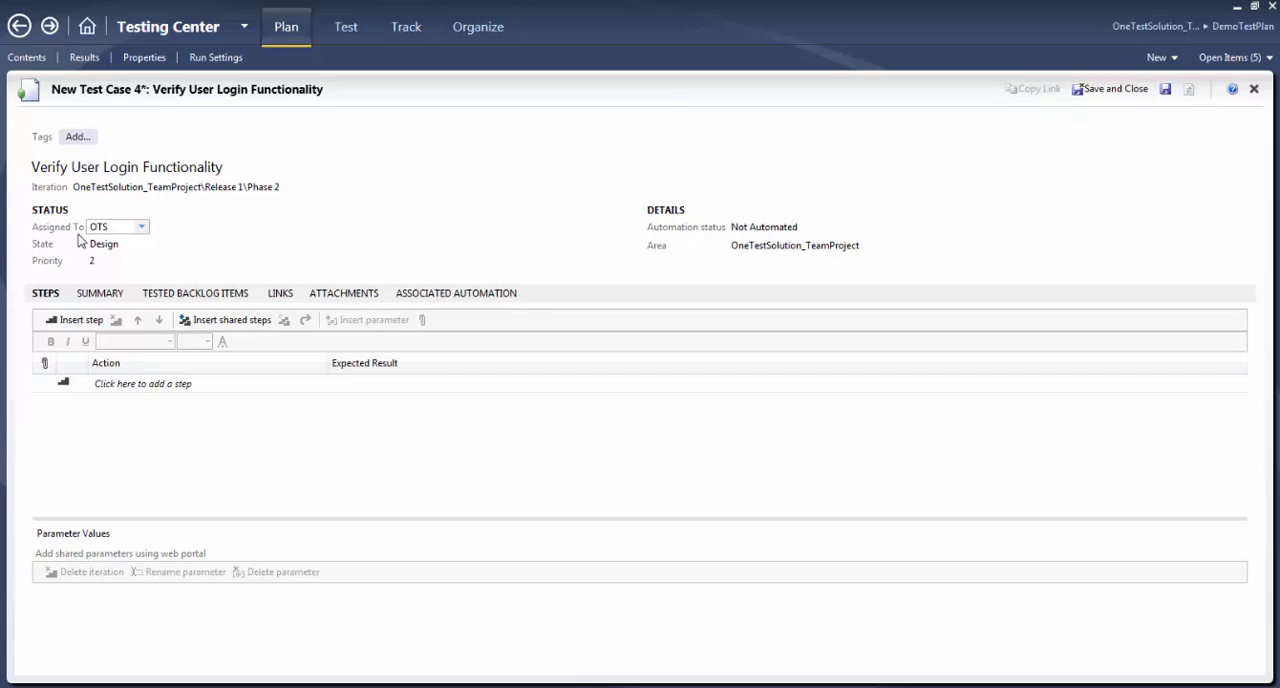
pyautogui.moveTo(44, 248)
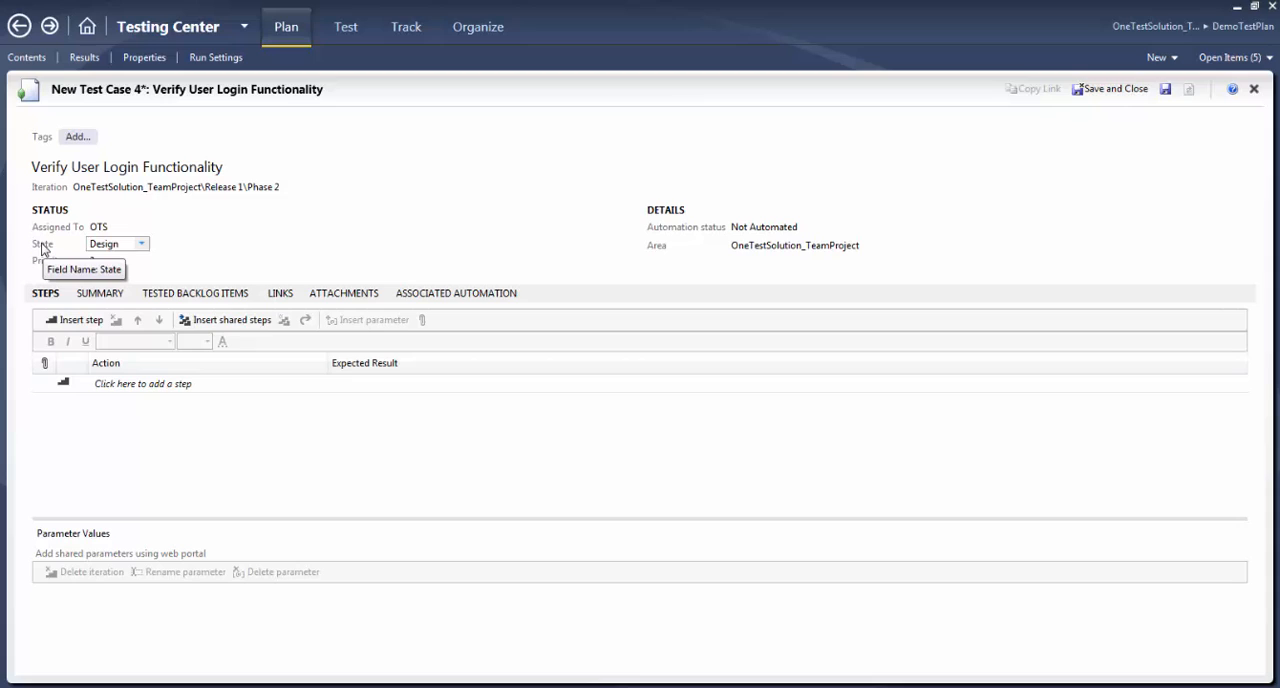
pyautogui.moveTo(146, 248)
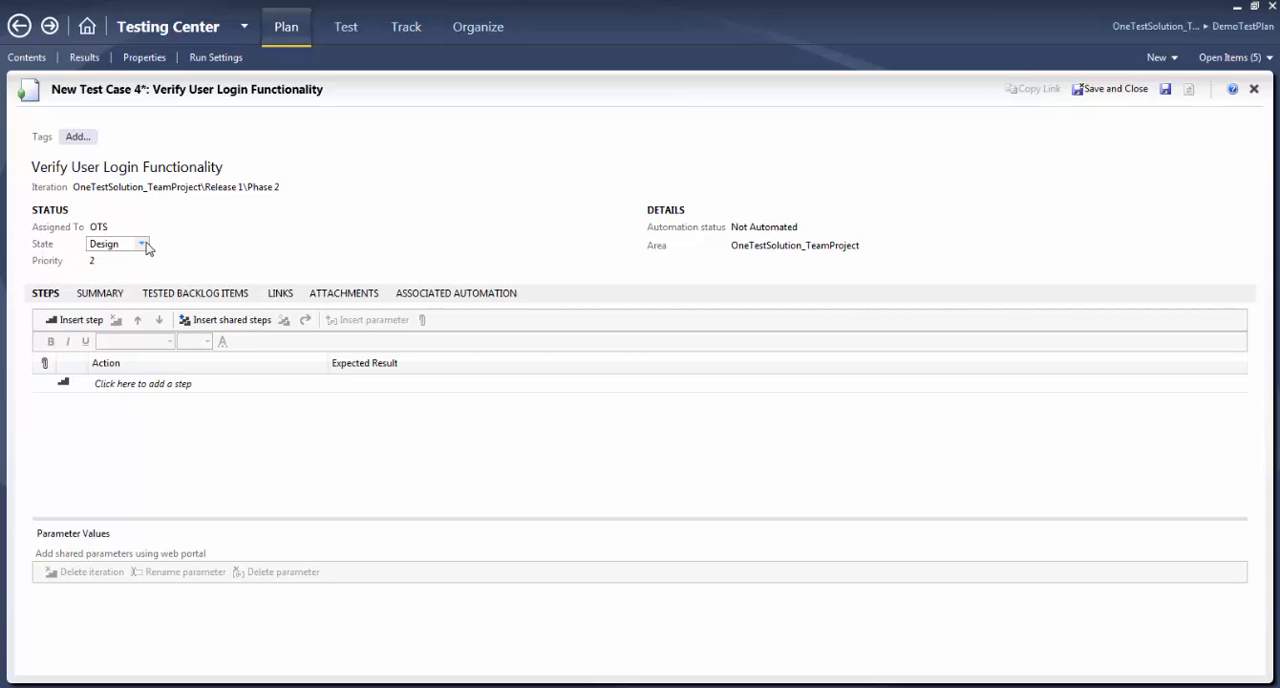
pyautogui.click(144, 244)
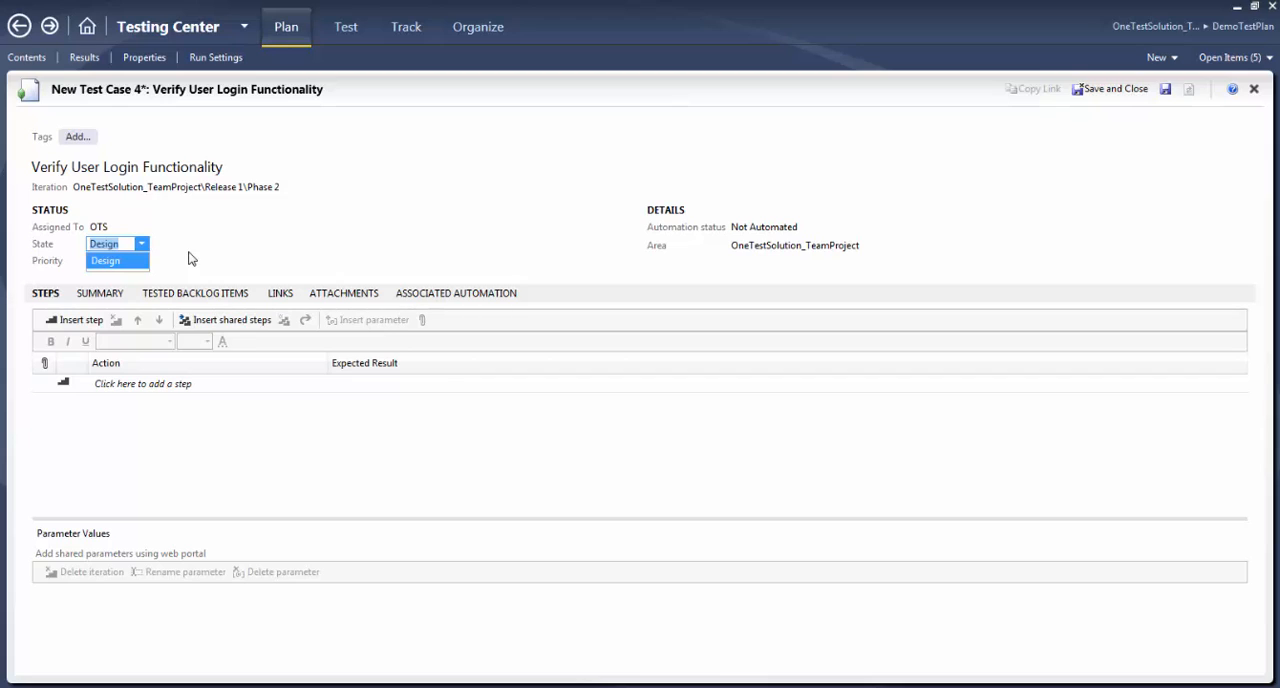
pyautogui.click(116, 260)
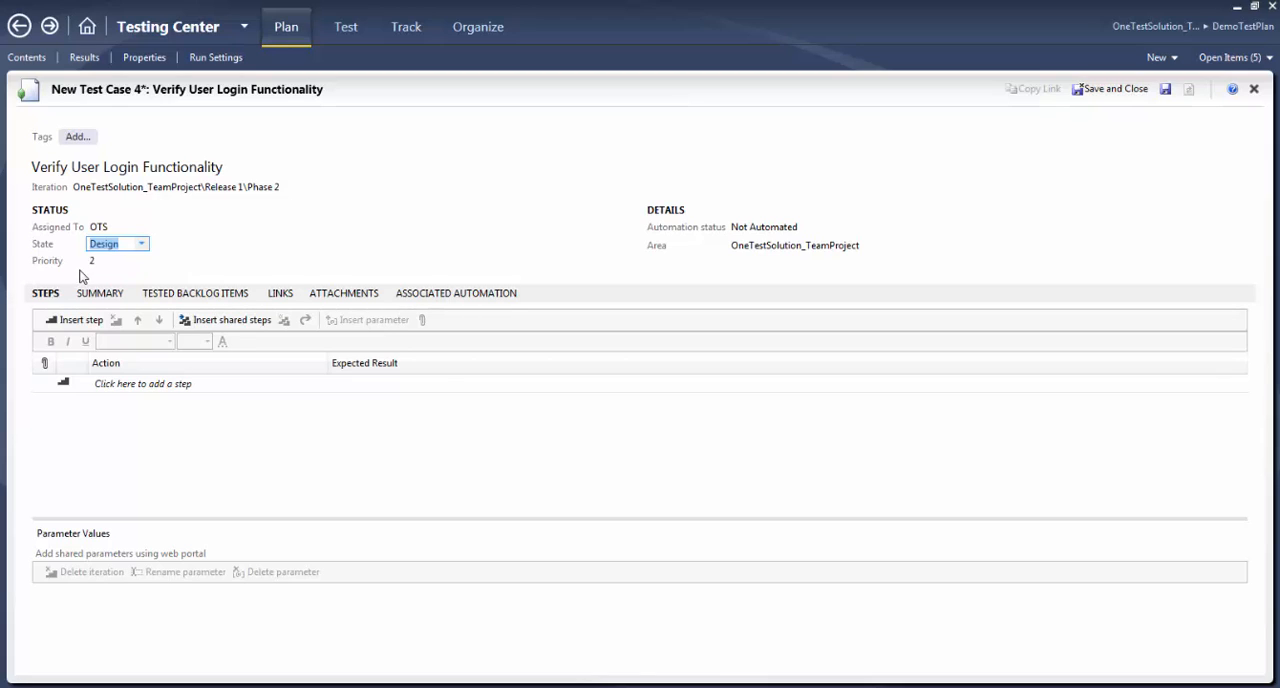
# Change the test case priority from 2 to 1
pyautogui.click(142, 260)
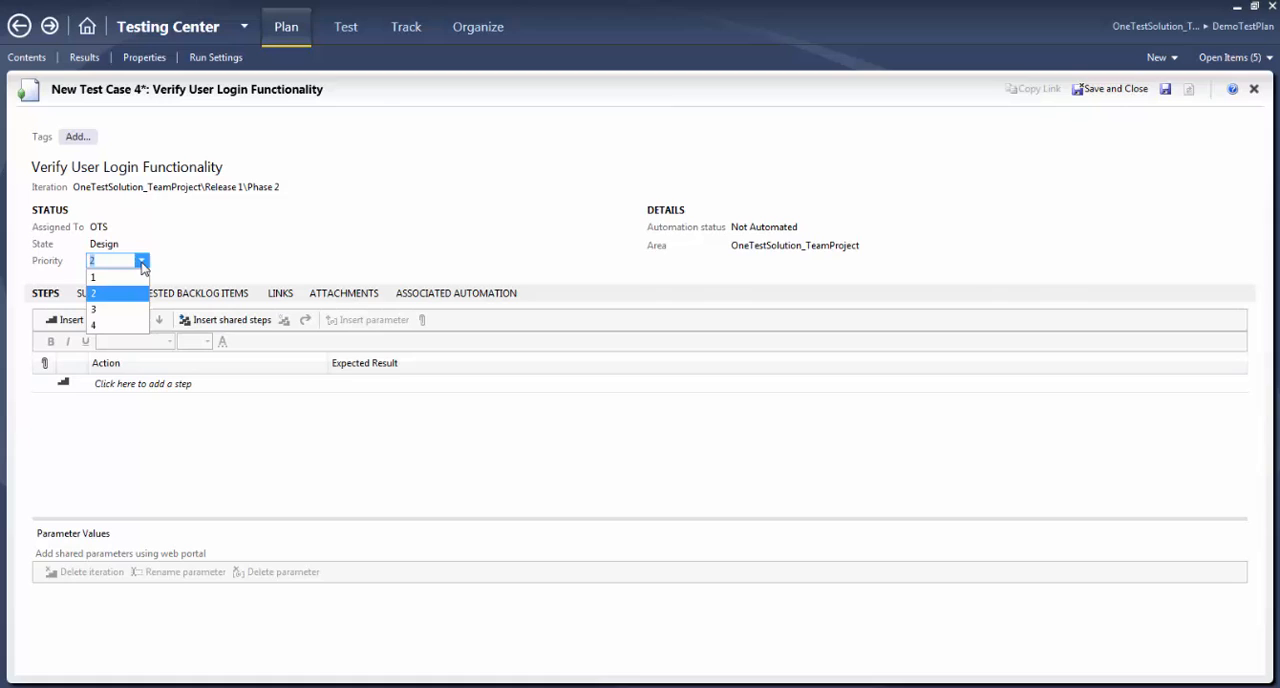
pyautogui.moveTo(104, 276)
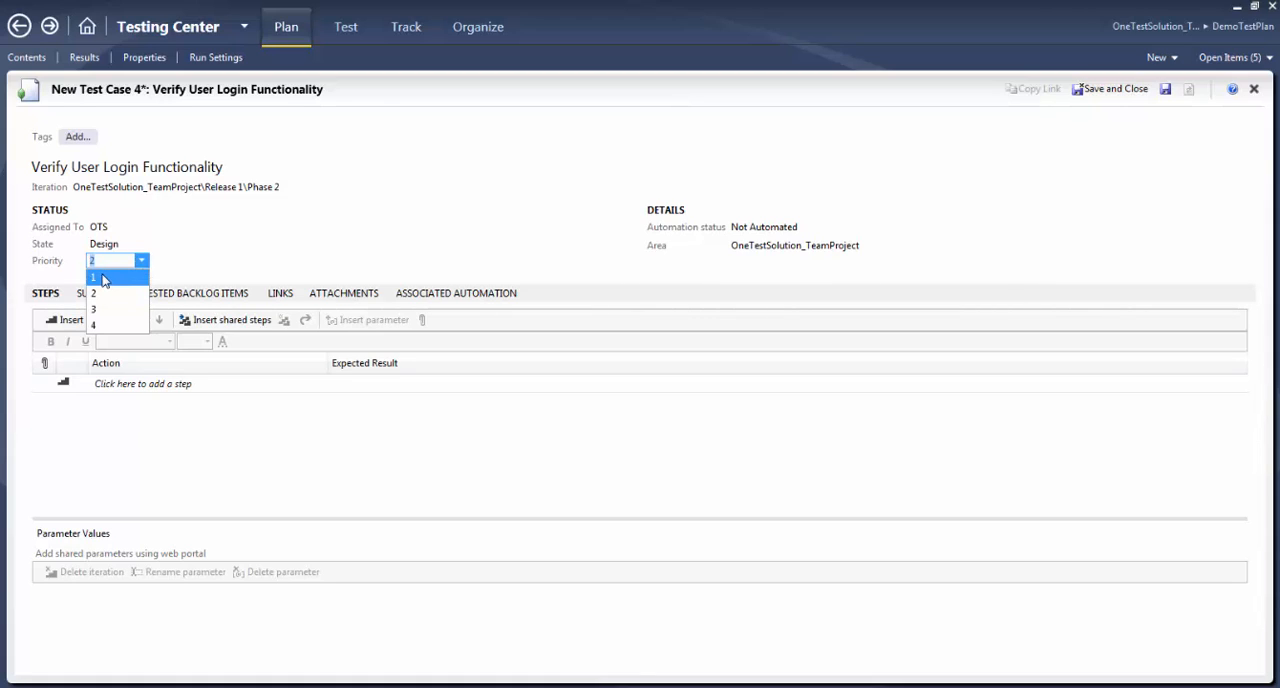
pyautogui.moveTo(104, 326)
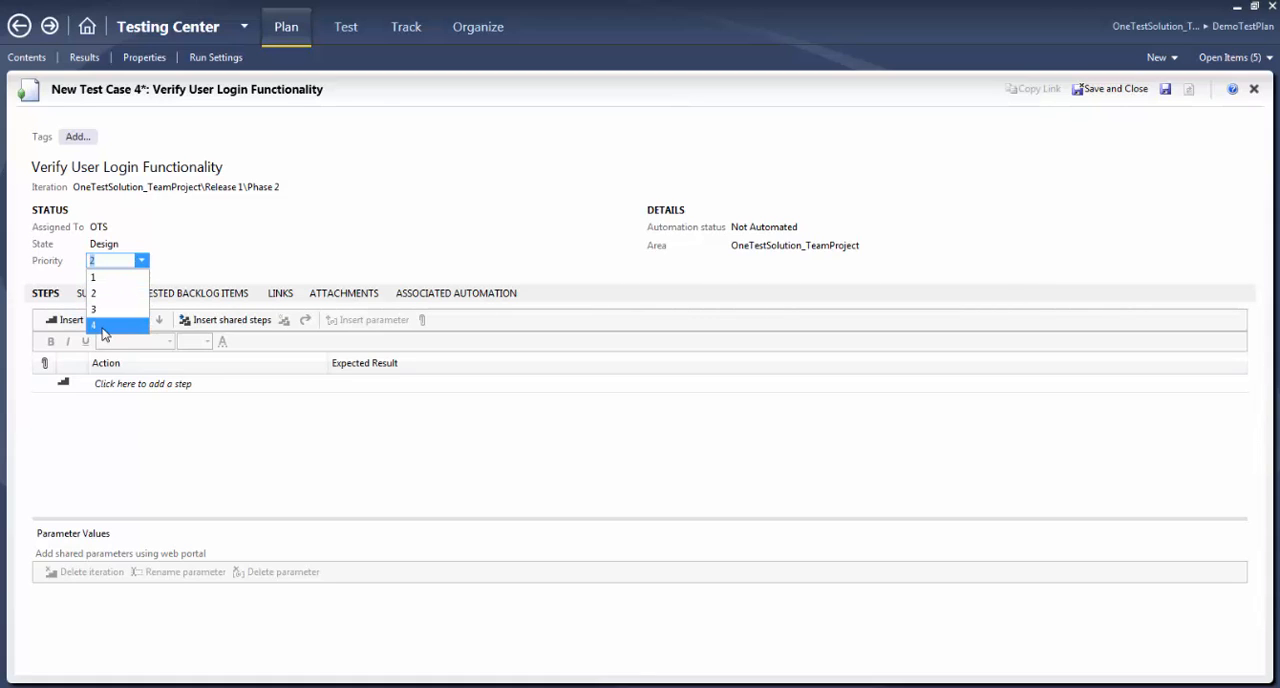
pyautogui.moveTo(96, 276)
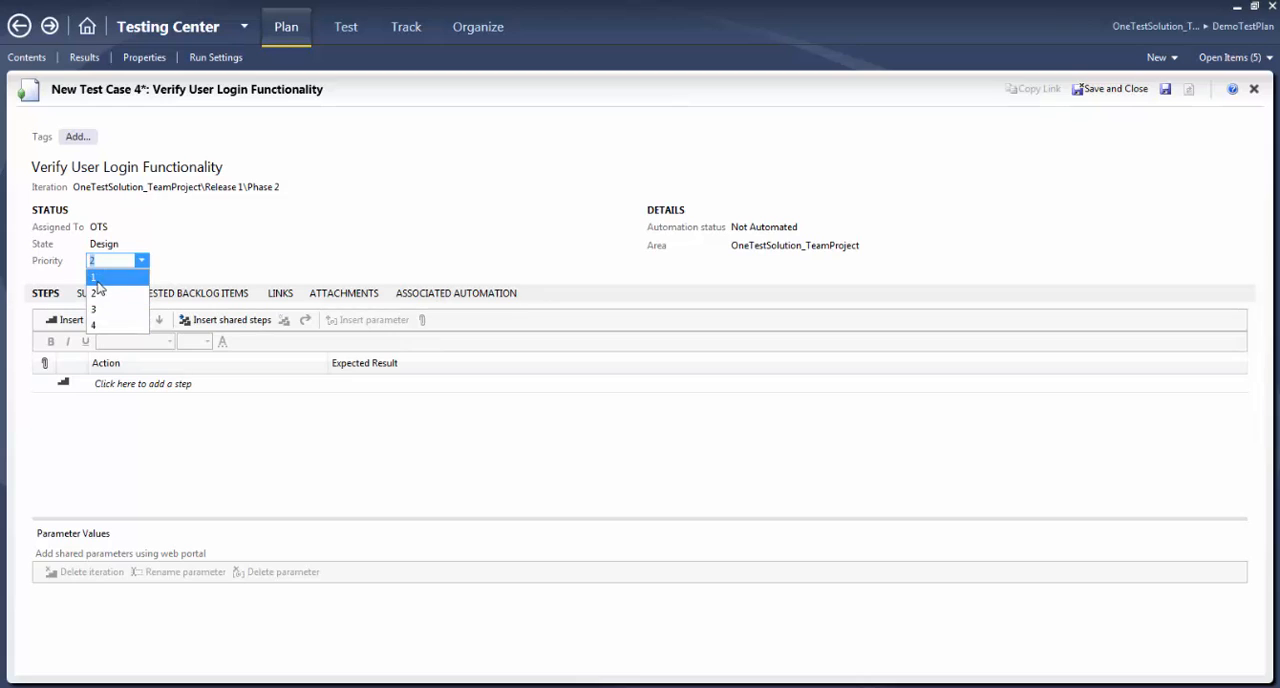
pyautogui.click(92, 276)
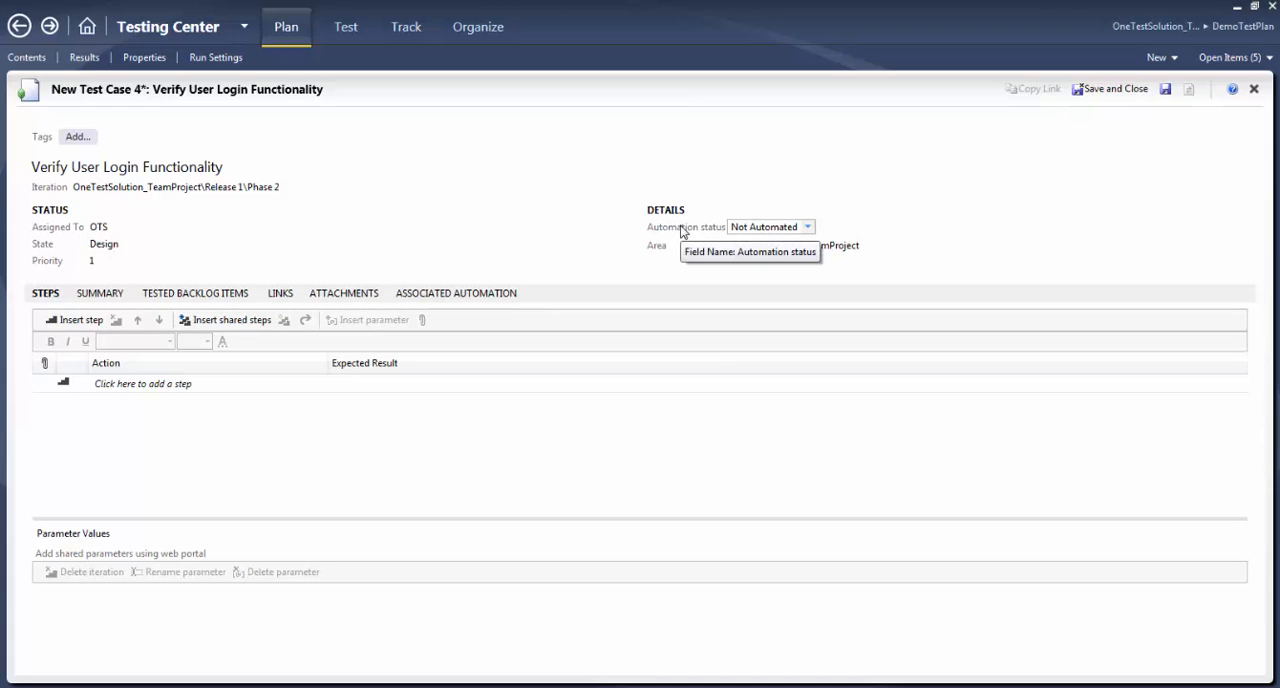
pyautogui.moveTo(714, 236)
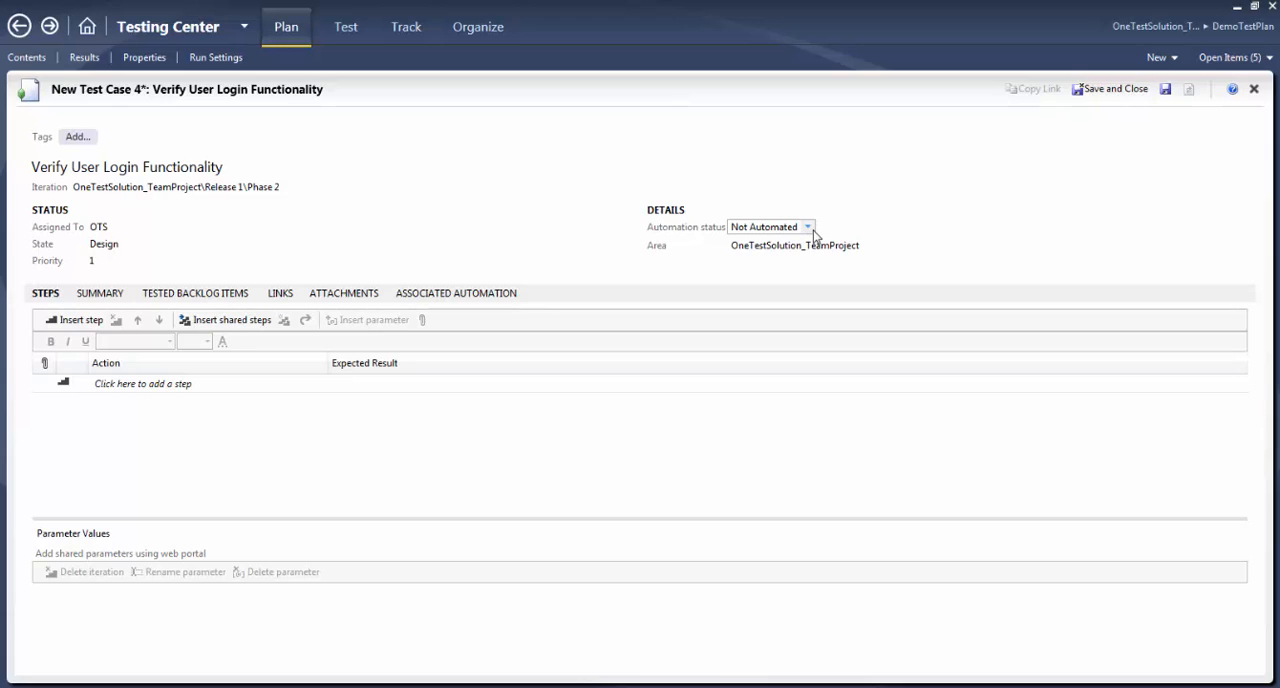
pyautogui.click(808, 226)
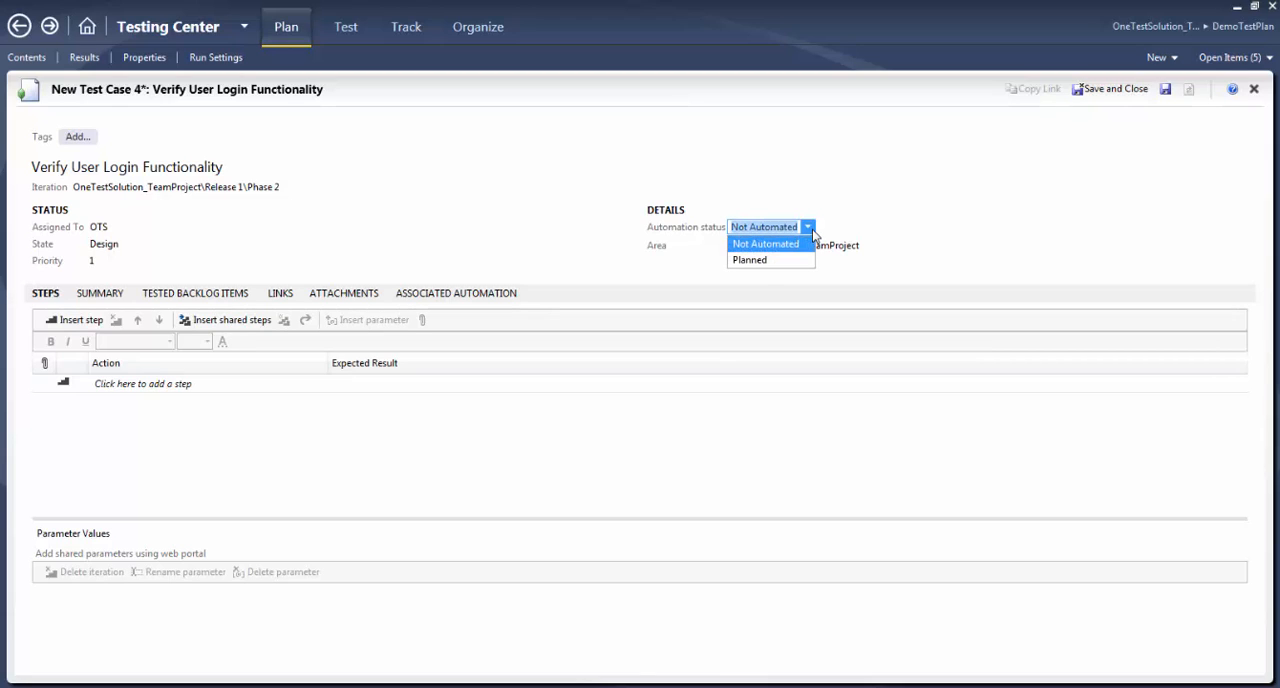
pyautogui.moveTo(808, 248)
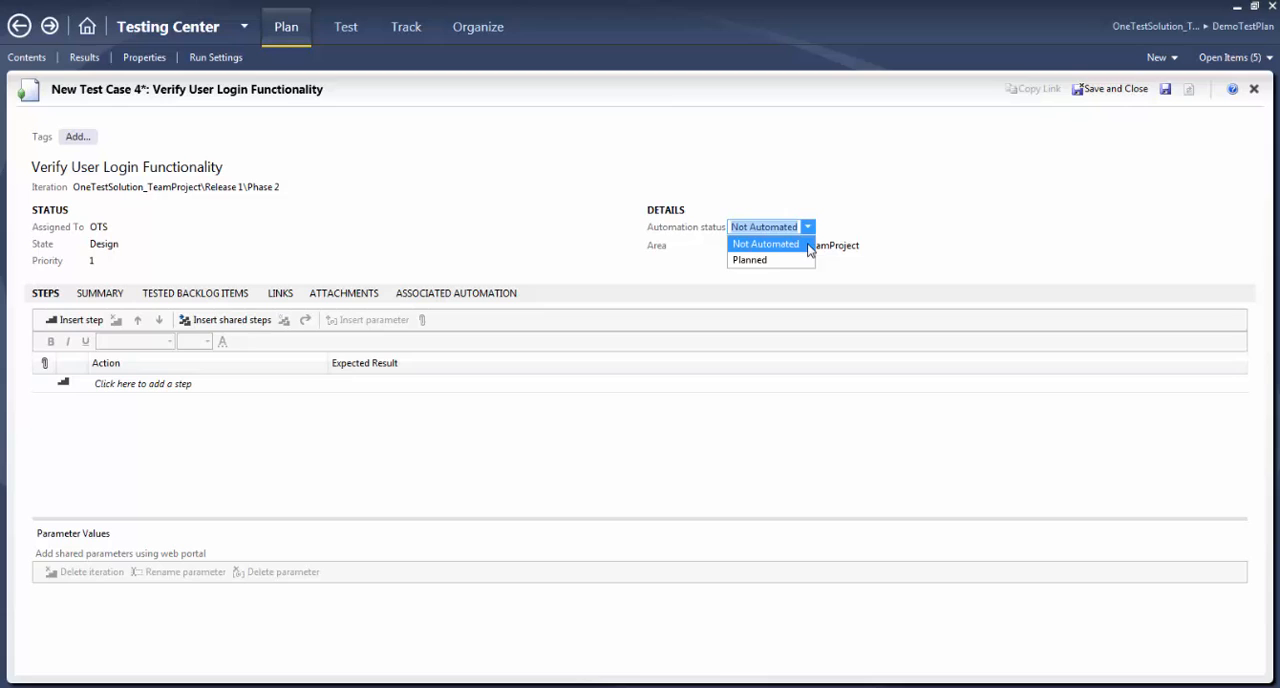
pyautogui.moveTo(748, 260)
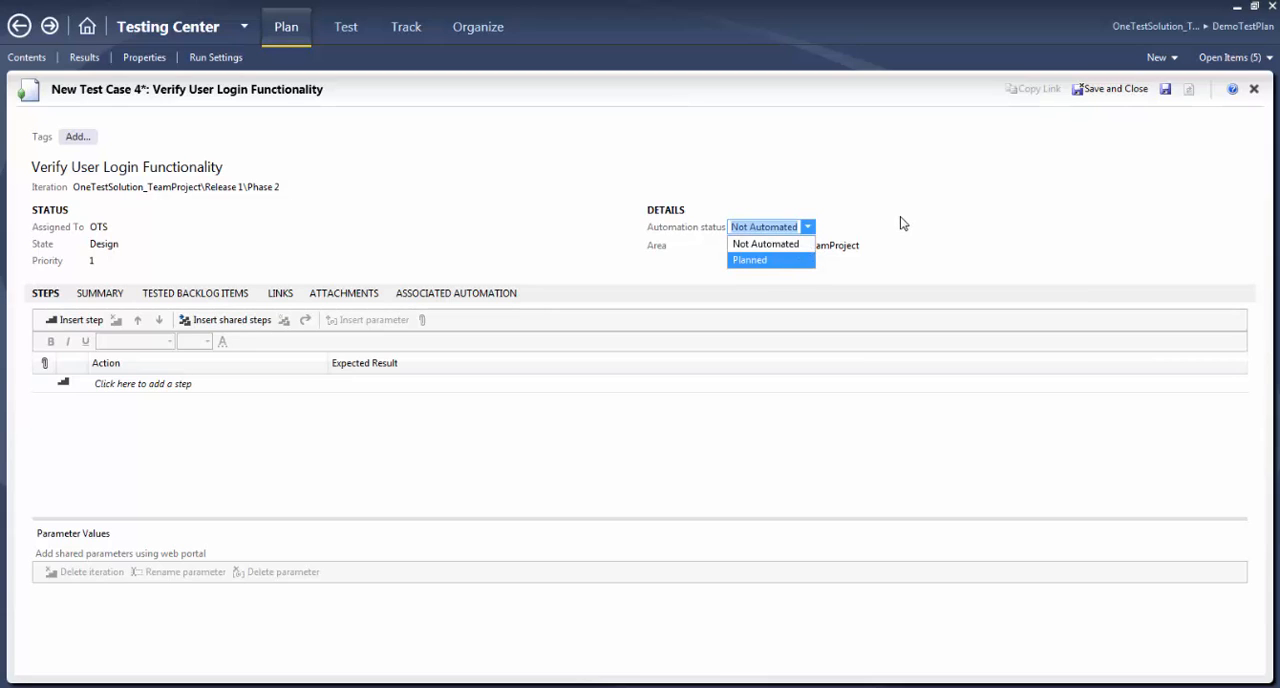
pyautogui.click(540, 236)
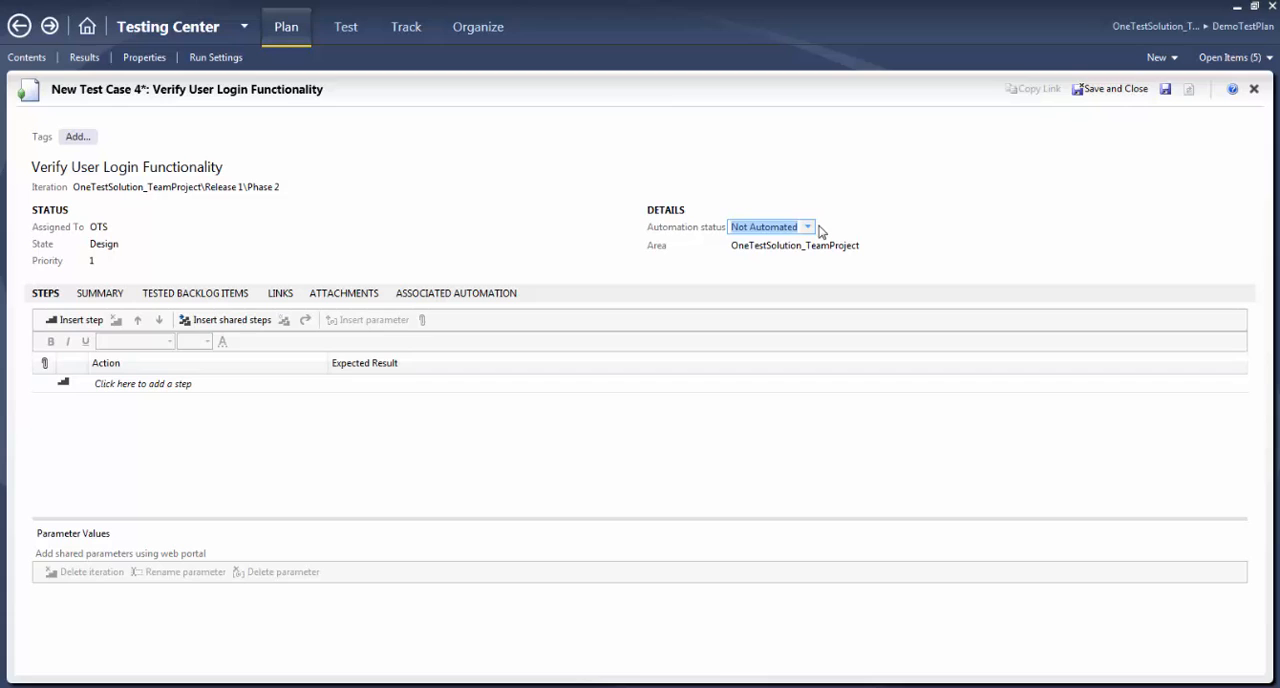
pyautogui.click(806, 226)
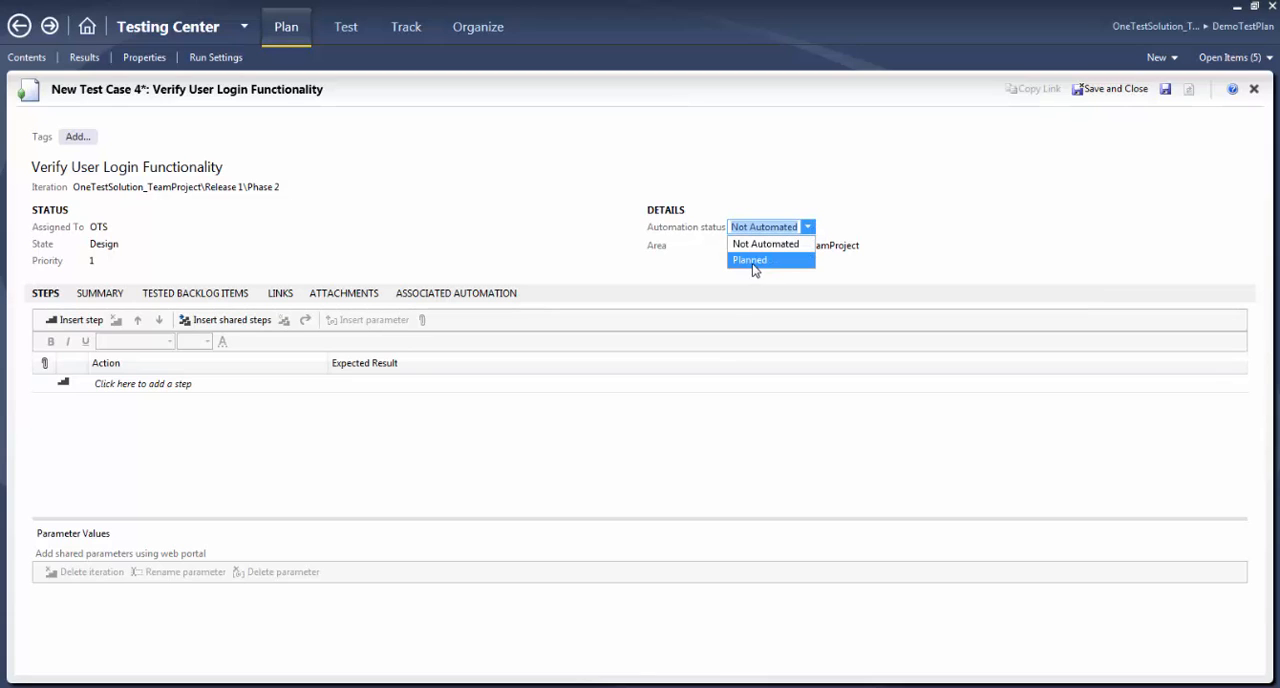
pyautogui.moveTo(576, 232)
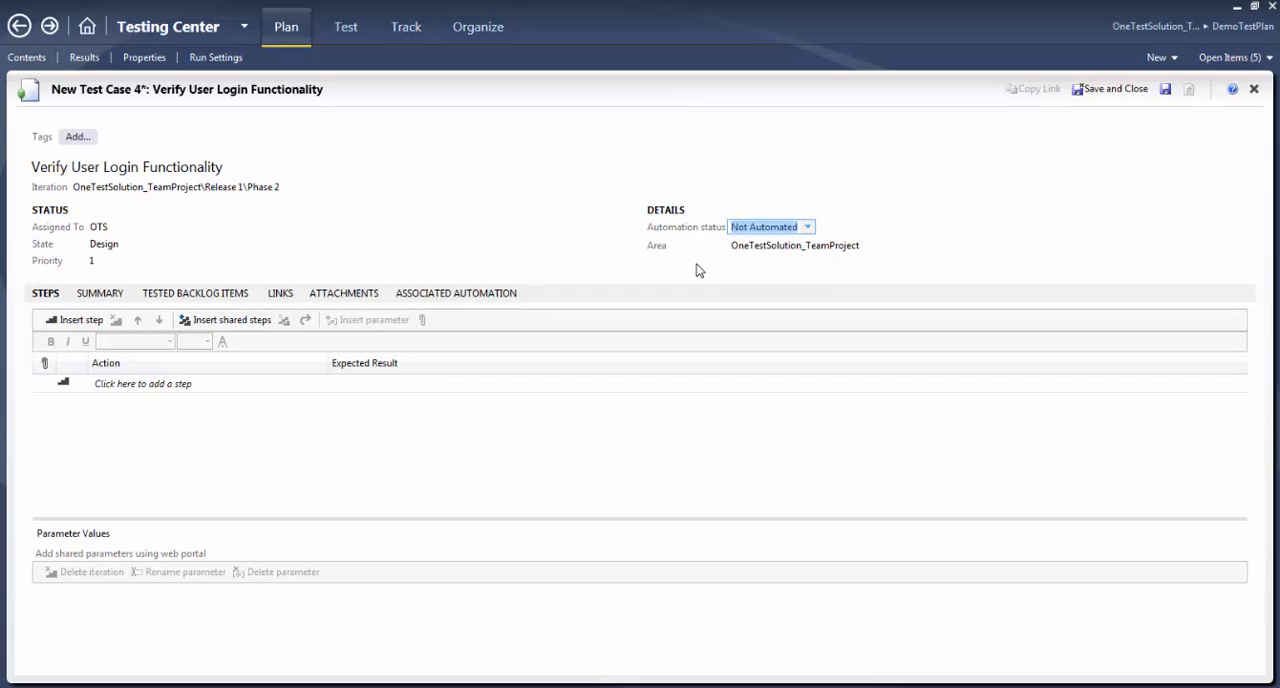
pyautogui.moveTo(680, 236)
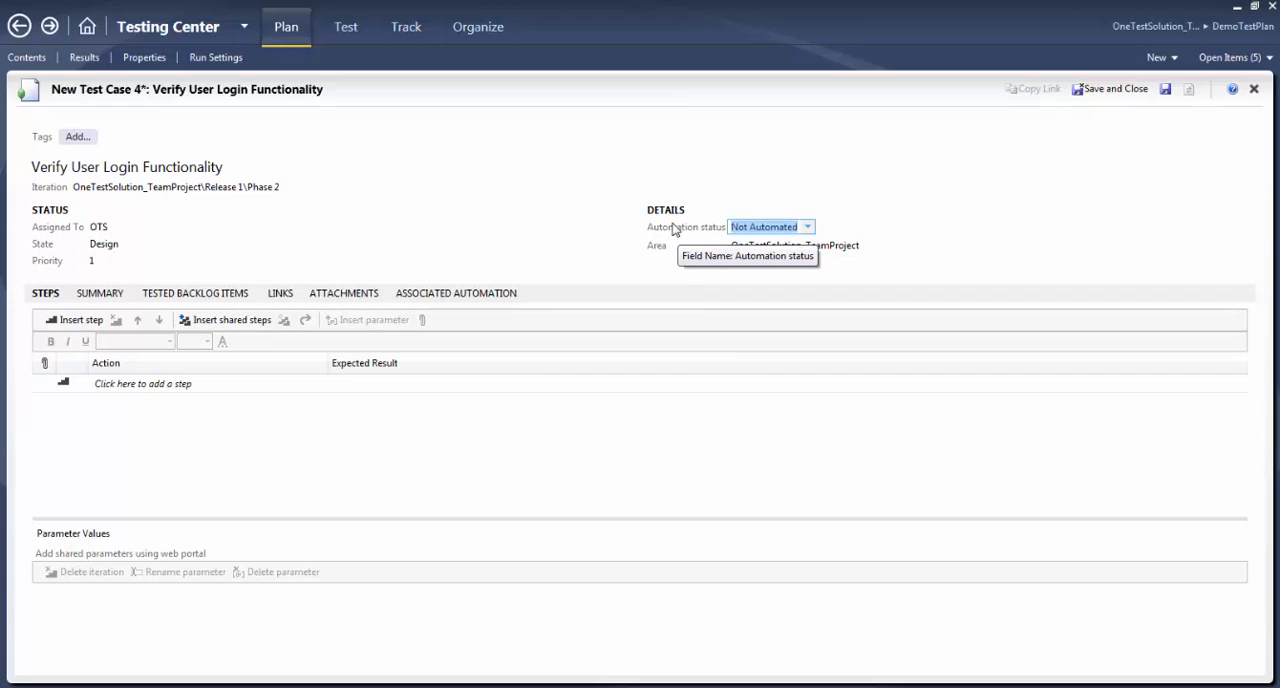
pyautogui.moveTo(592, 208)
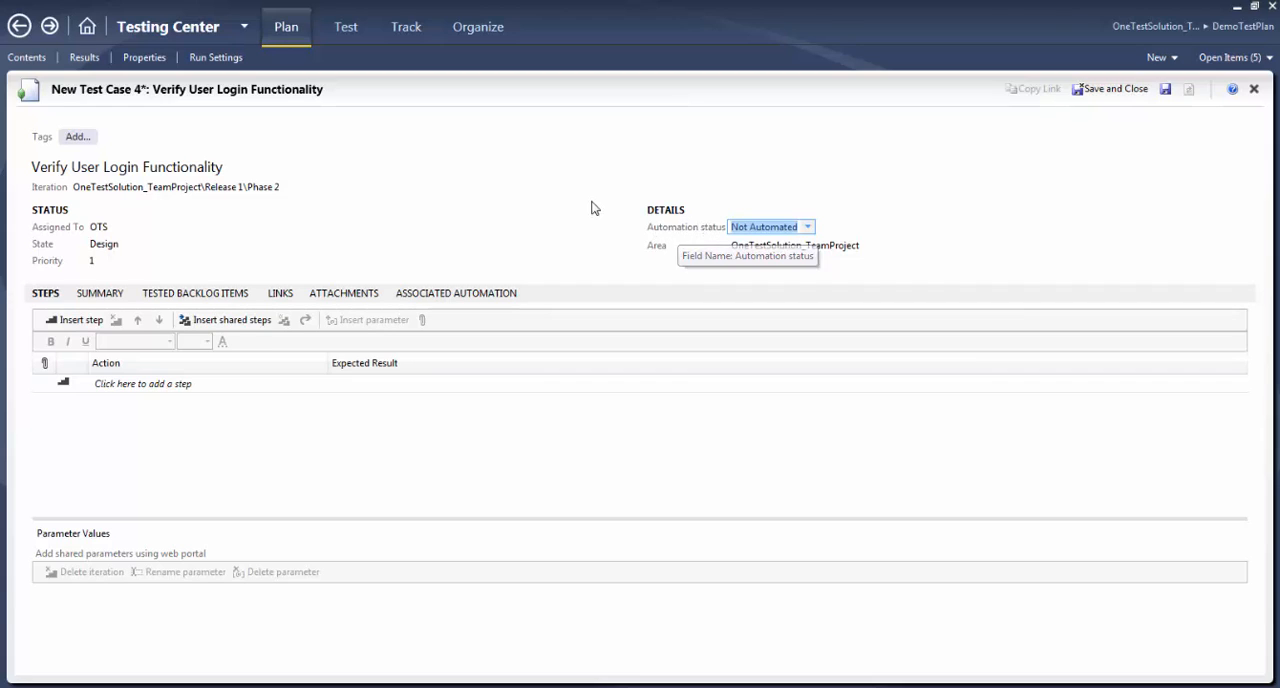
pyautogui.click(126, 166)
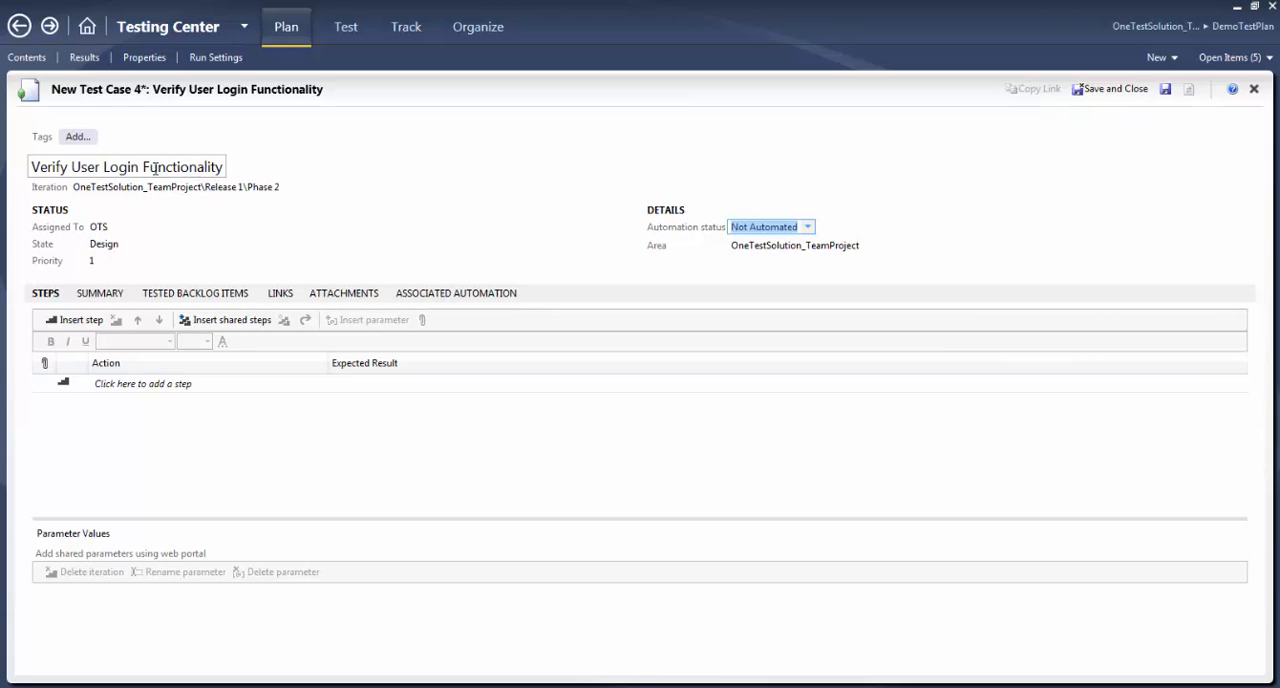
pyautogui.moveTo(688, 232)
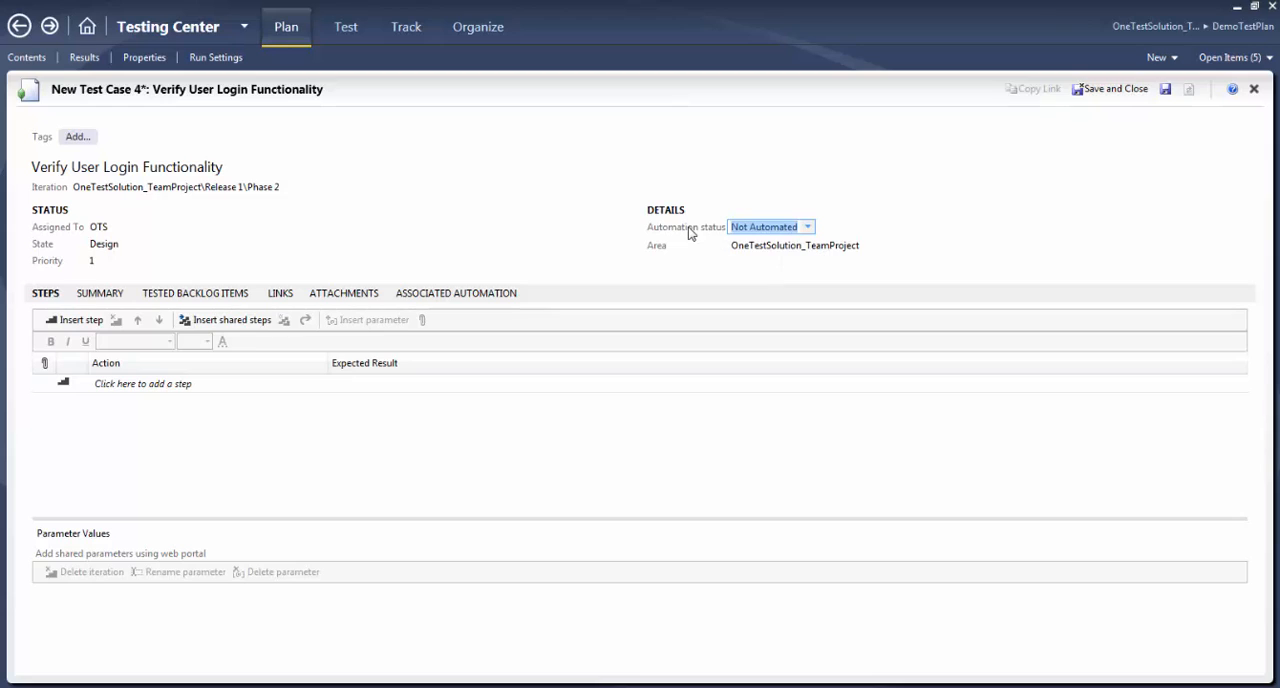
pyautogui.click(104, 244)
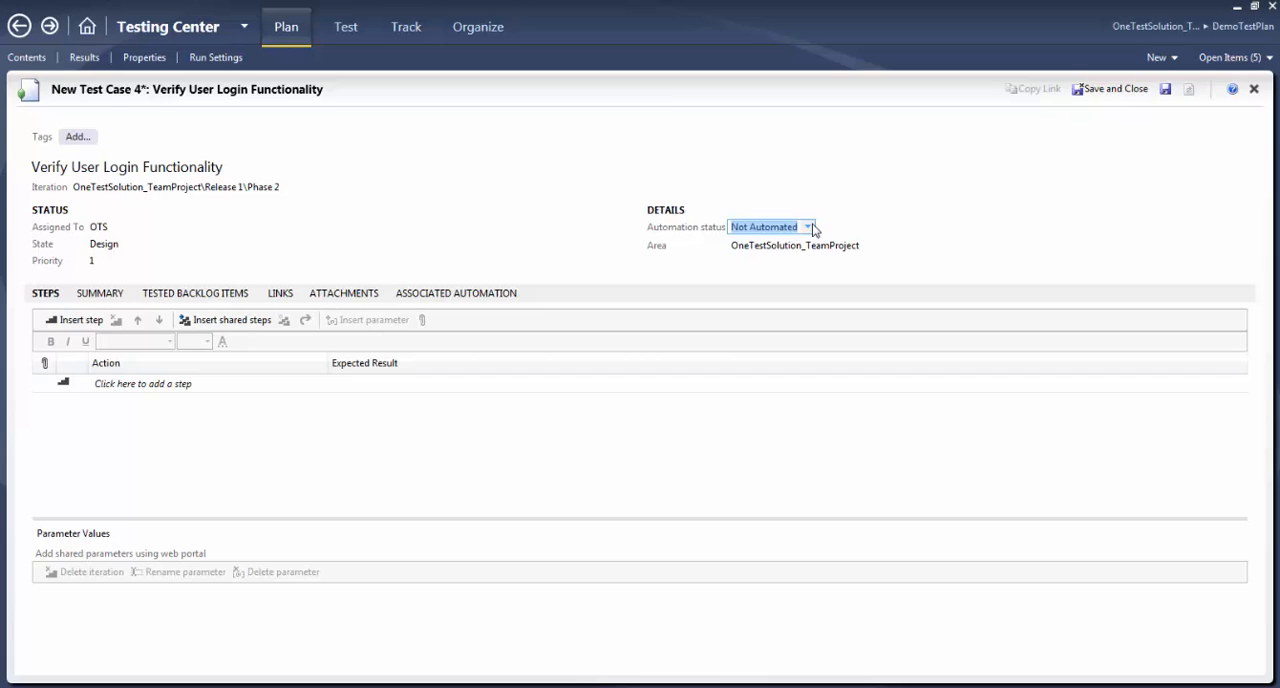
pyautogui.click(176, 188)
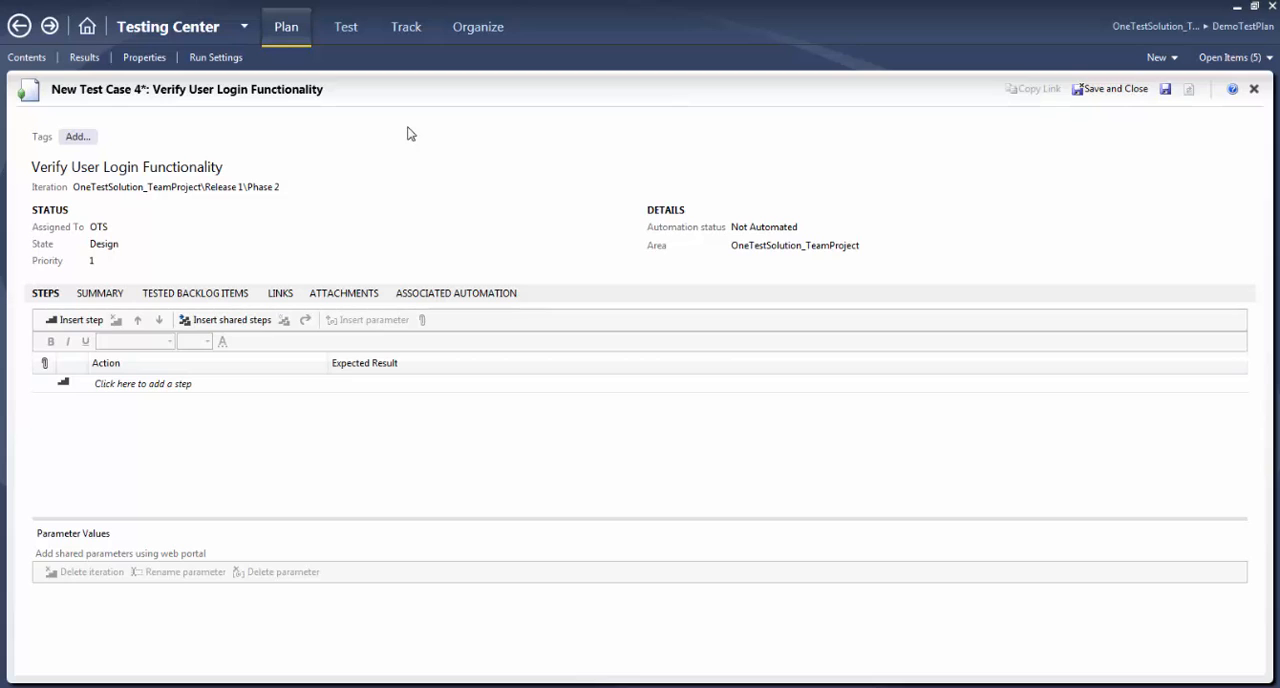
pyautogui.moveTo(768, 268)
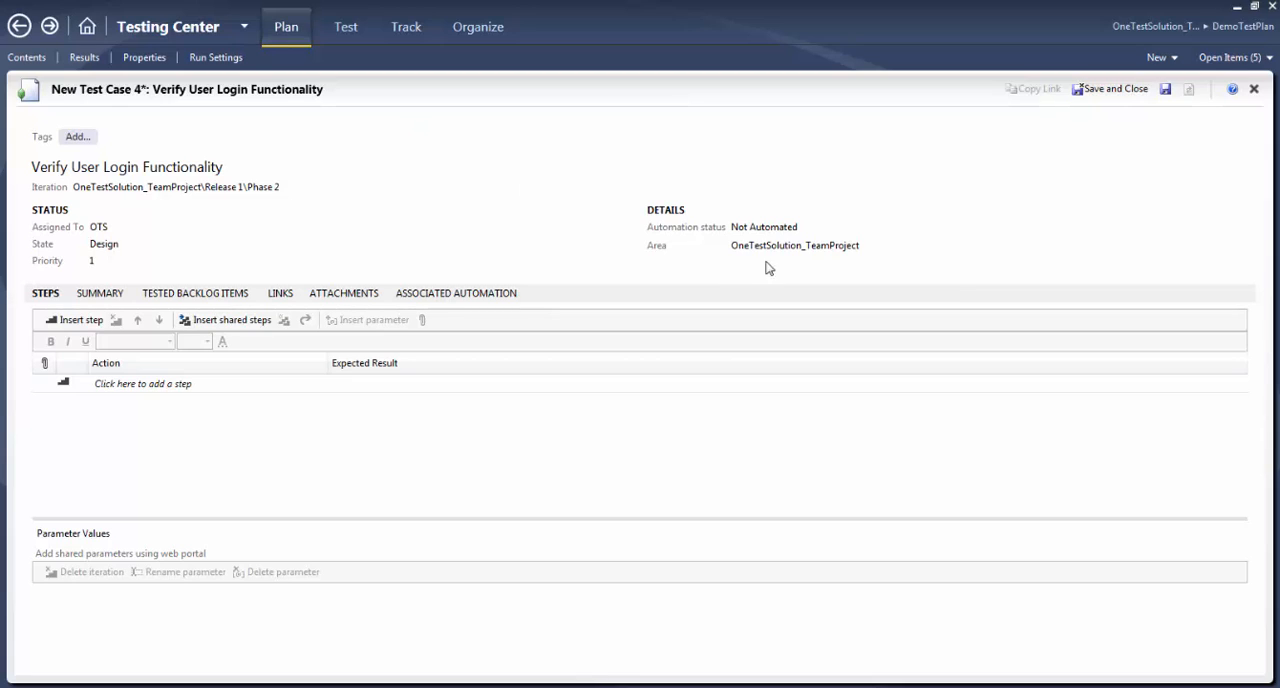
pyautogui.click(796, 246)
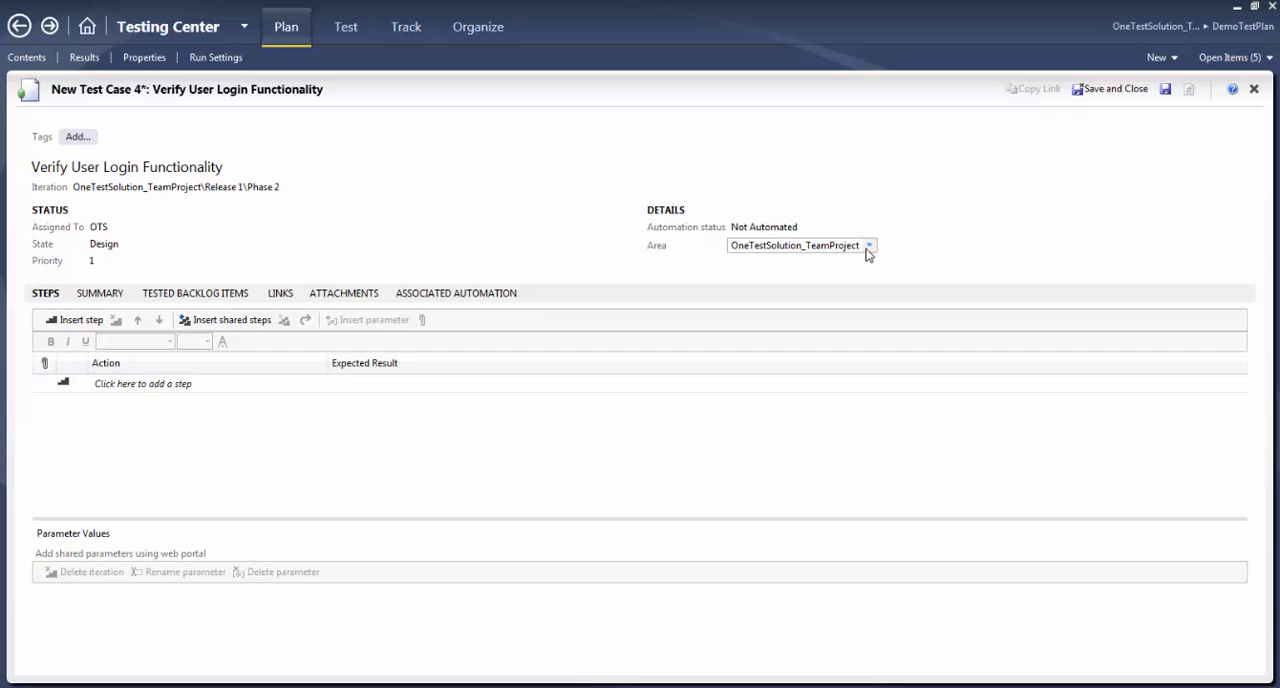
pyautogui.click(868, 246)
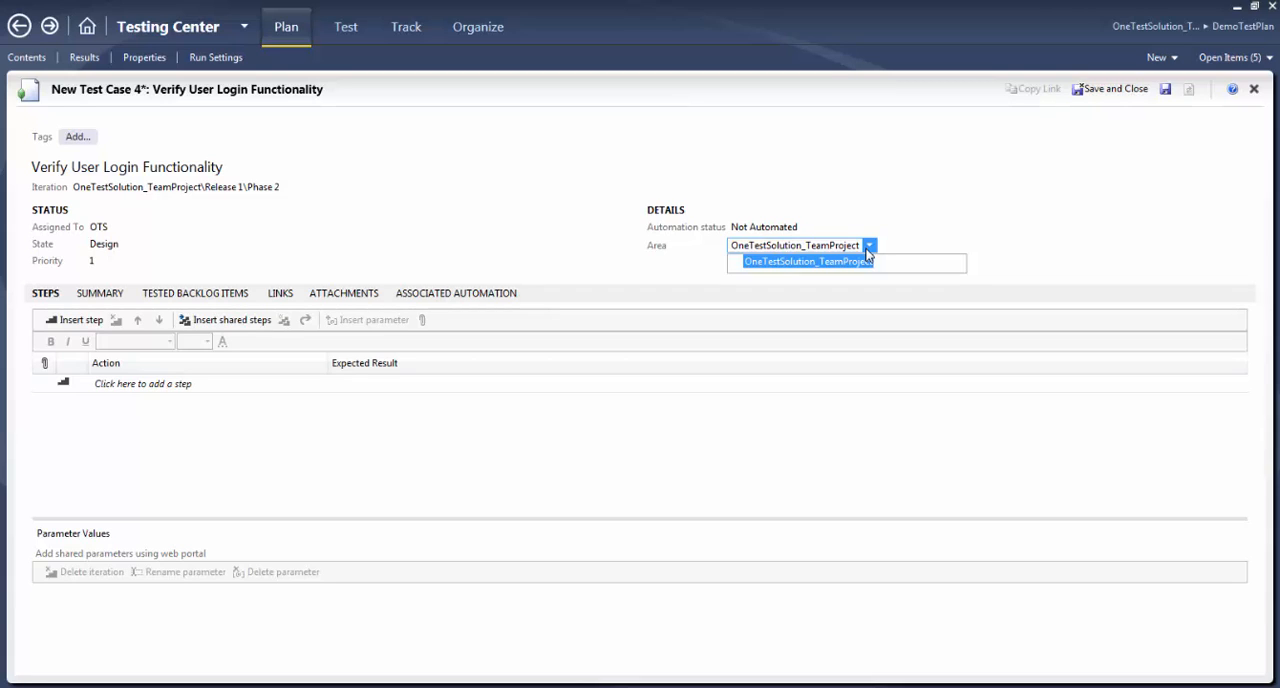
pyautogui.moveTo(810, 272)
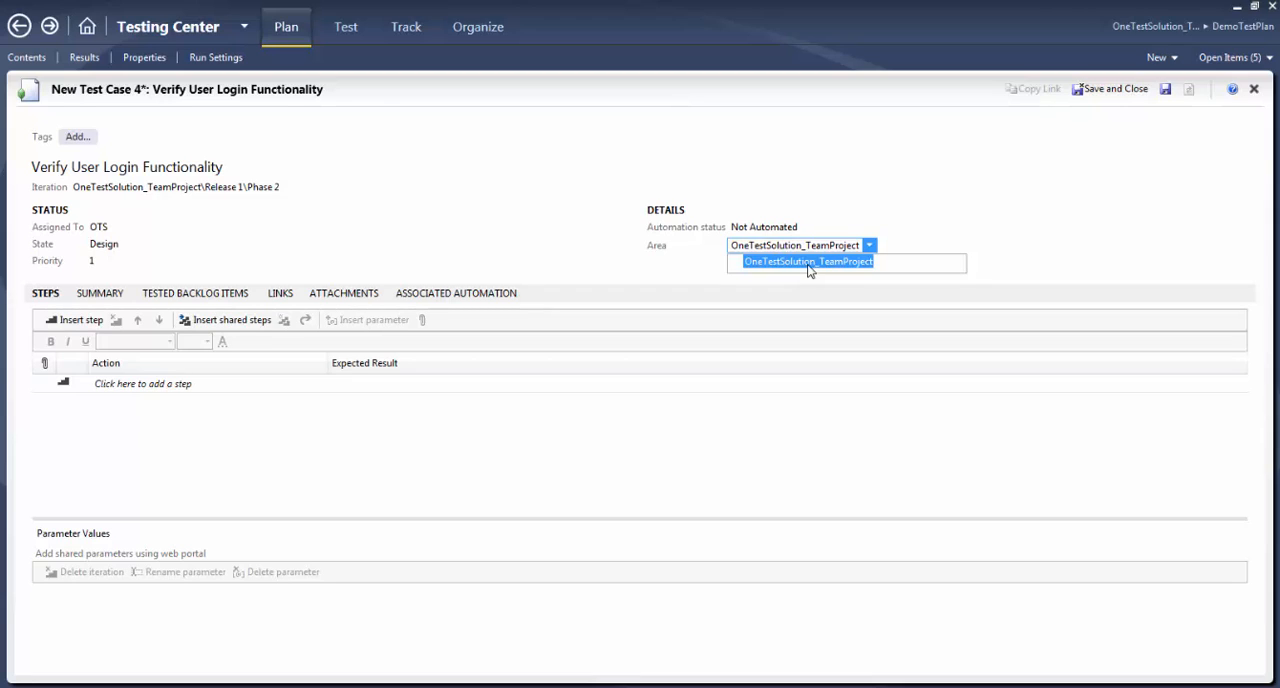
pyautogui.click(808, 260)
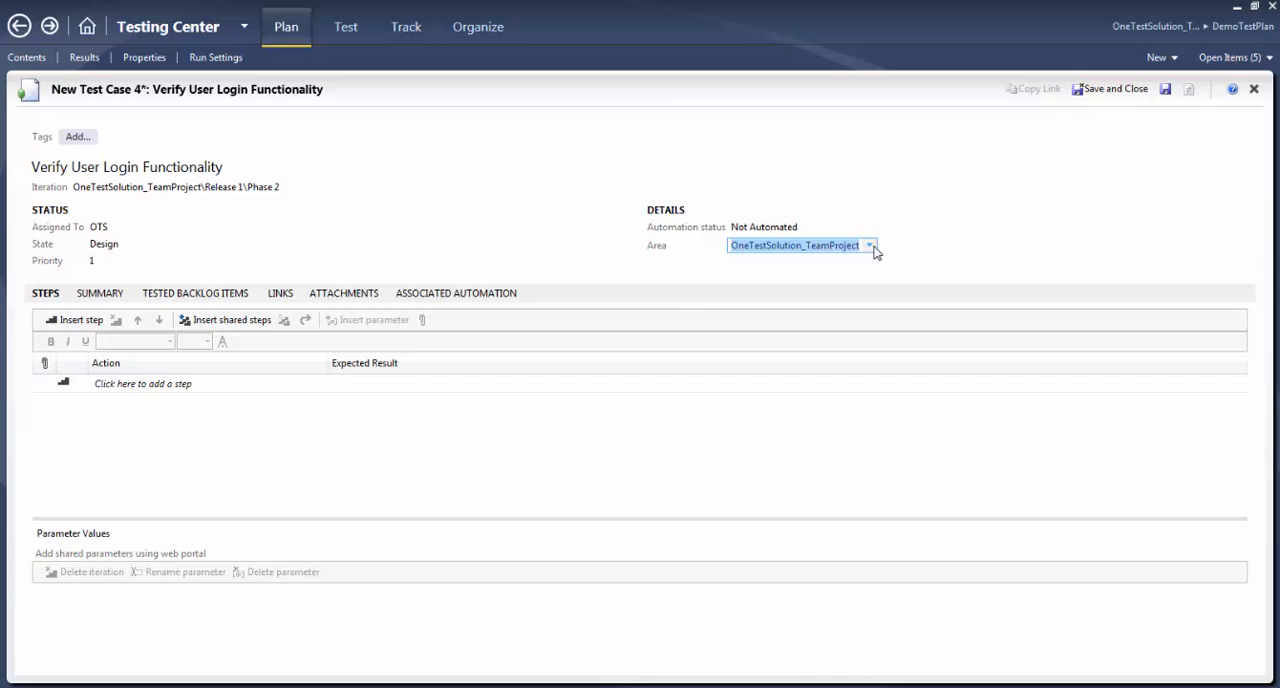
pyautogui.click(870, 246)
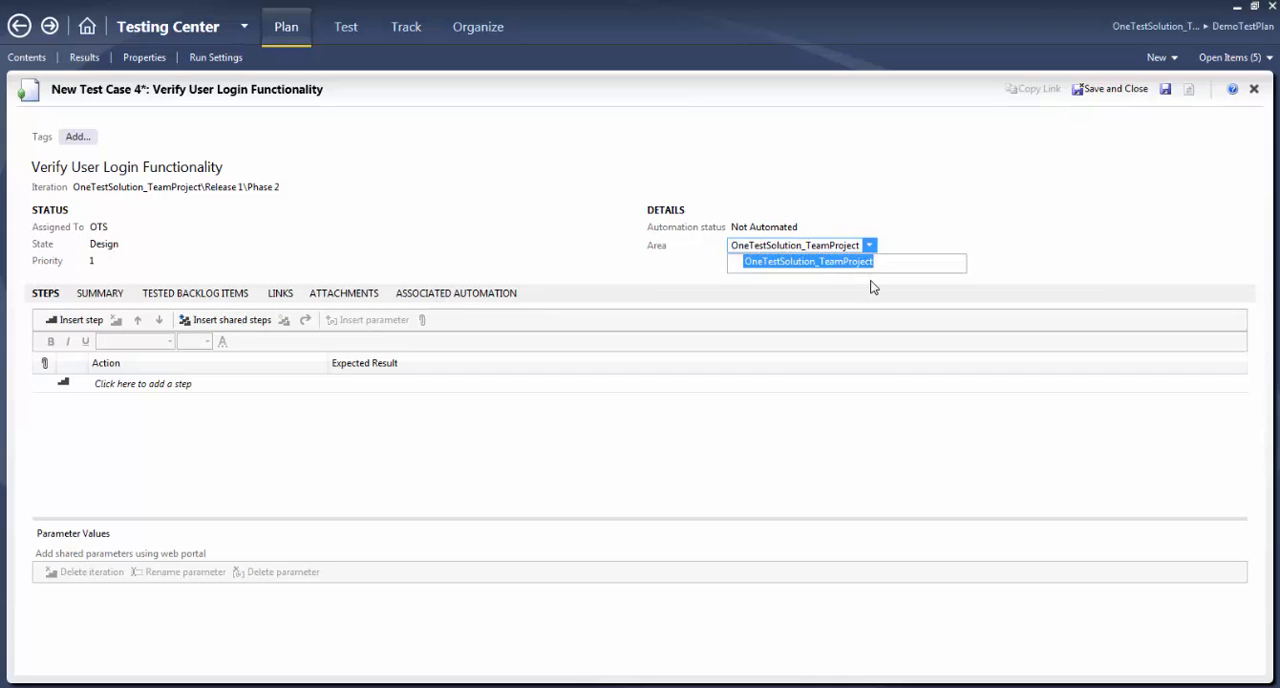
pyautogui.click(808, 260)
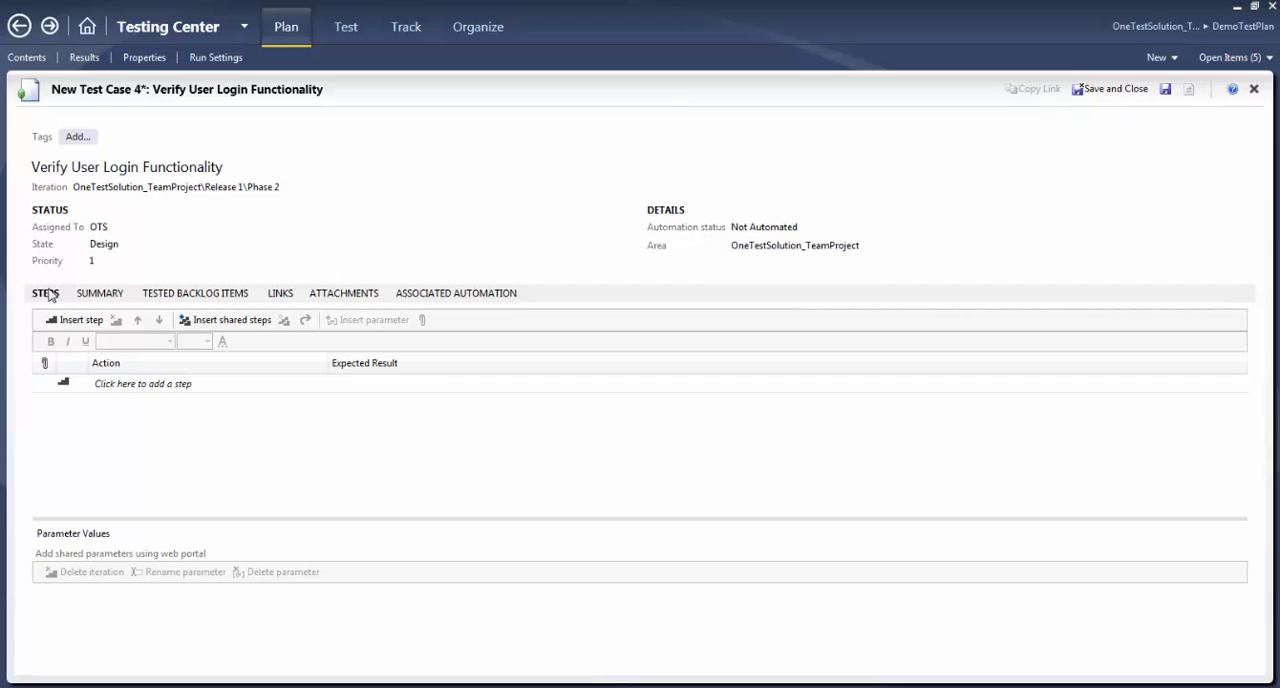
pyautogui.moveTo(92, 360)
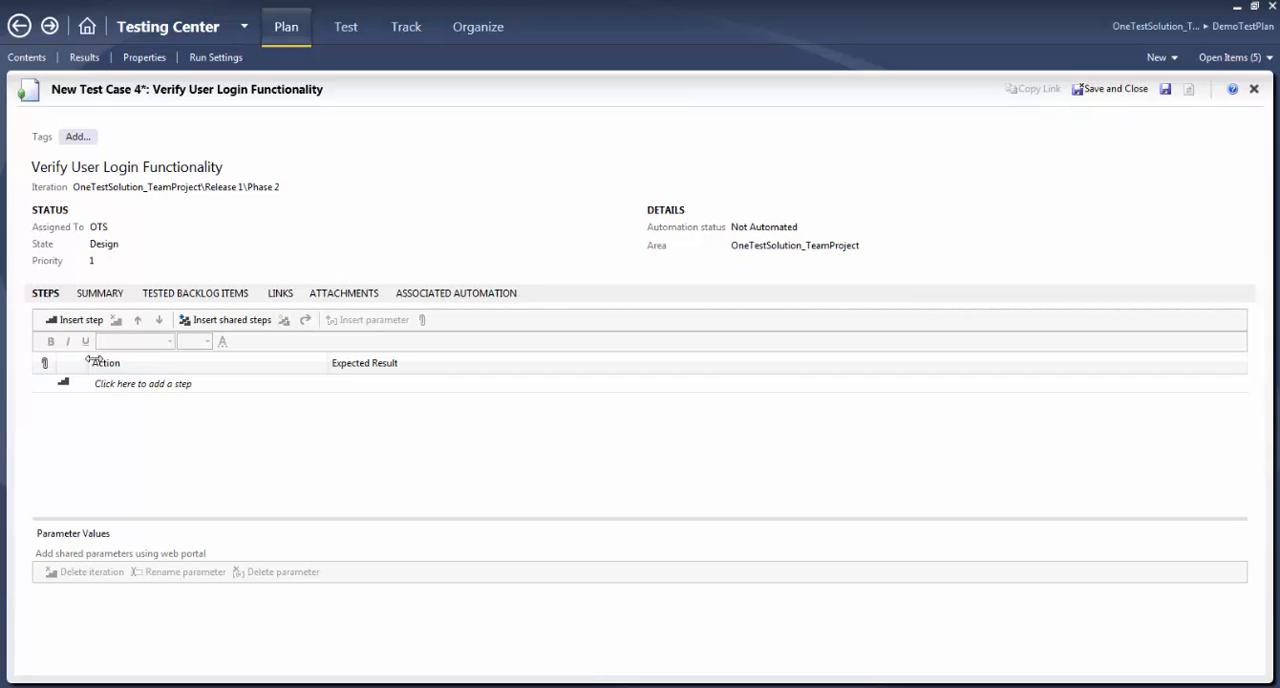
pyautogui.moveTo(400, 366)
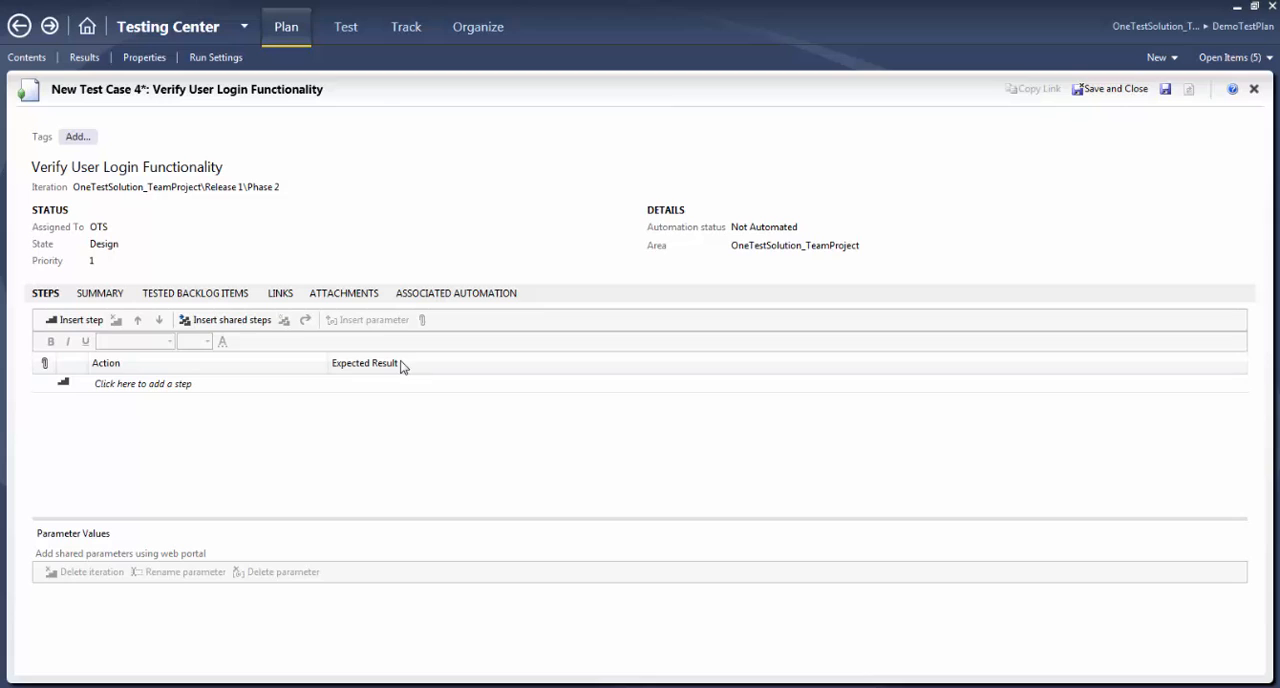
pyautogui.moveTo(176, 384)
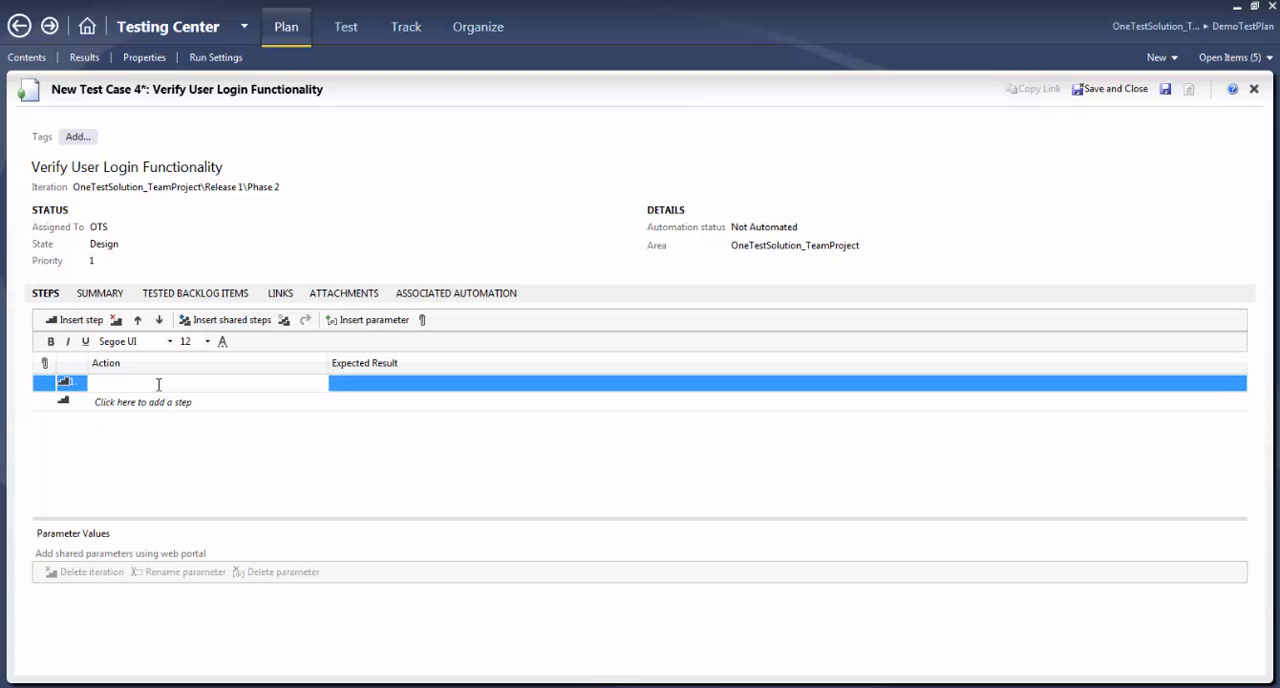
# Add step one 'Launch Application' expecting the application to be launched
pyautogui.write('Lau')
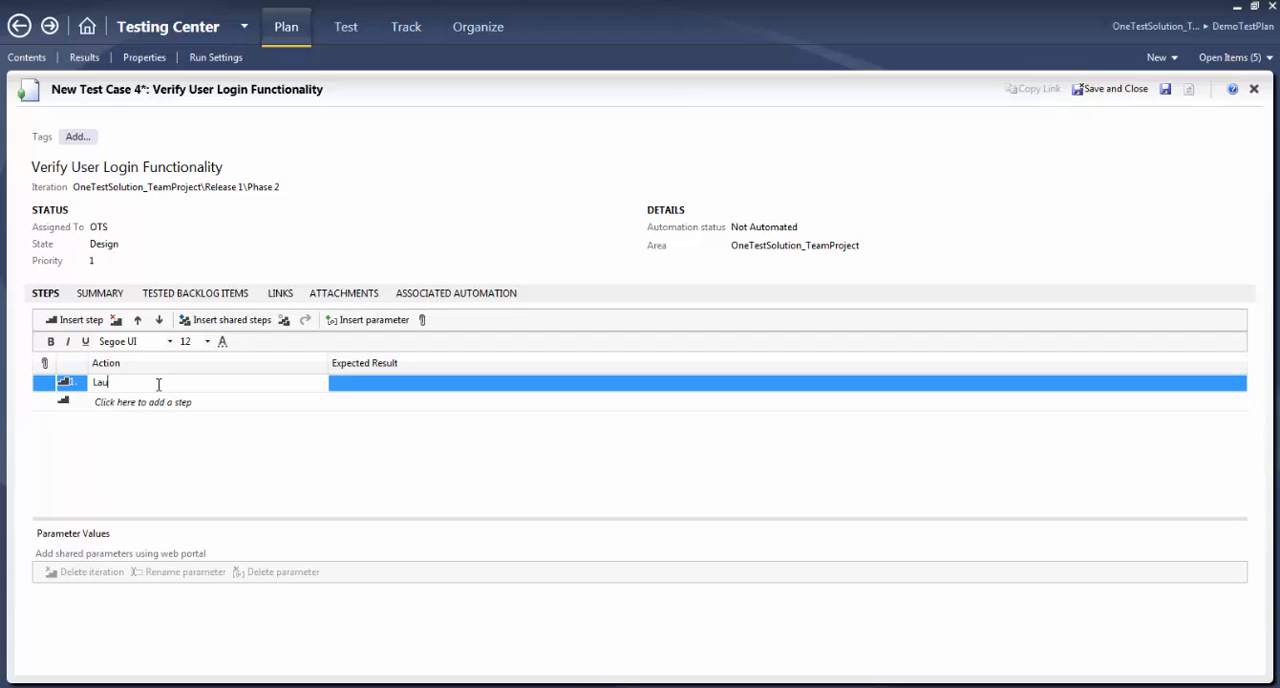
pyautogui.write('nch A')
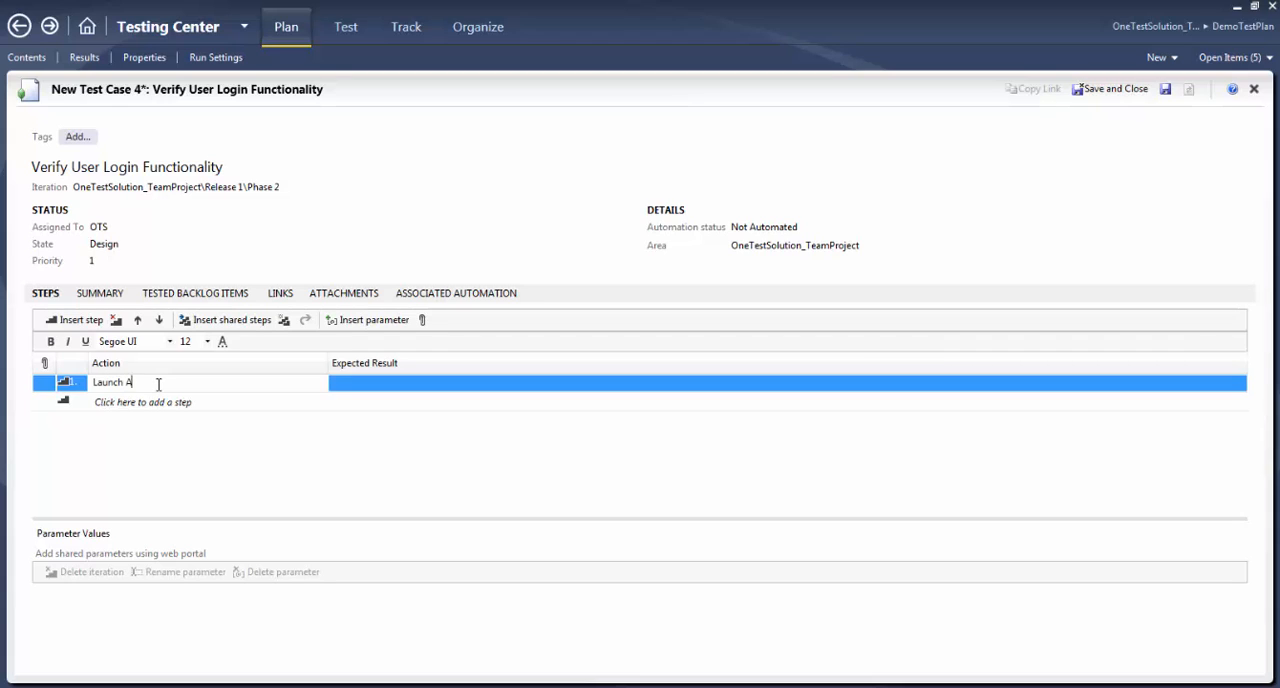
pyautogui.write('pplication')
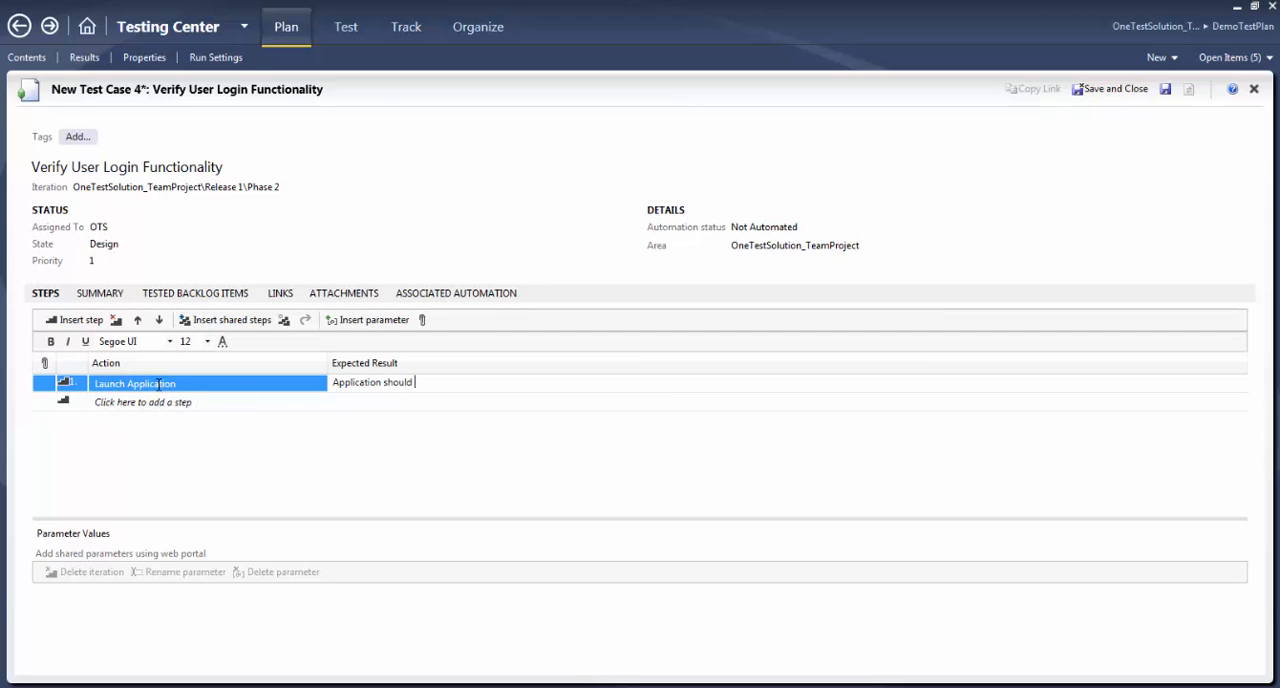
pyautogui.write('be launched properly')
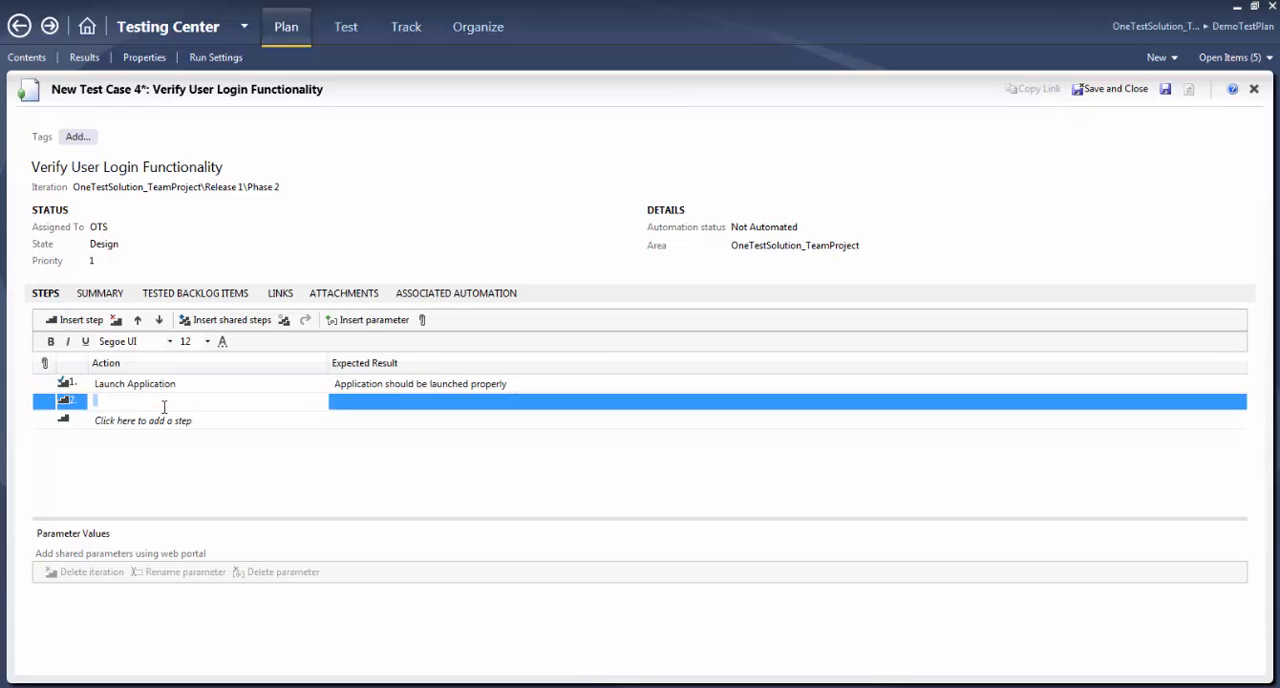
# Add step two 'Click on Login Link' expecting the user can navigate to the Login Page
pyautogui.write('Click')
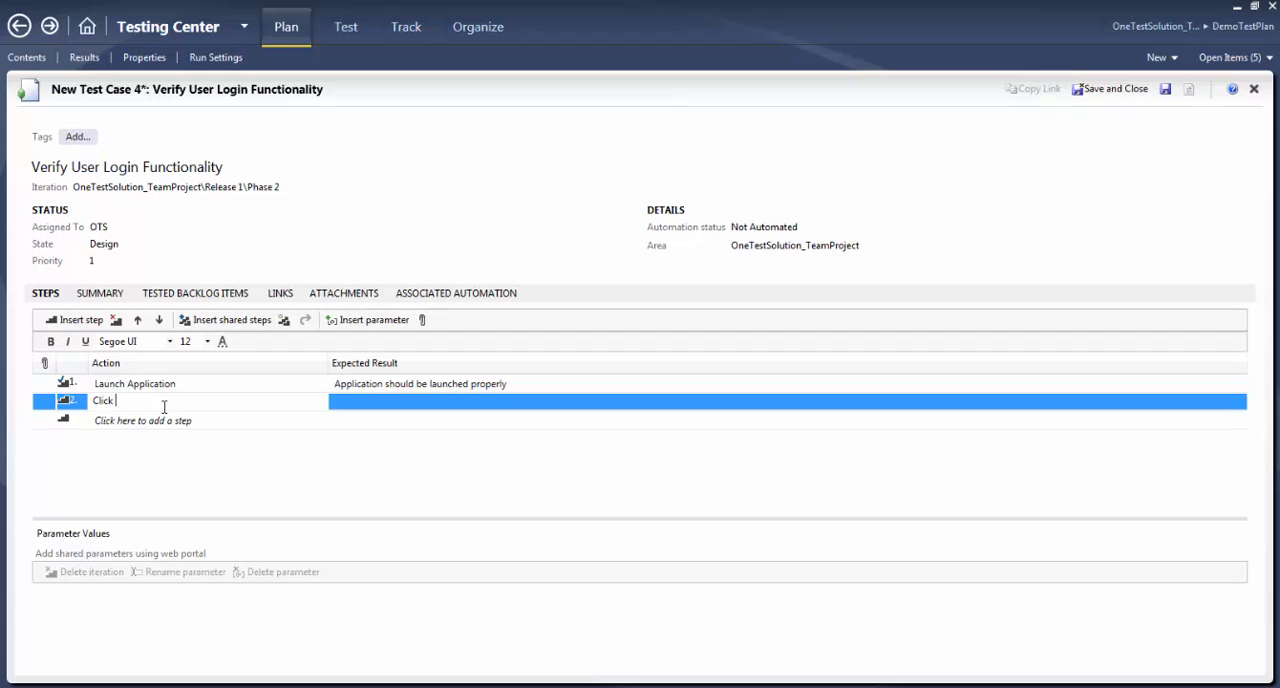
pyautogui.write('on Login')
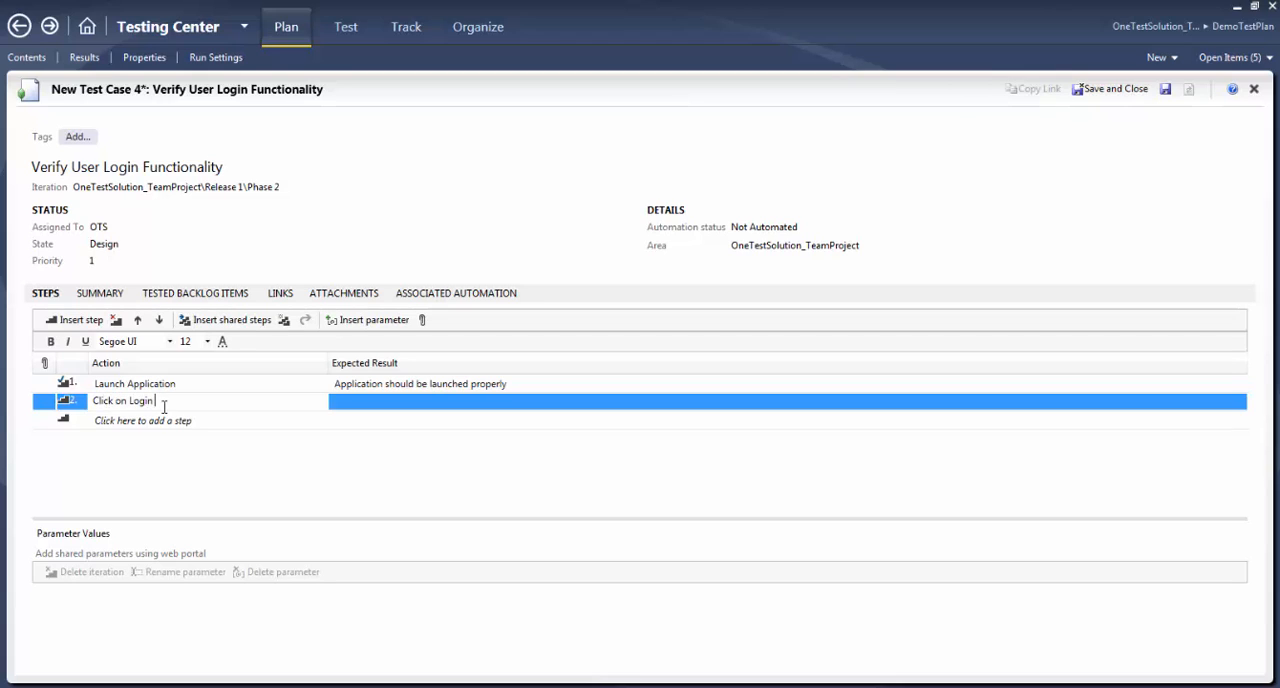
pyautogui.write('Link')
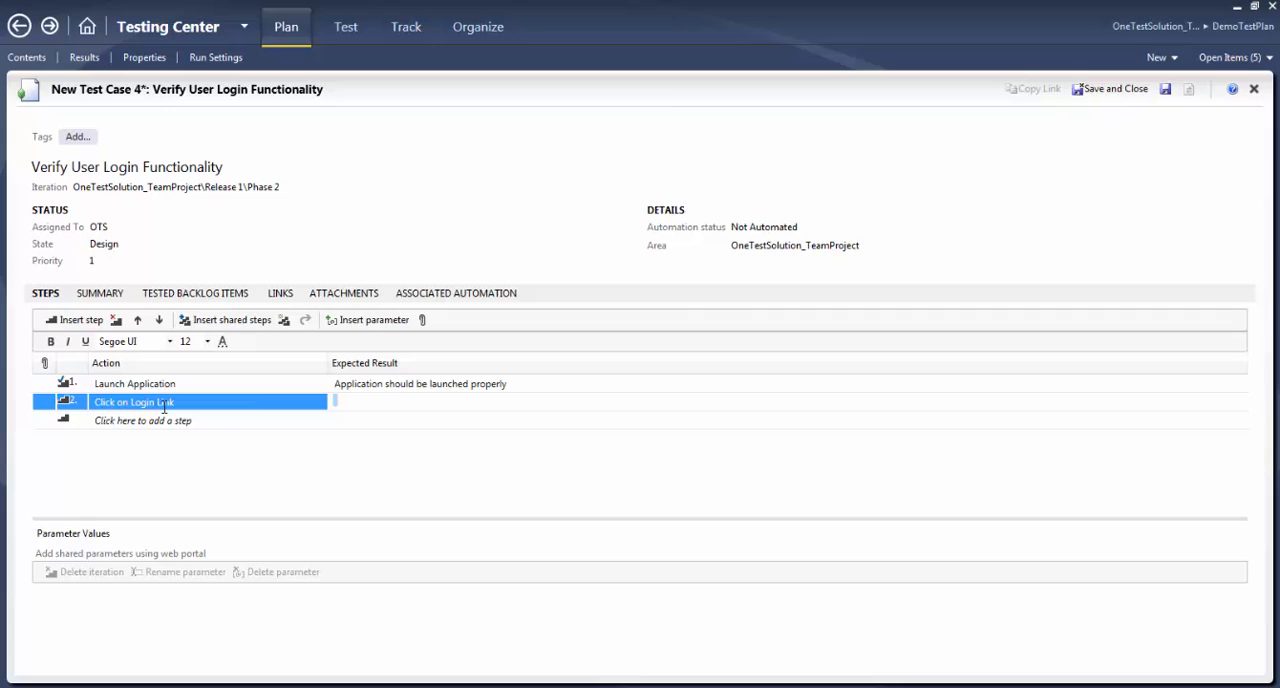
pyautogui.write('User sho')
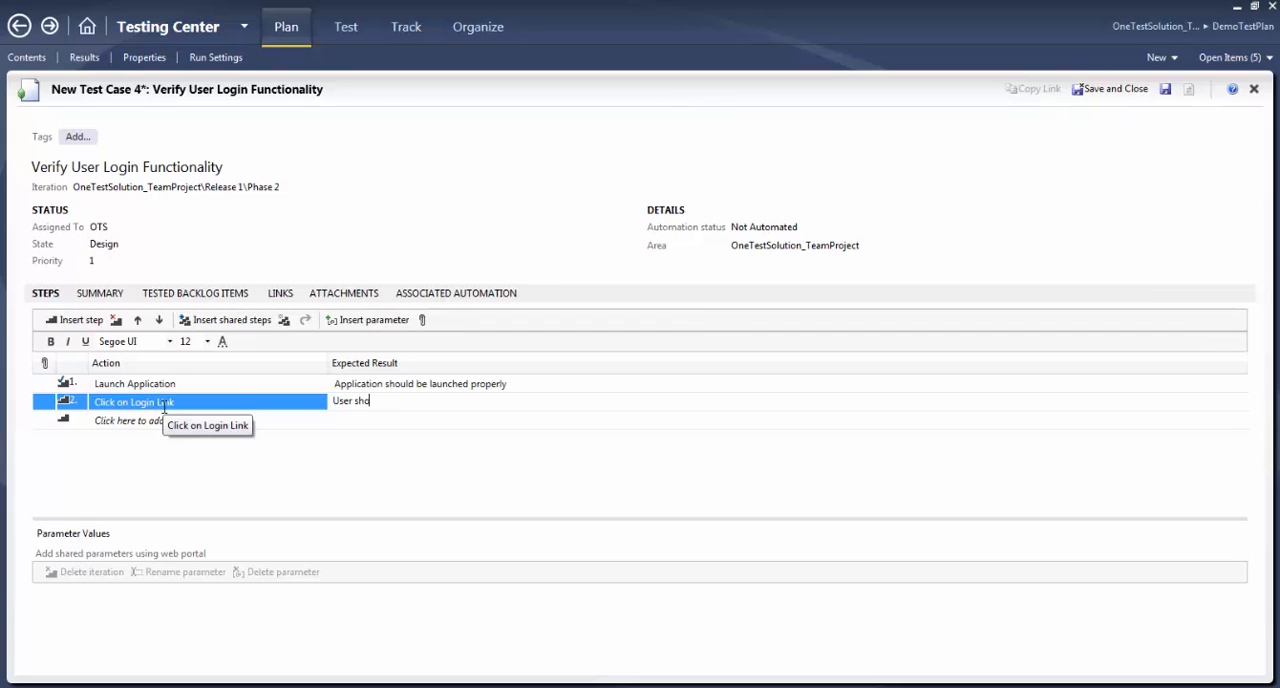
pyautogui.write('uld')
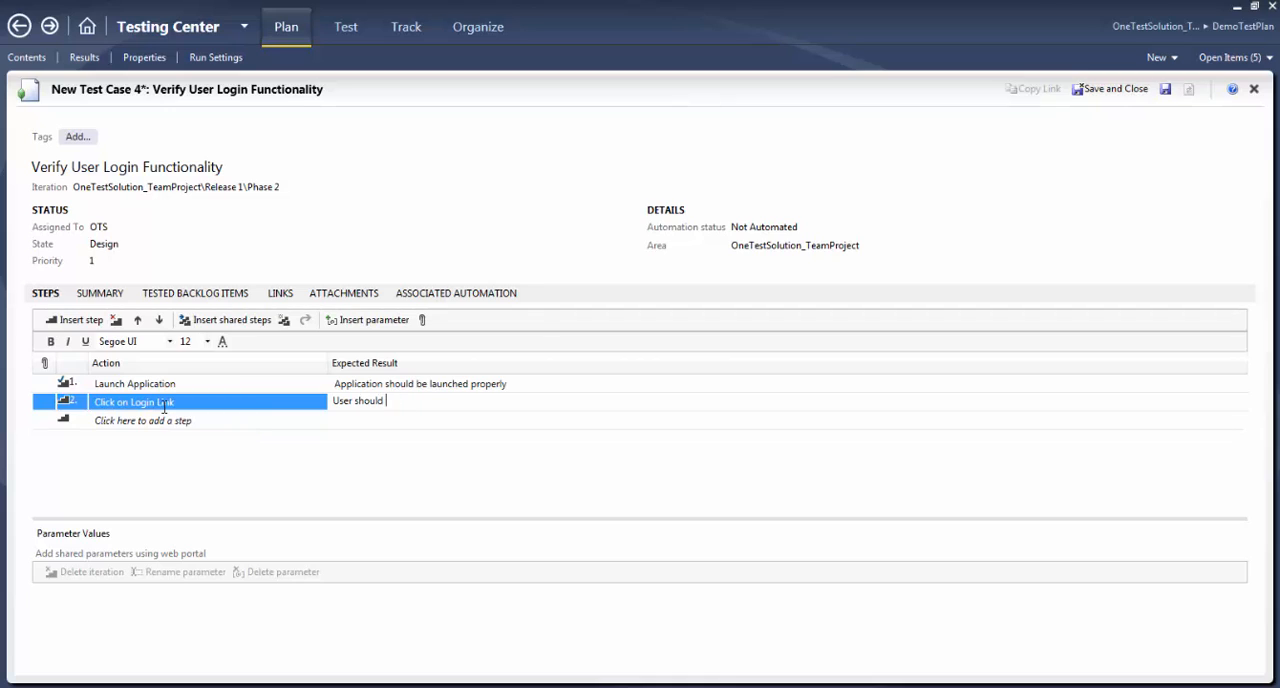
pyautogui.write('able to Navigate to the')
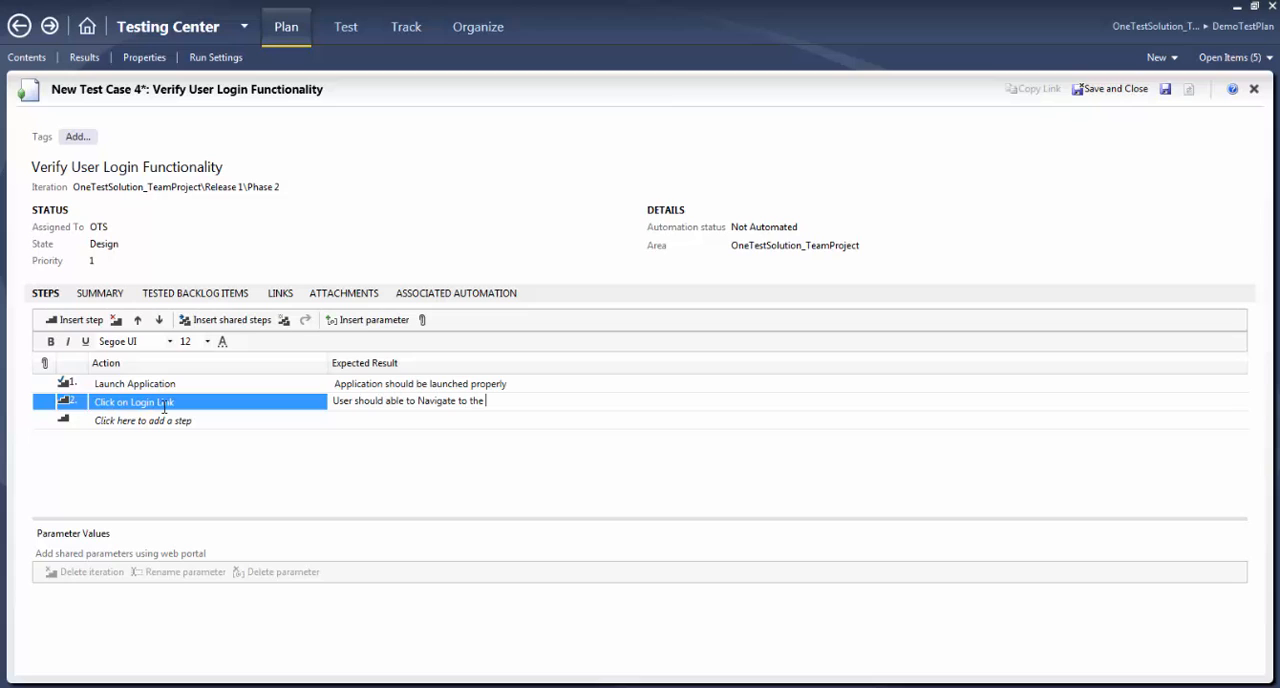
pyautogui.write('Login Page')
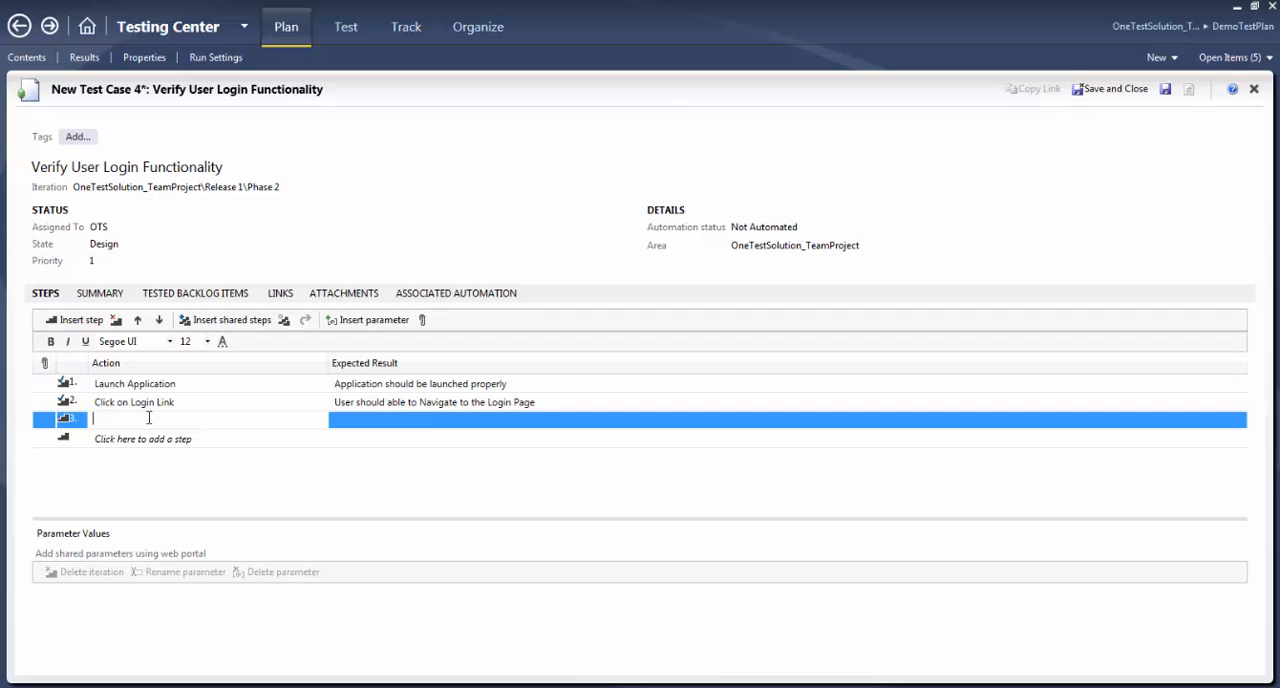
# Add step three 'Enter User ID and password' expecting the user can enter details in the desired fields
pyautogui.write('Enter User')
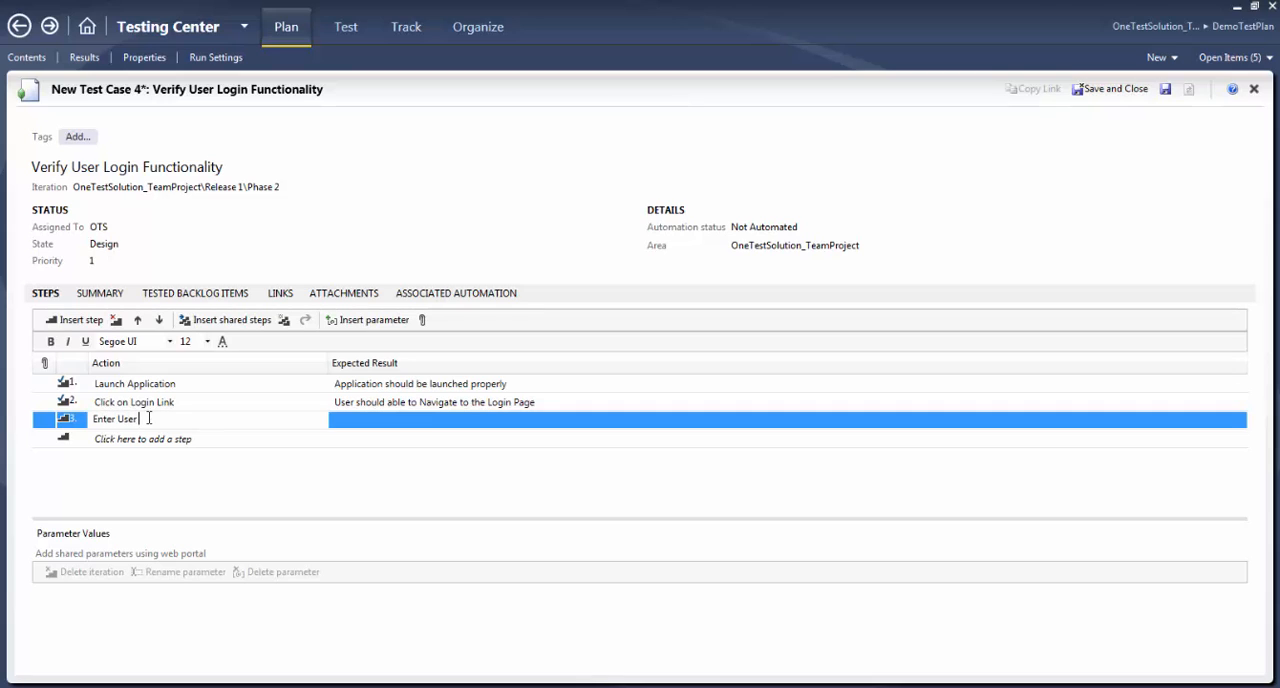
pyautogui.write('ID and (a')
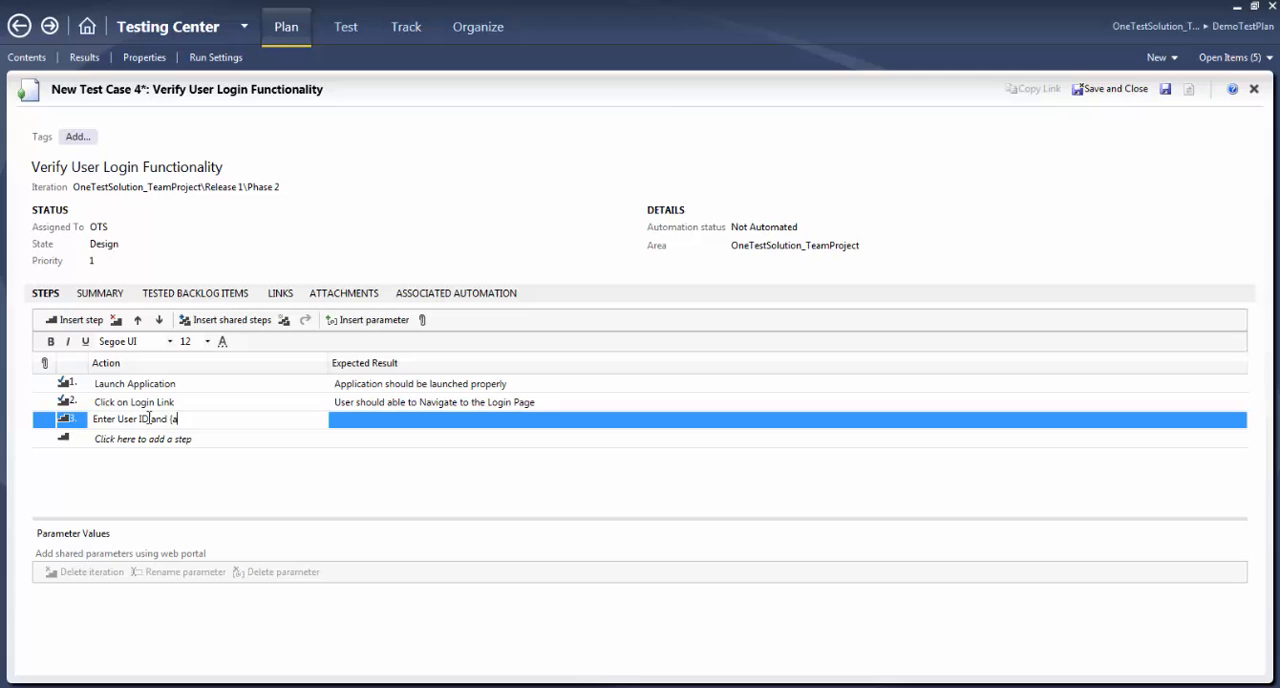
pyautogui.write('password')
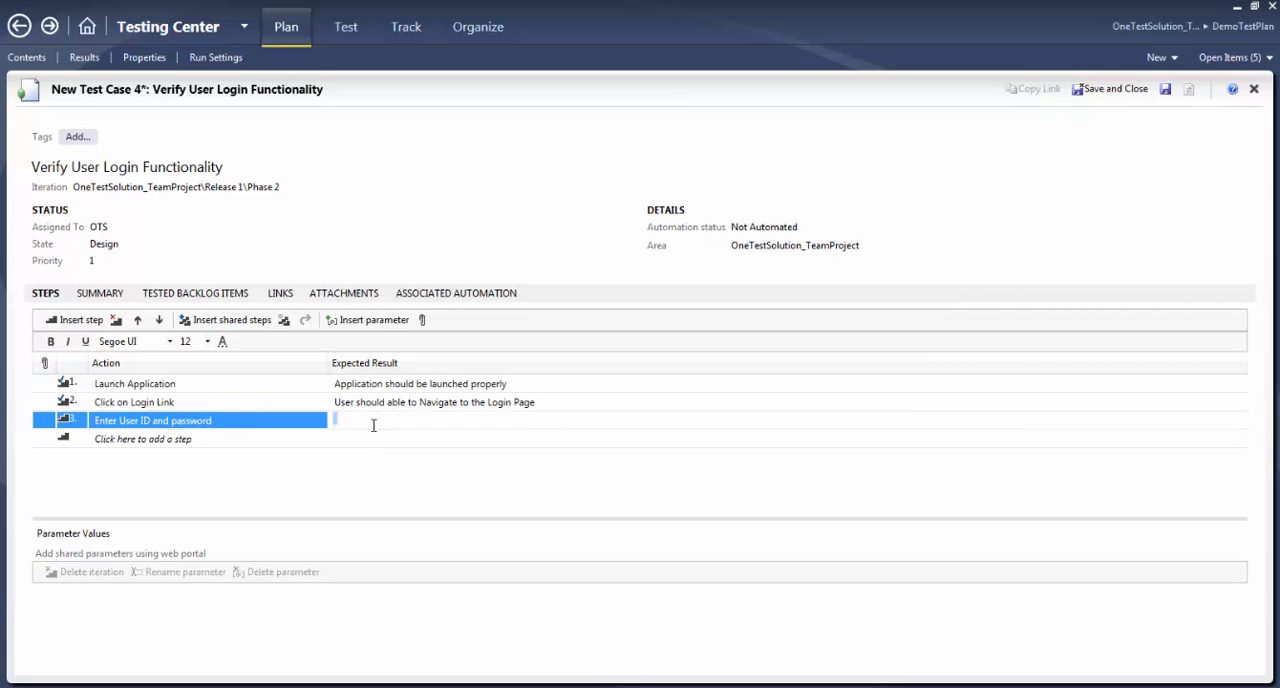
pyautogui.write('U')
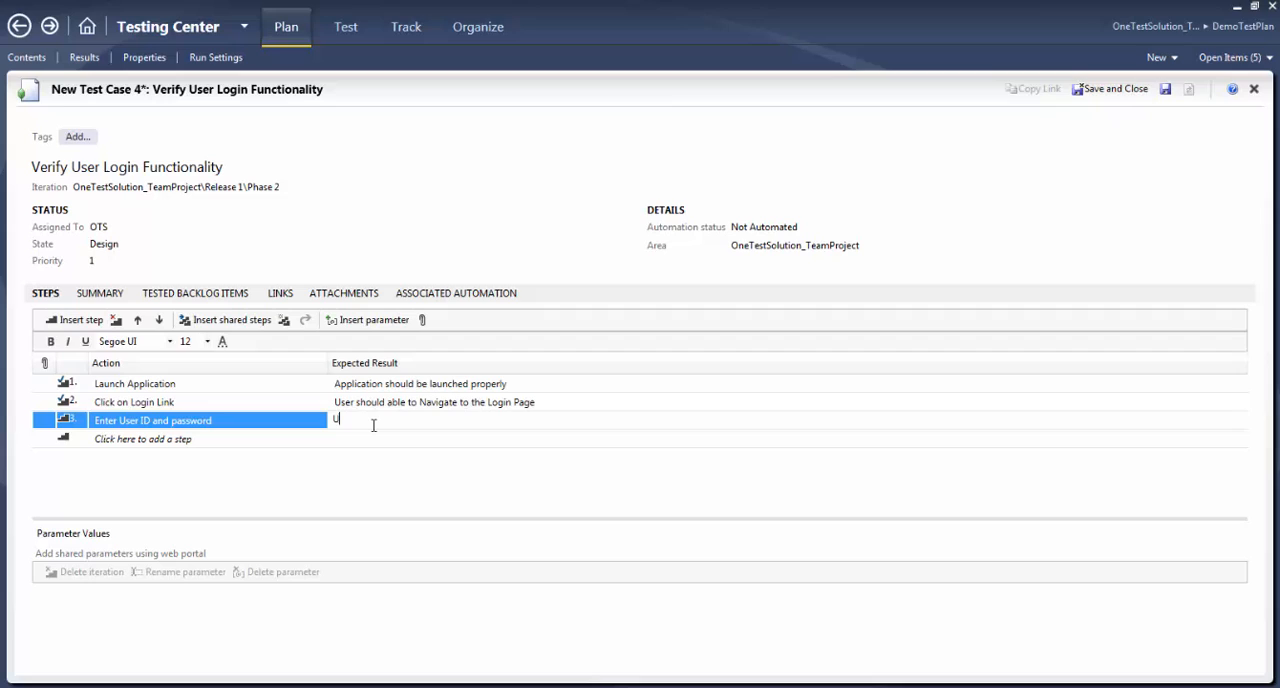
pyautogui.write('User should be')
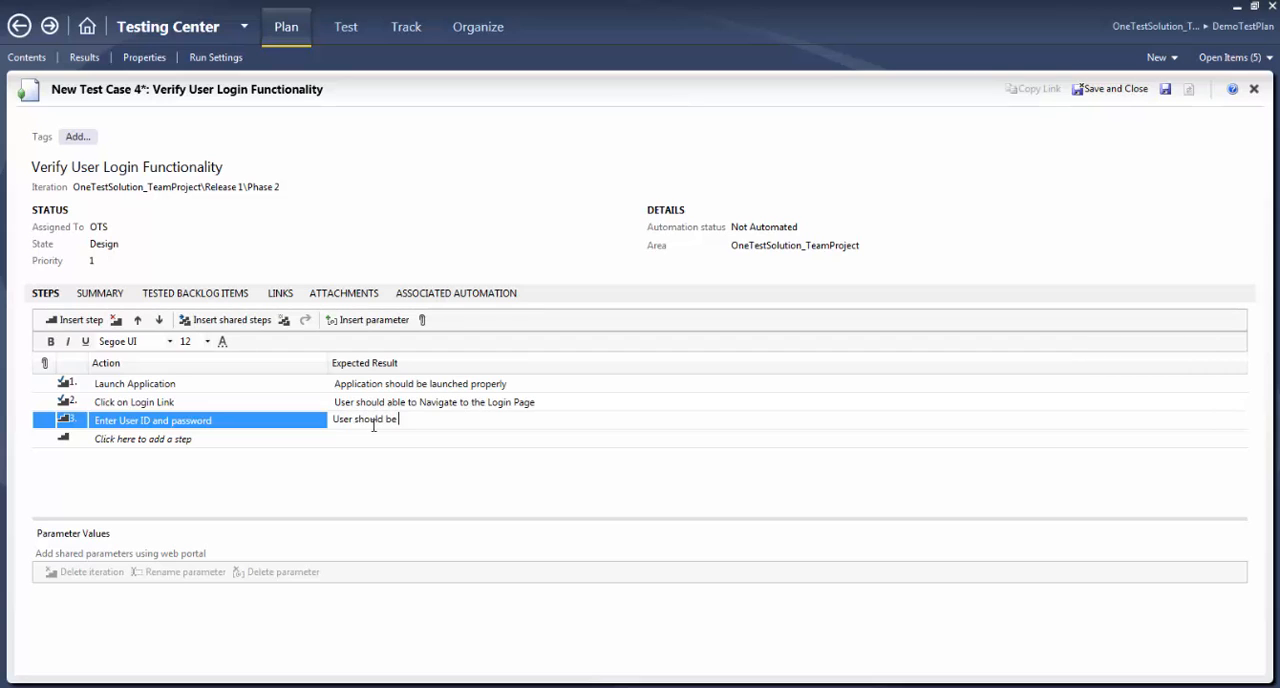
pyautogui.write('able to en')
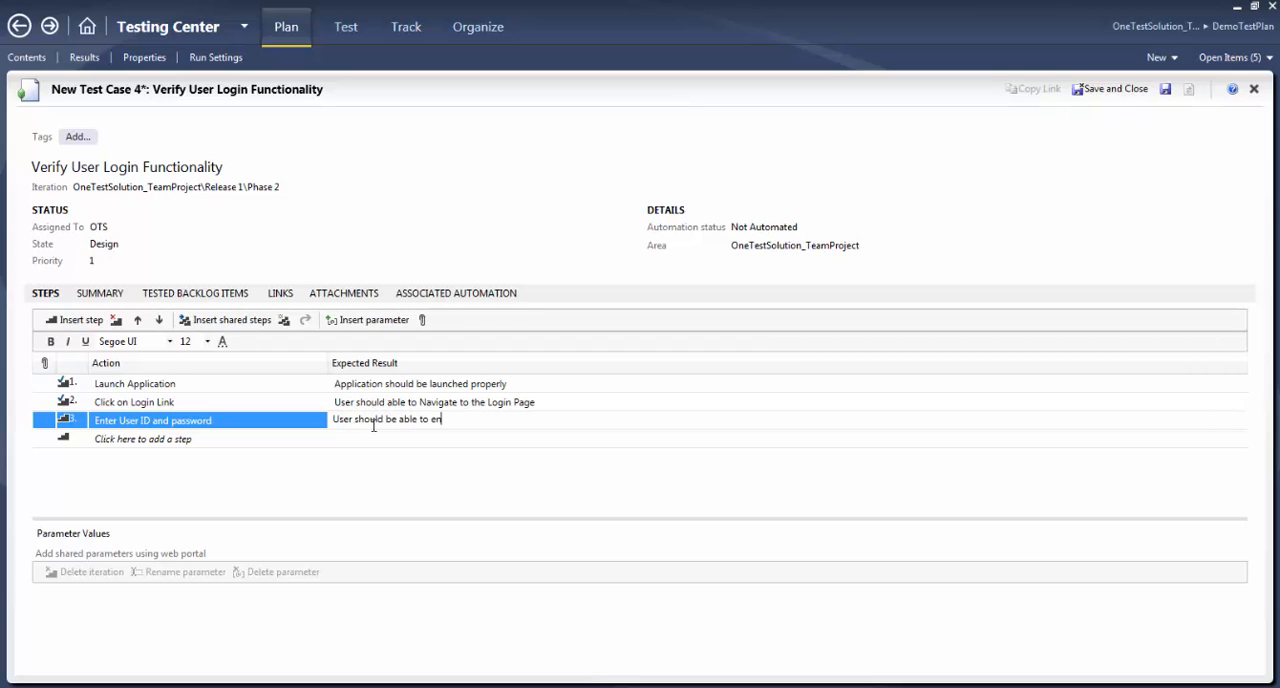
pyautogui.write('ter the details')
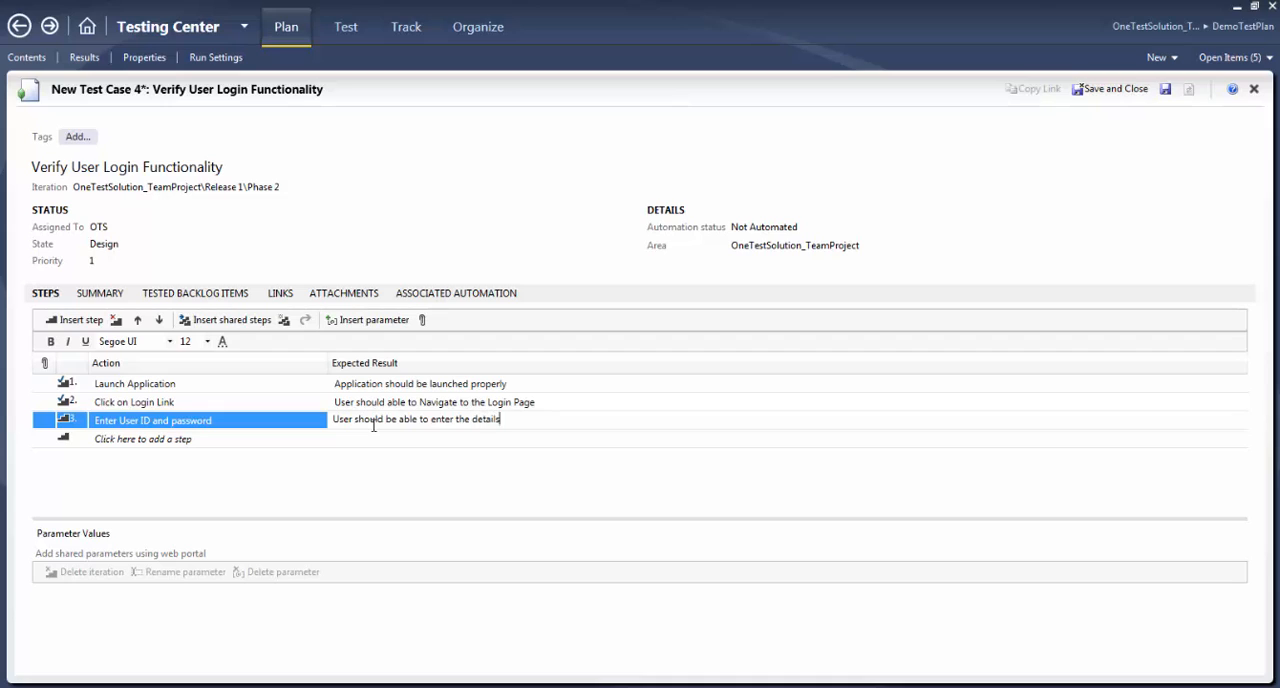
pyautogui.write('in the desired fields')
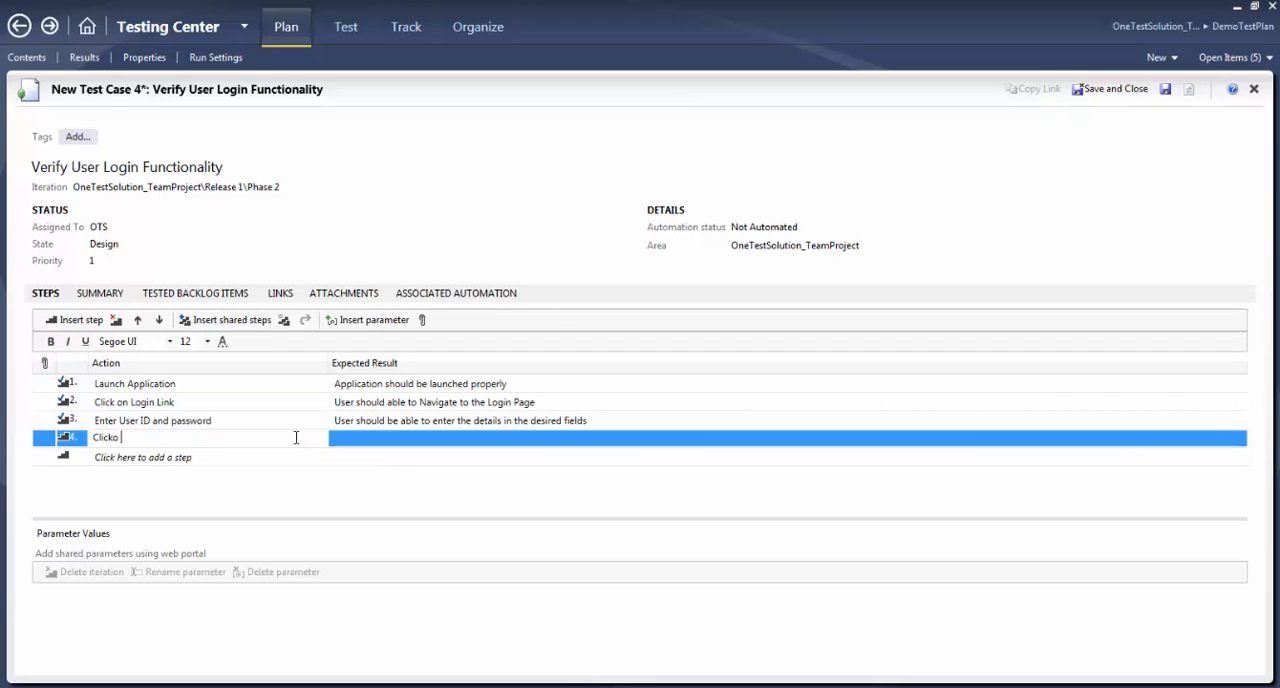
# Add step four 'Click on Login Button' expecting the user should be able to login
pyautogui.write('Click on Log')
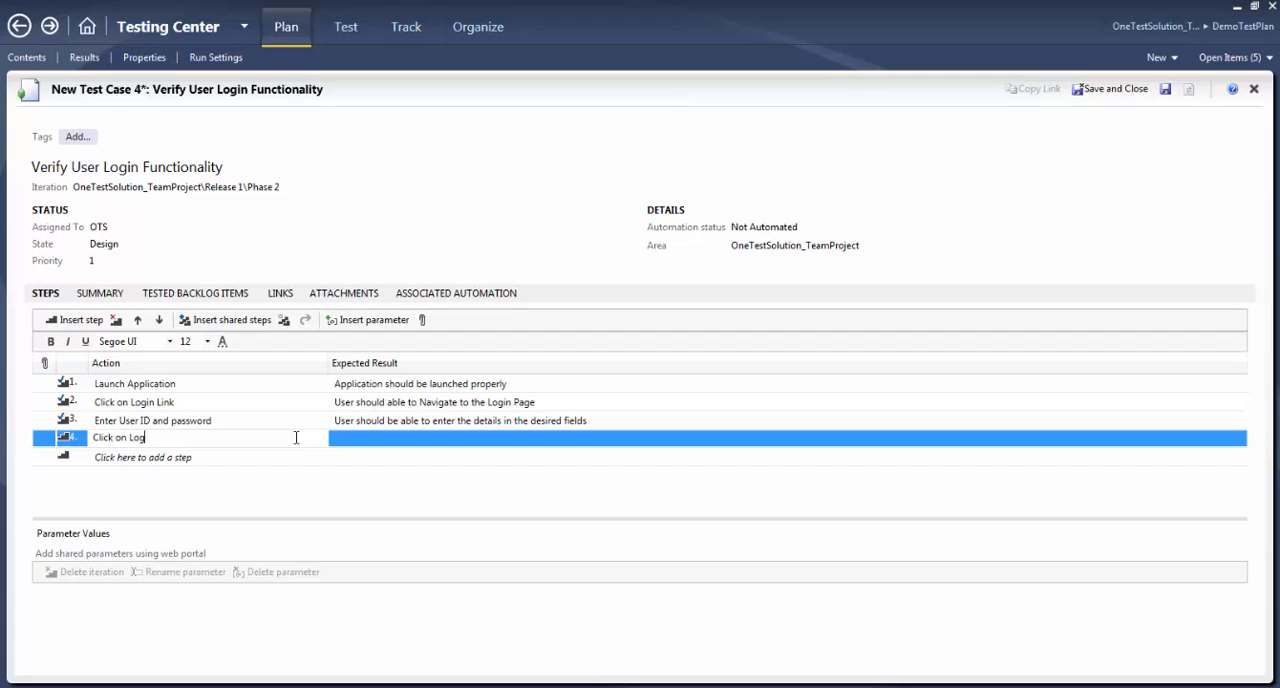
pyautogui.write('in Button')
pyautogui.click(788, 438)
pyautogui.write('User should be able to login')
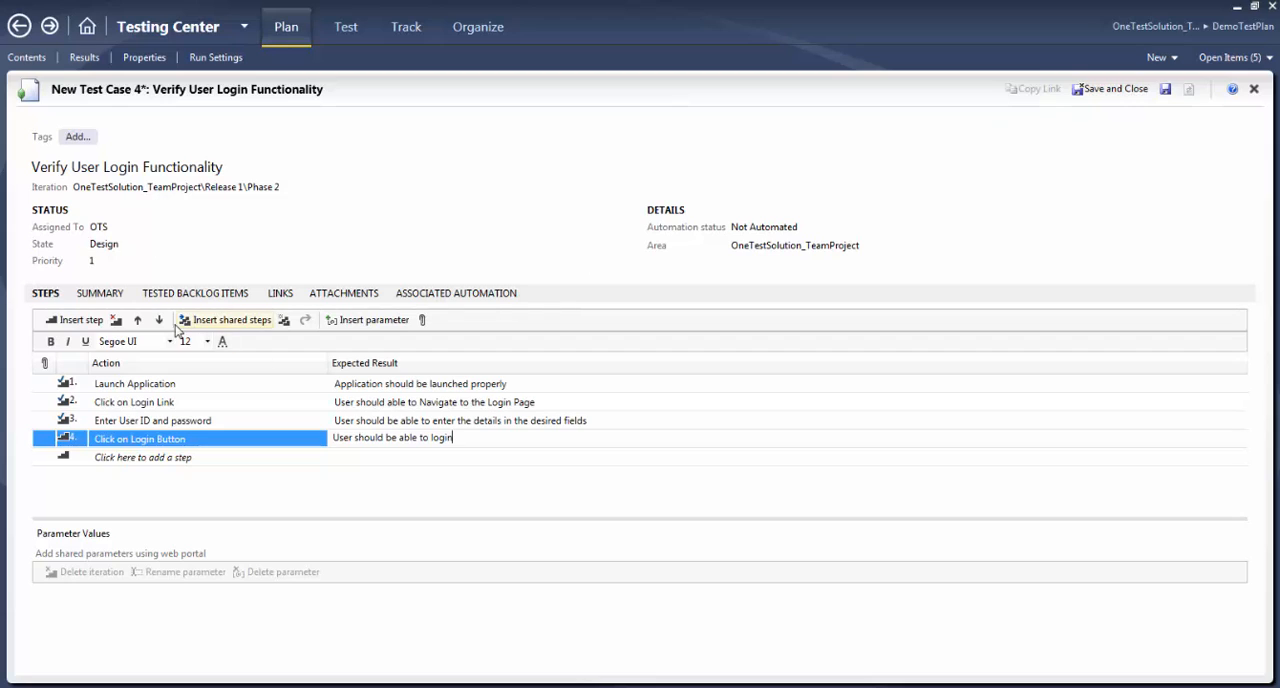
pyautogui.click(100, 292)
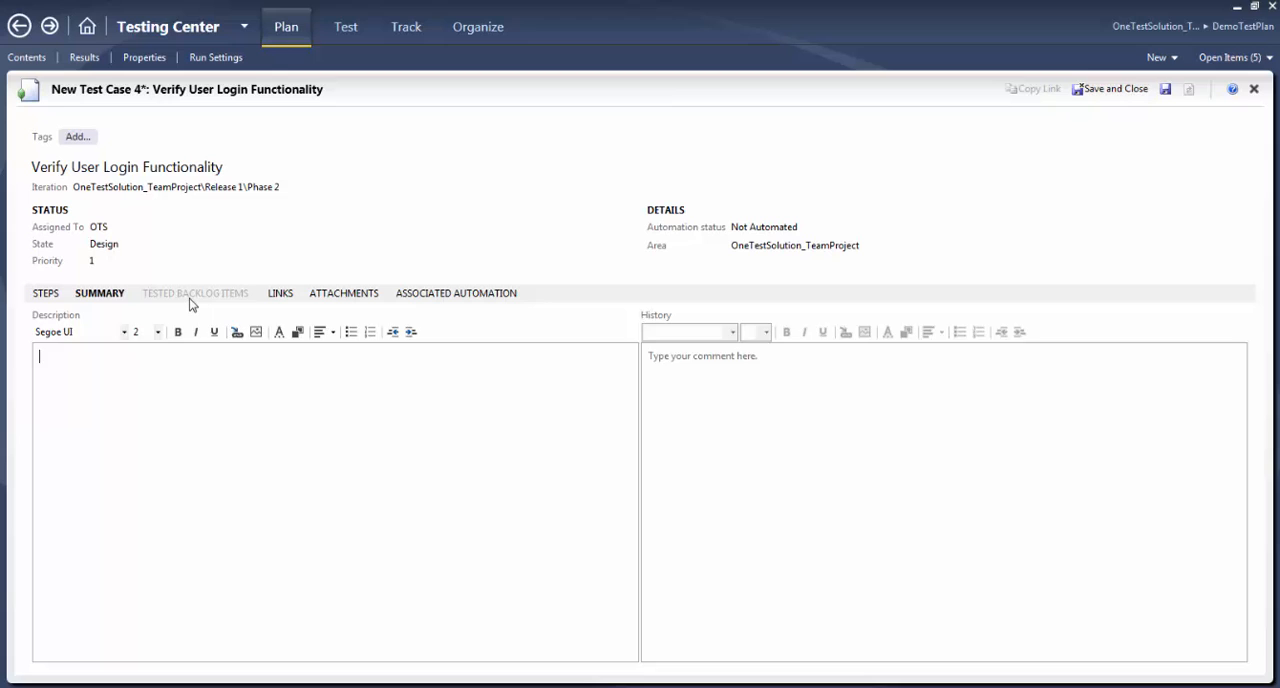
# Show the test case's empty Tested Backlog Items list
pyautogui.click(194, 292)
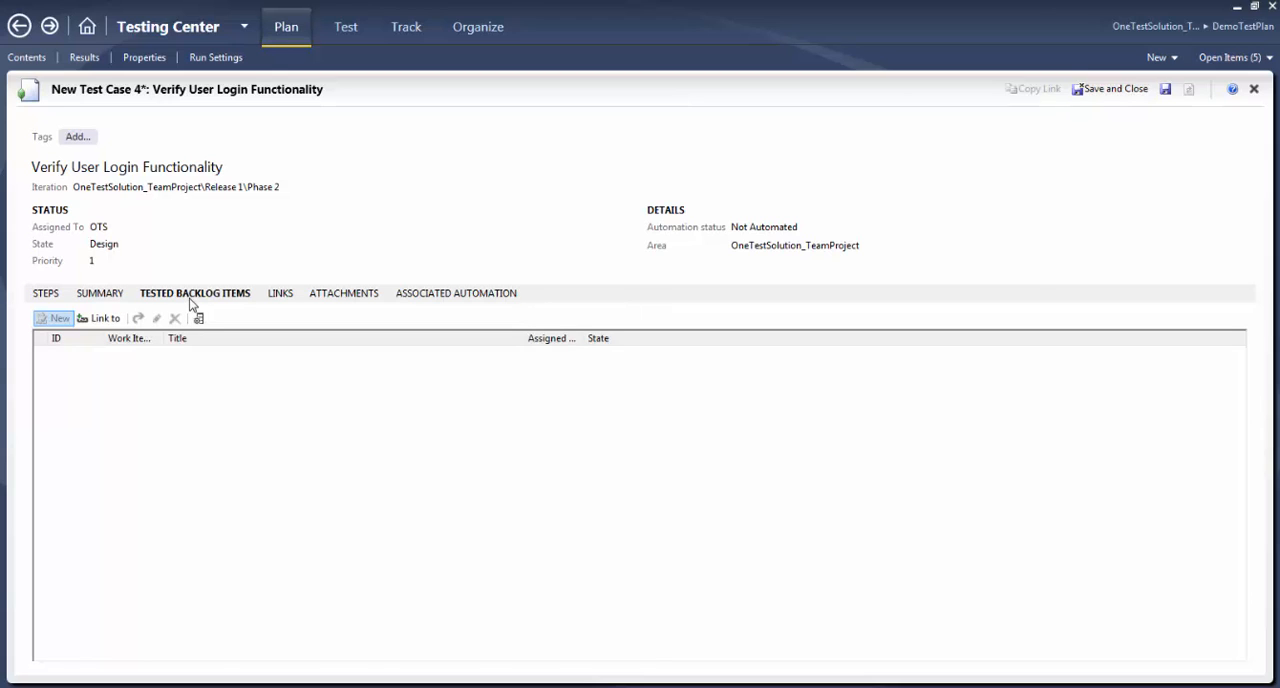
pyautogui.moveTo(236, 304)
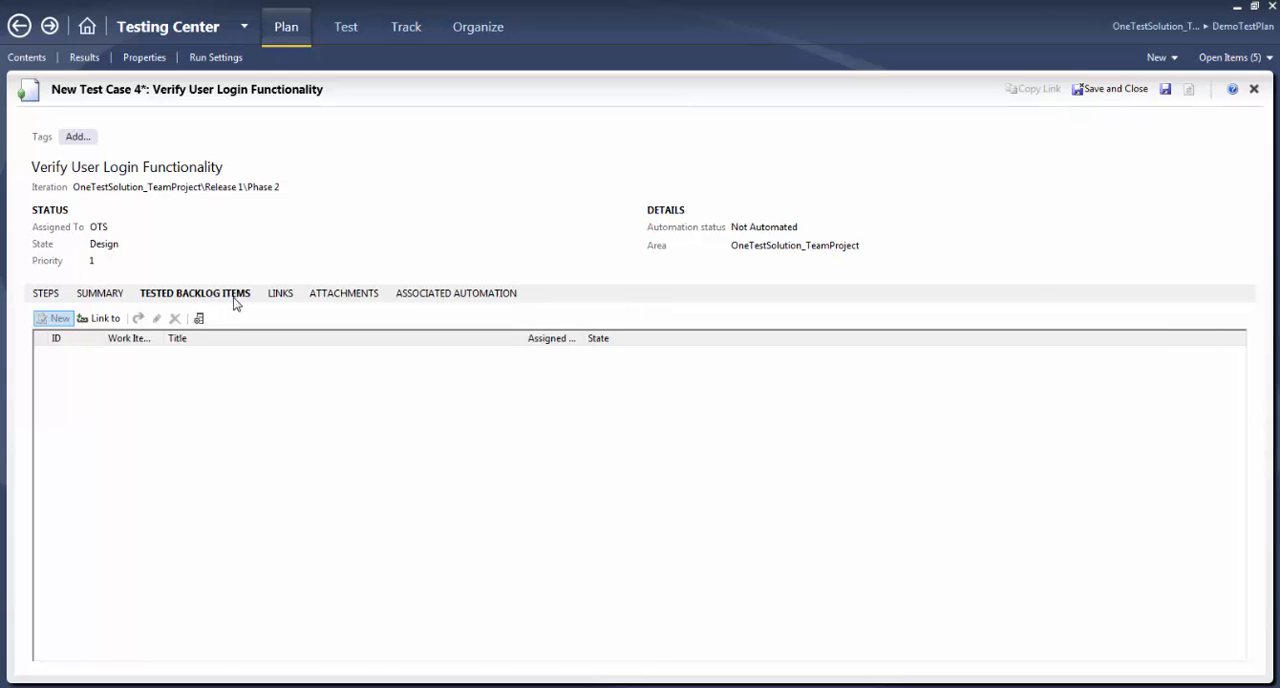
pyautogui.moveTo(120, 330)
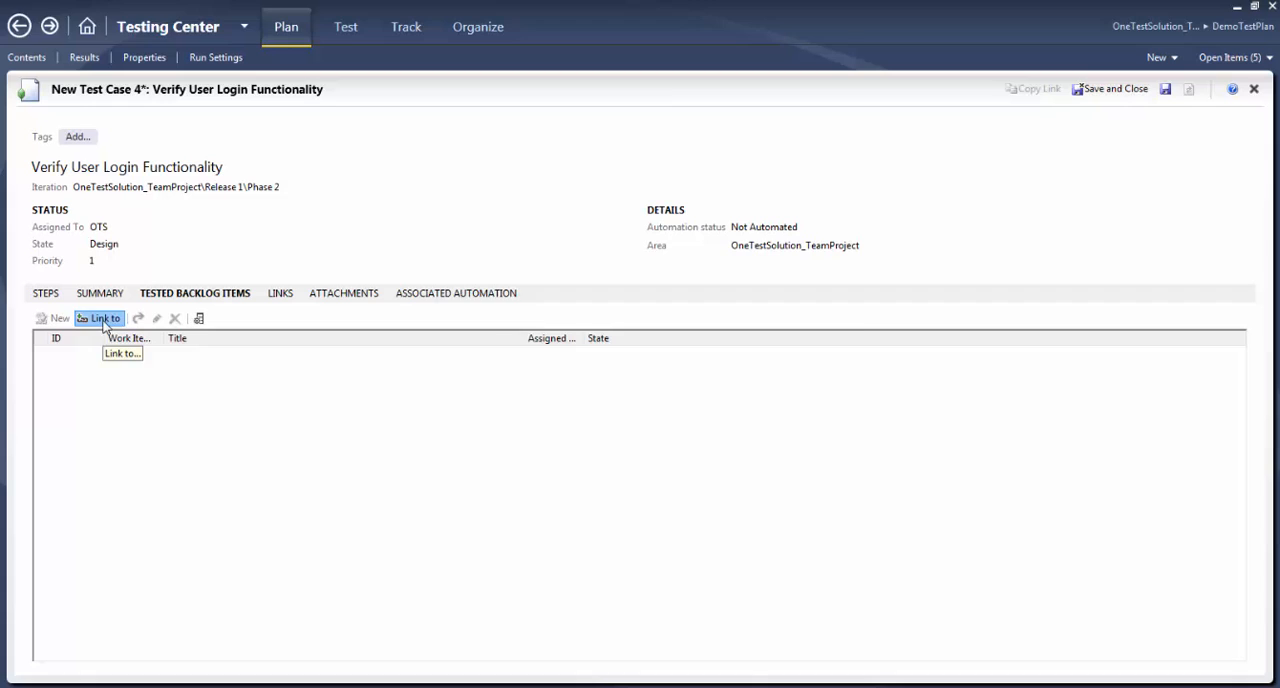
# Start a Tests link and browse for work items in Choose Linked Work Items
pyautogui.click(122, 352)
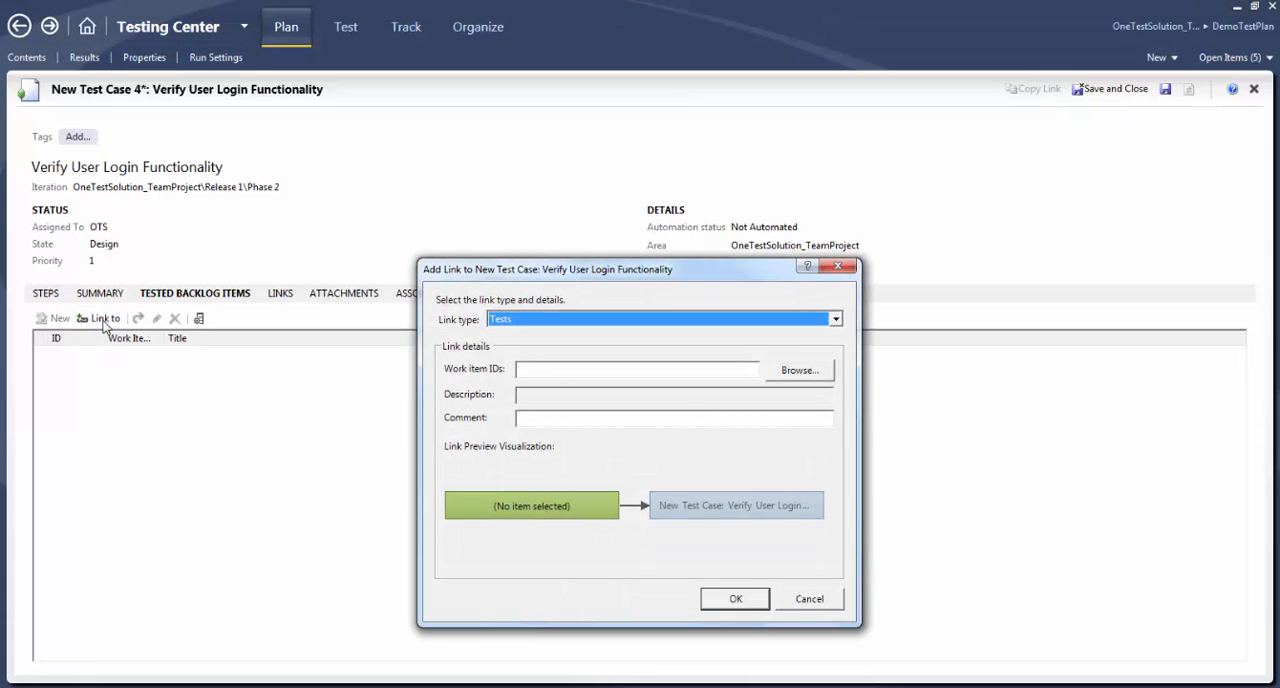
pyautogui.moveTo(612, 380)
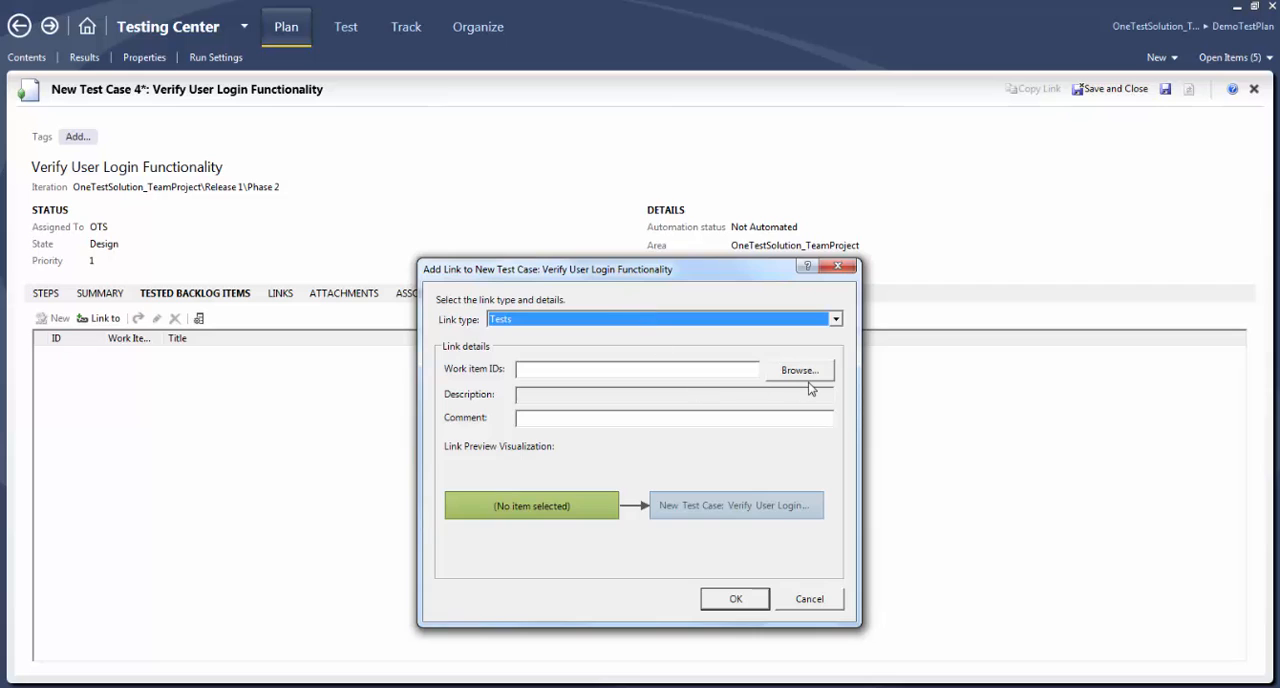
pyautogui.moveTo(750, 388)
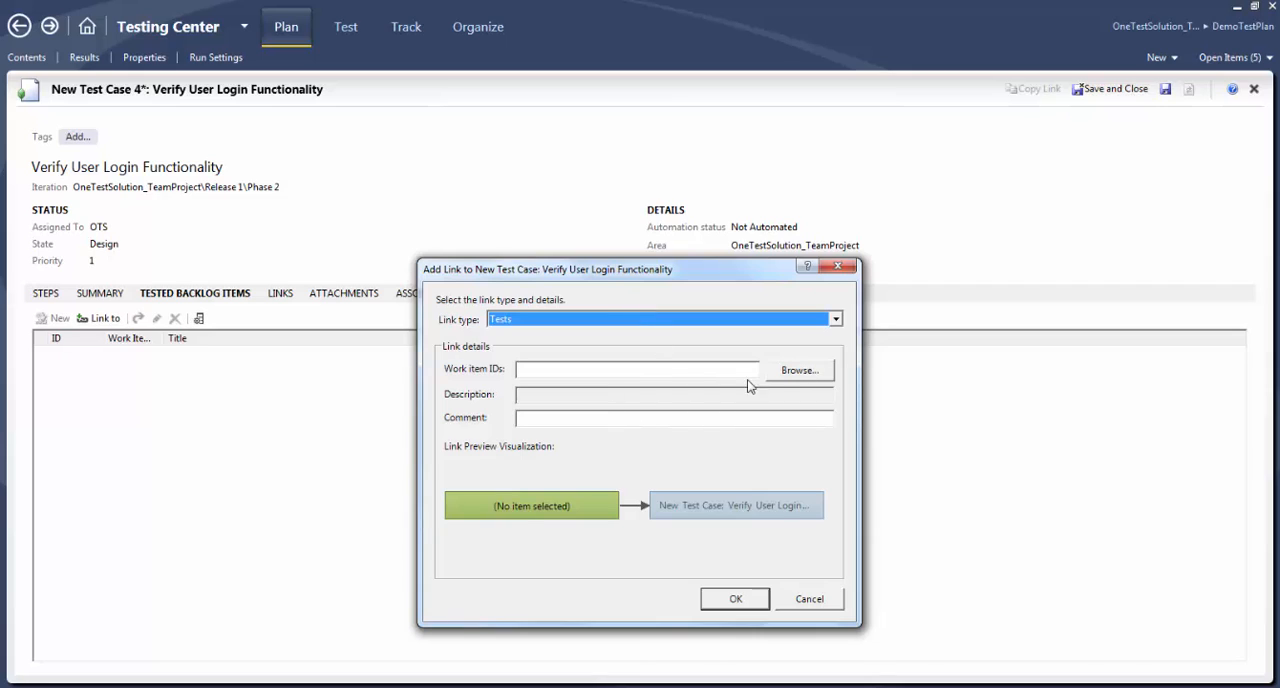
pyautogui.click(636, 368)
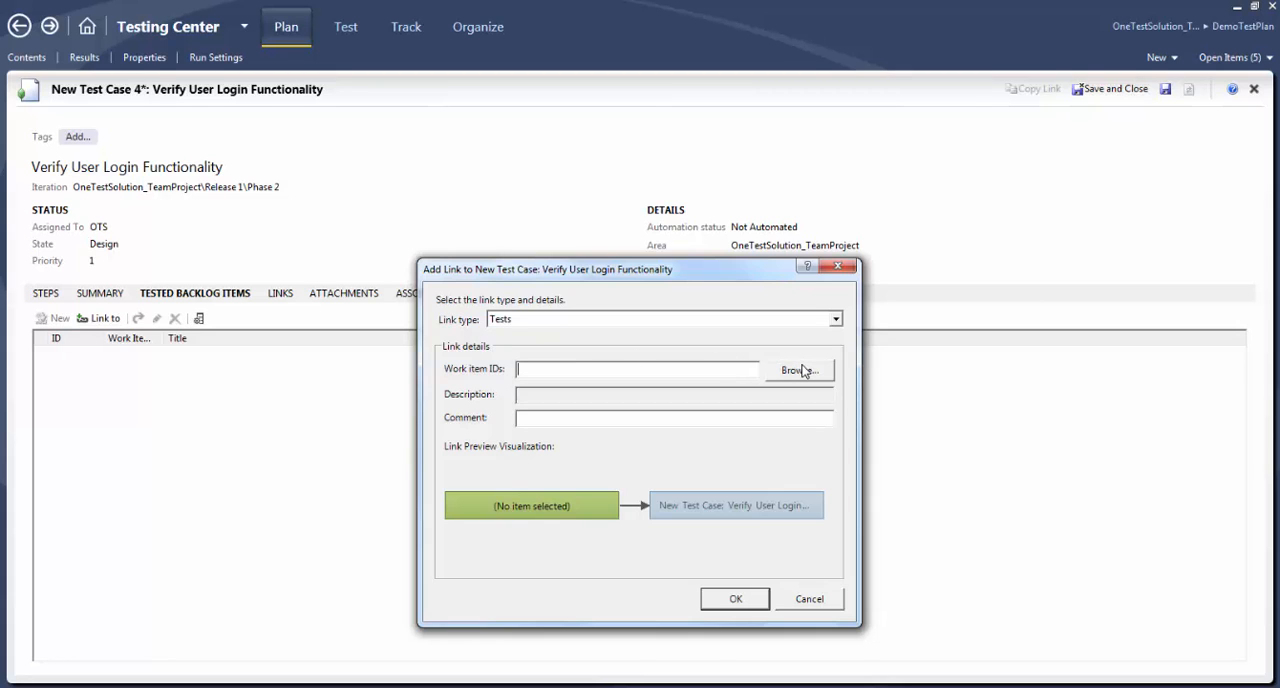
pyautogui.click(800, 370)
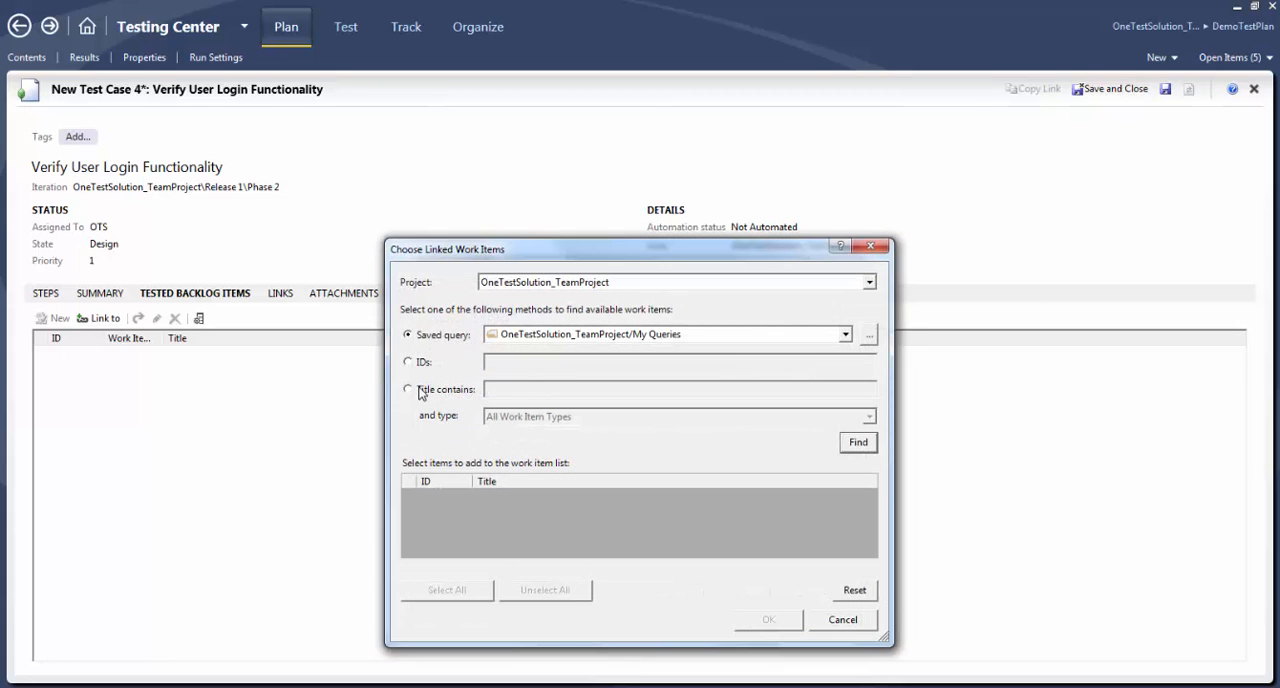
# Search work items for 'login', check Implement Login Feature and confirm the link
pyautogui.click(408, 388)
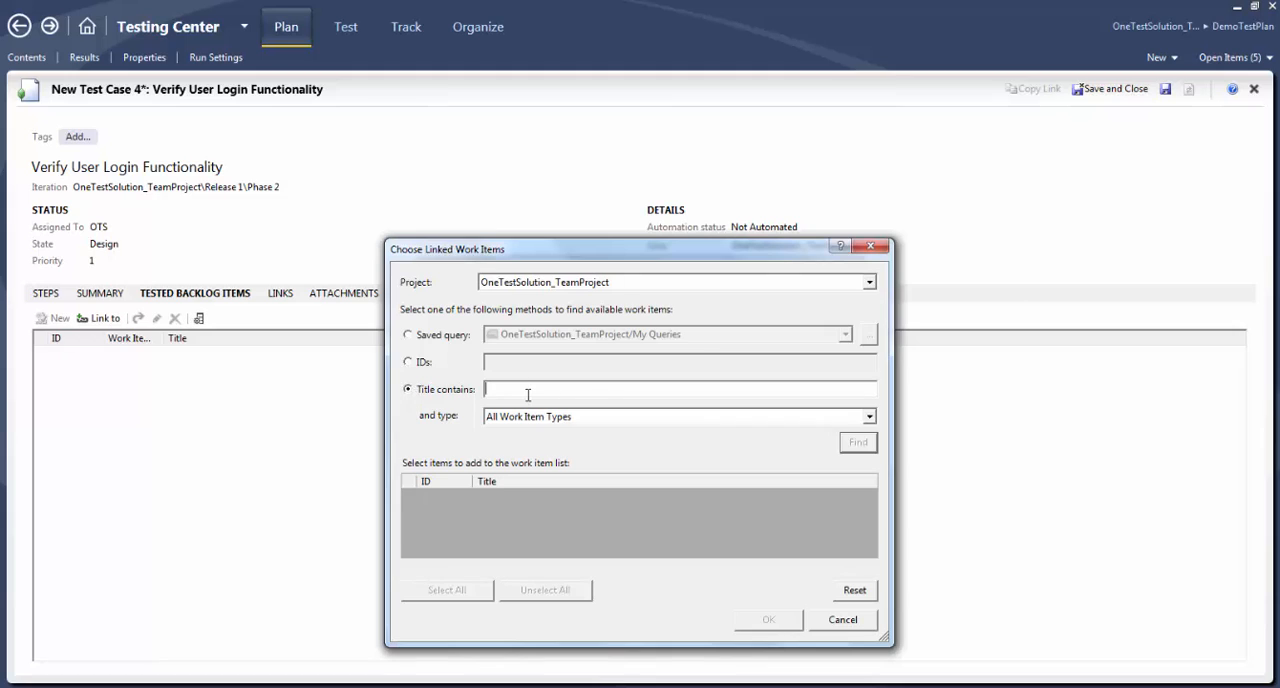
pyautogui.write('login')
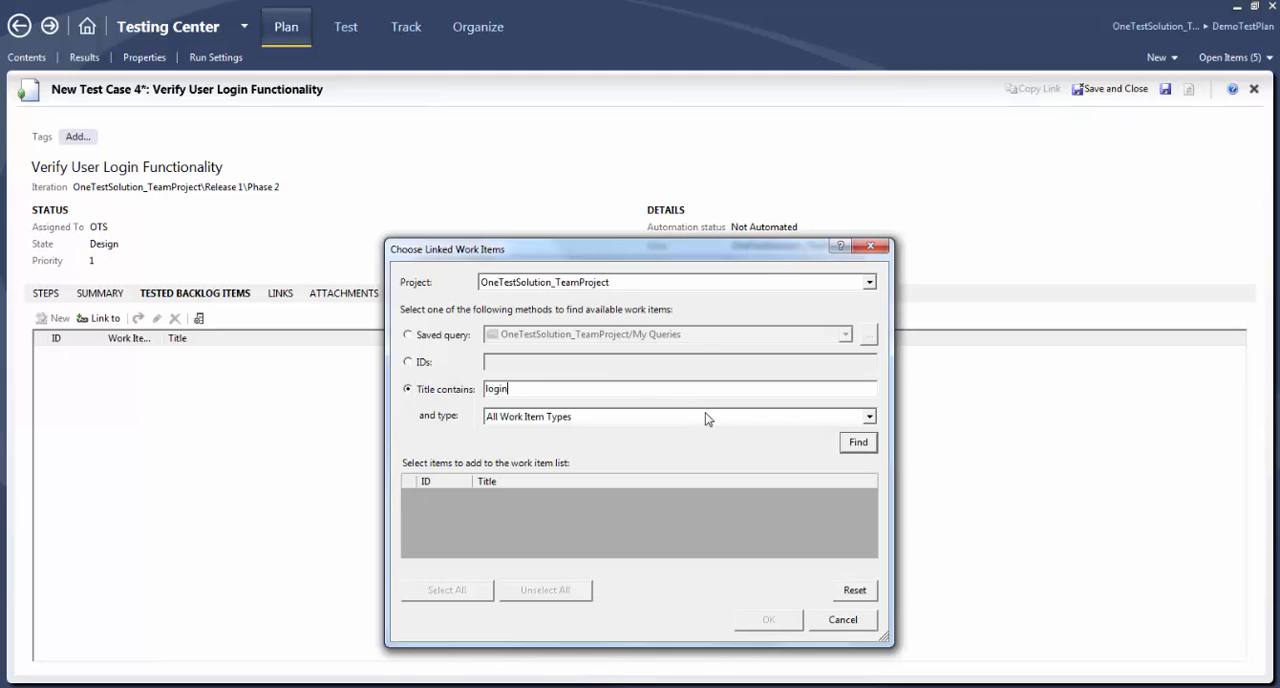
pyautogui.click(856, 442)
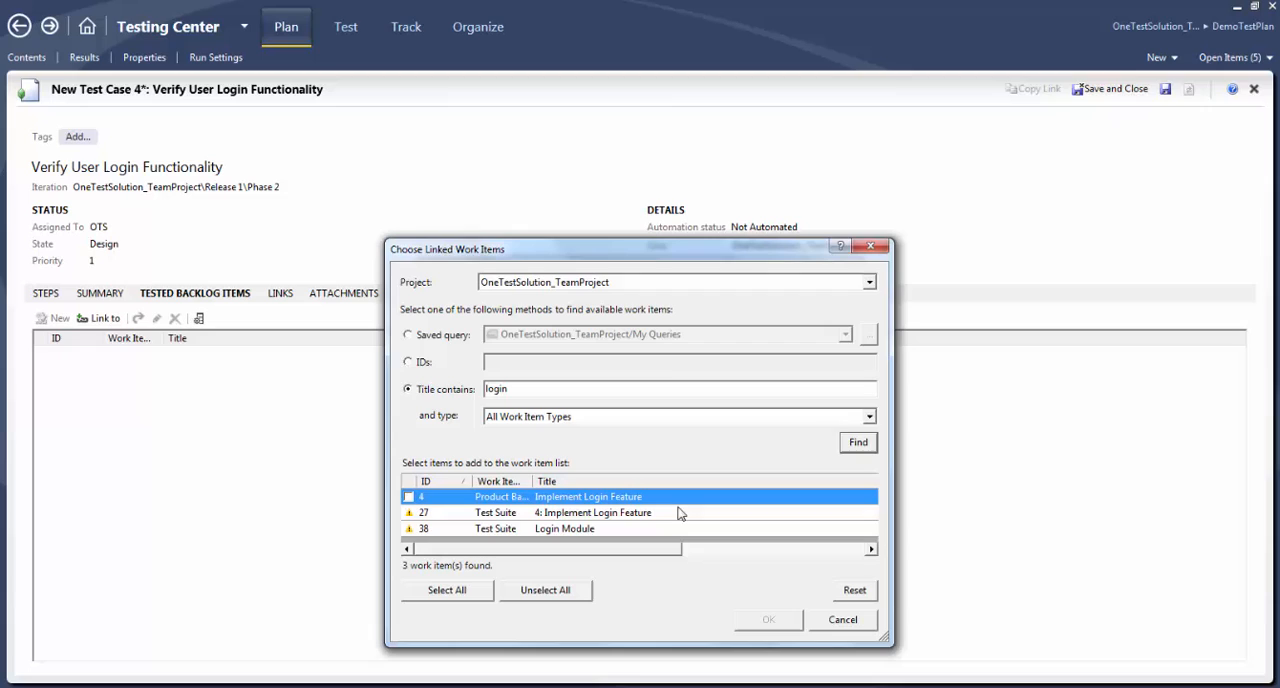
pyautogui.click(408, 496)
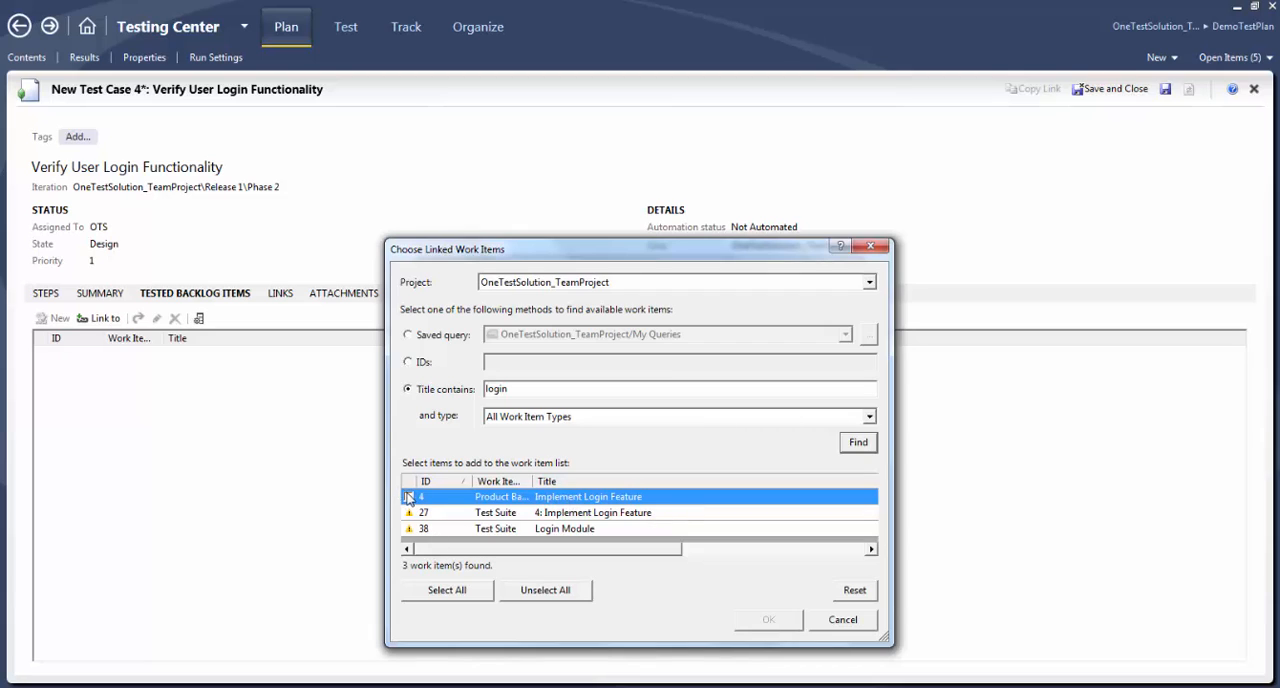
pyautogui.click(408, 496)
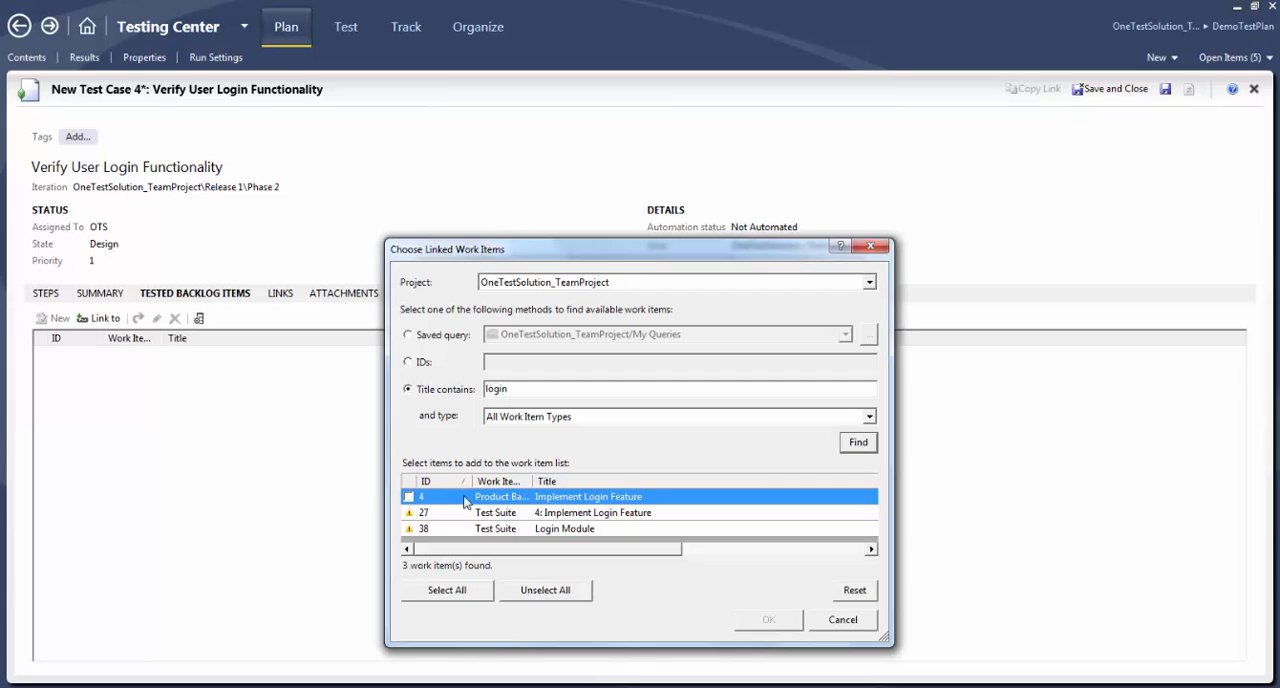
pyautogui.moveTo(550, 478)
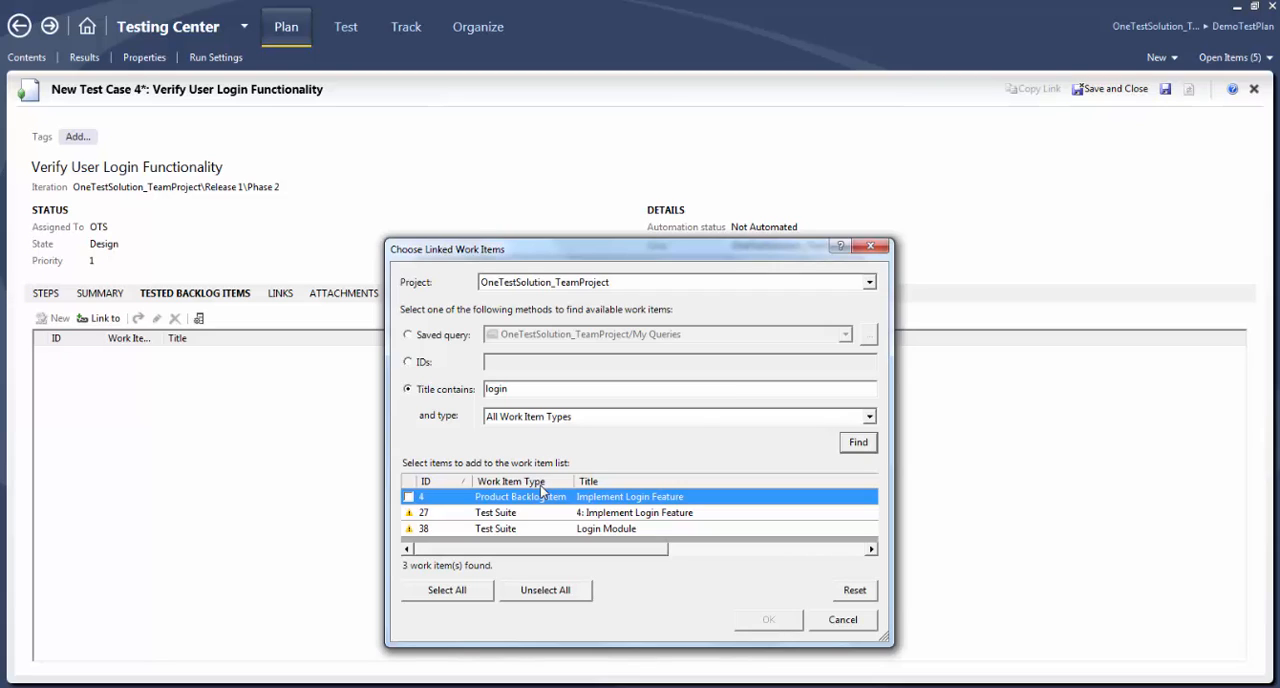
pyautogui.click(408, 496)
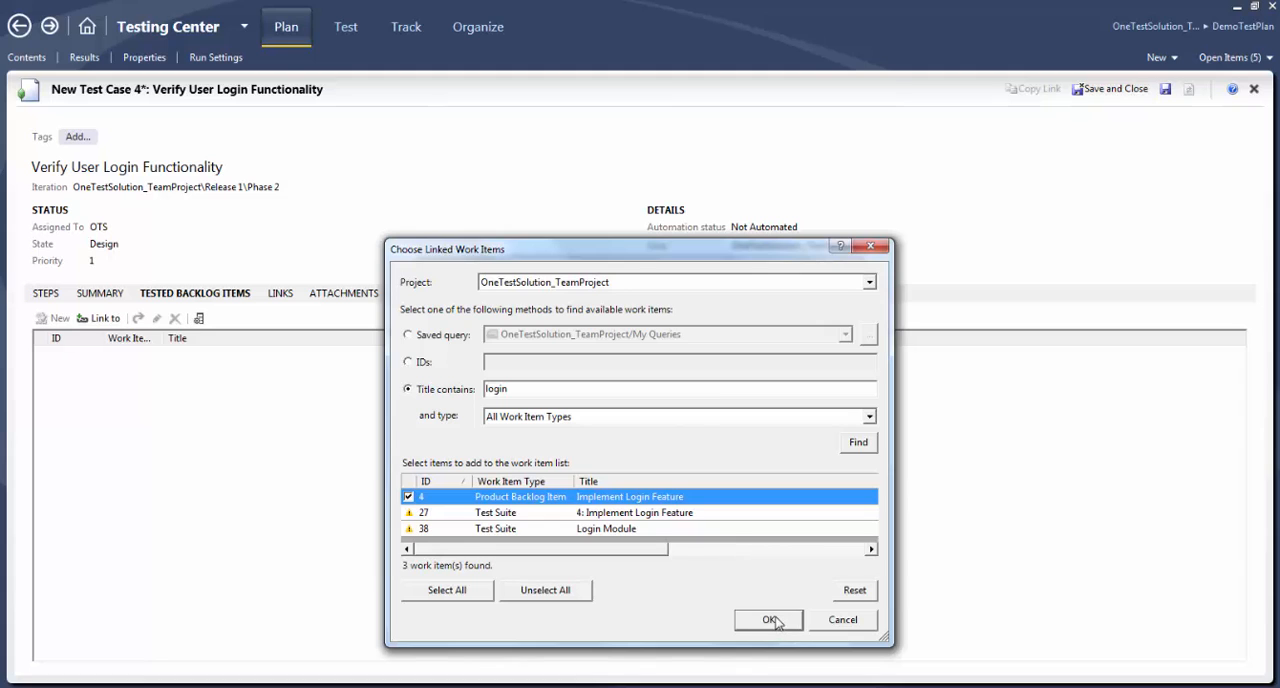
pyautogui.click(768, 620)
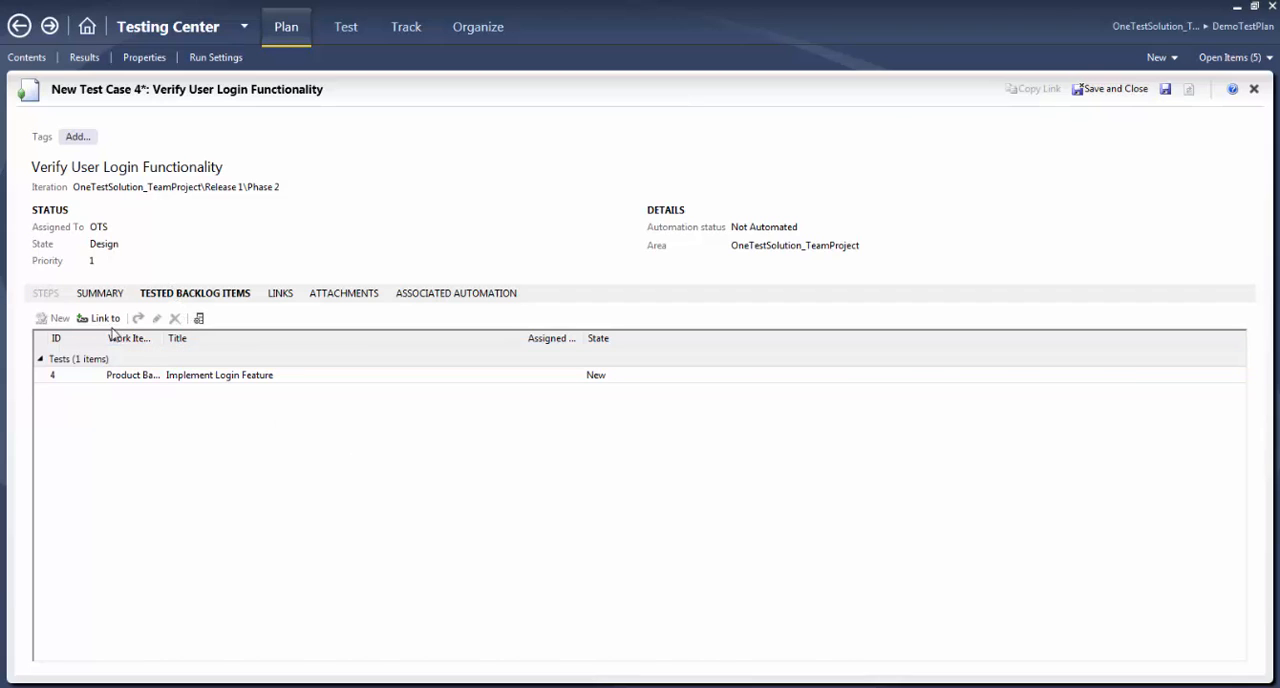
pyautogui.moveTo(132, 376)
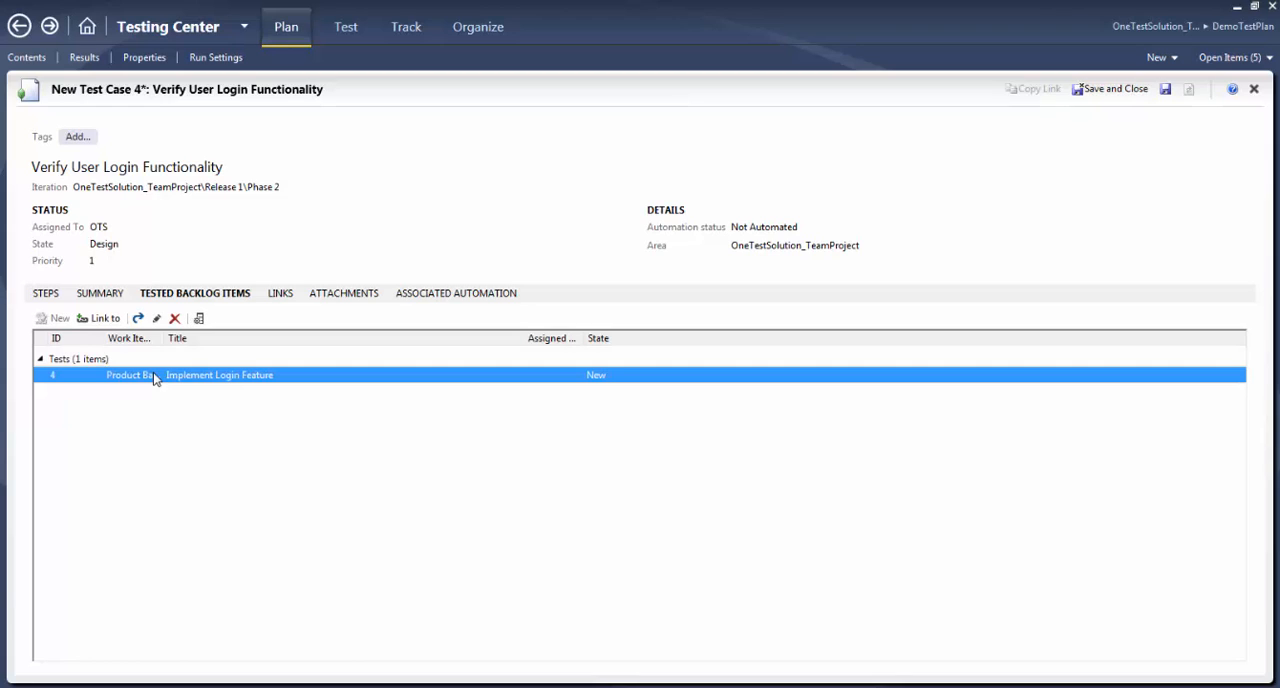
pyautogui.moveTo(280, 292)
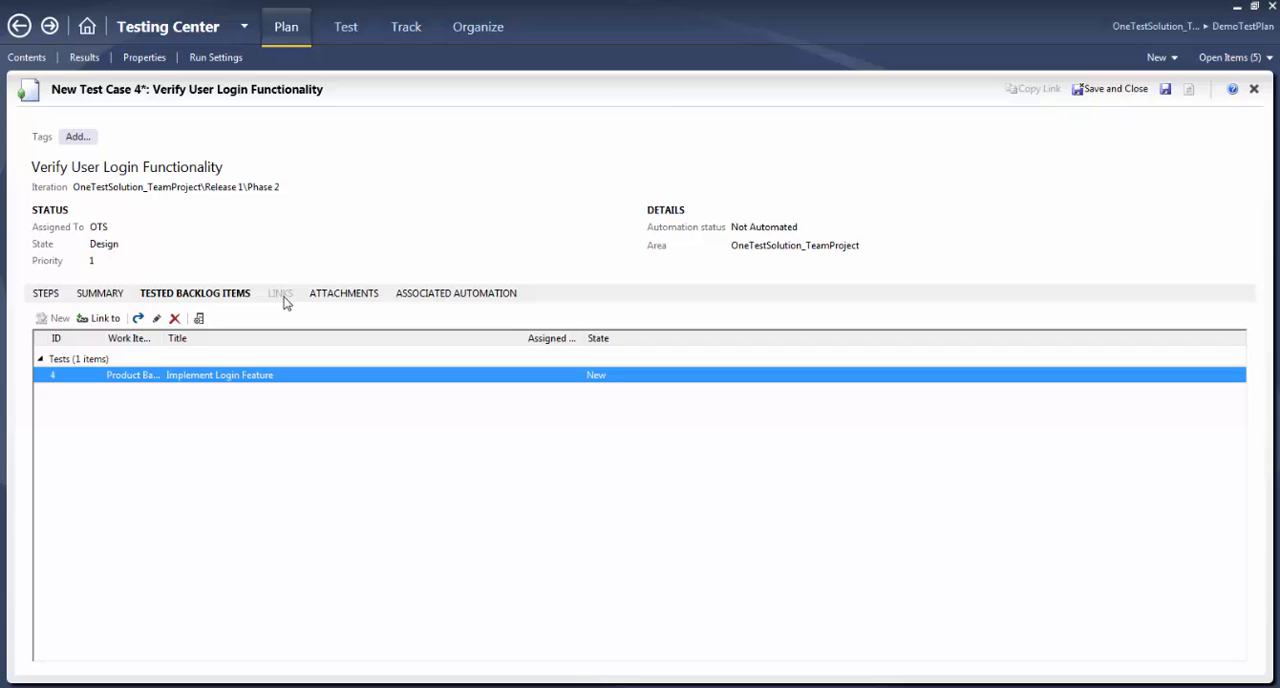
# Review the Implement Login Feature link, then show the empty attachments list
pyautogui.click(280, 292)
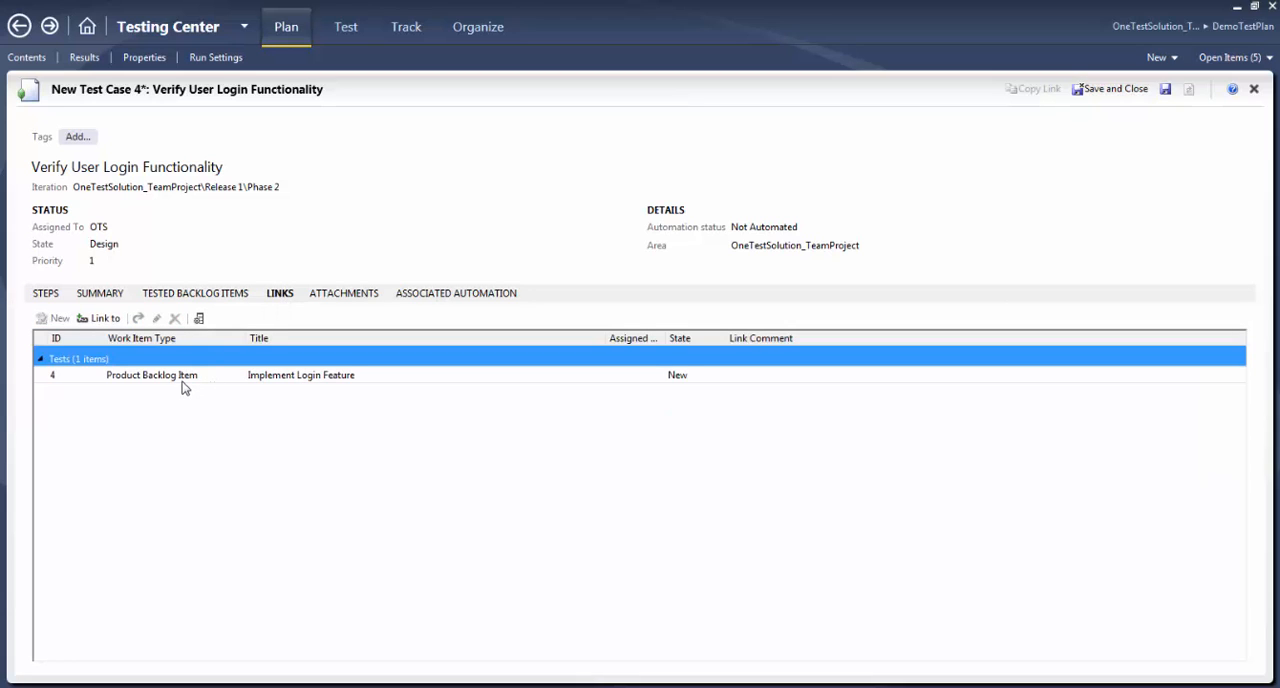
pyautogui.click(152, 374)
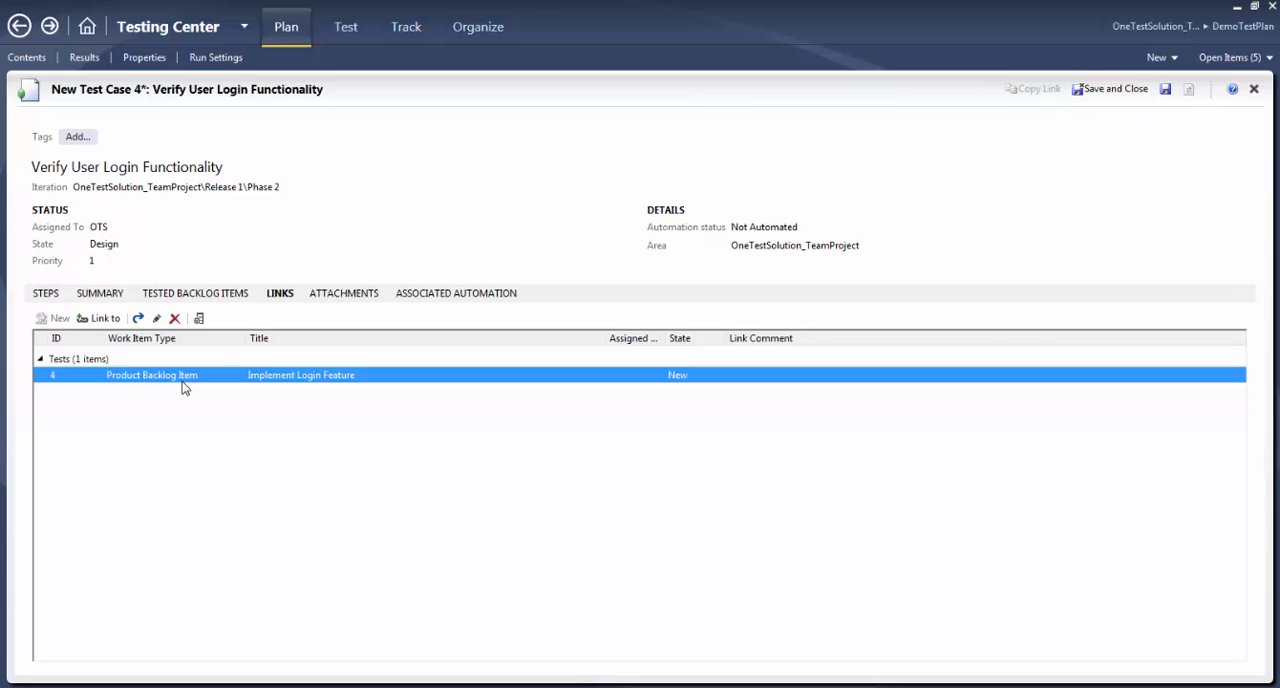
pyautogui.click(344, 292)
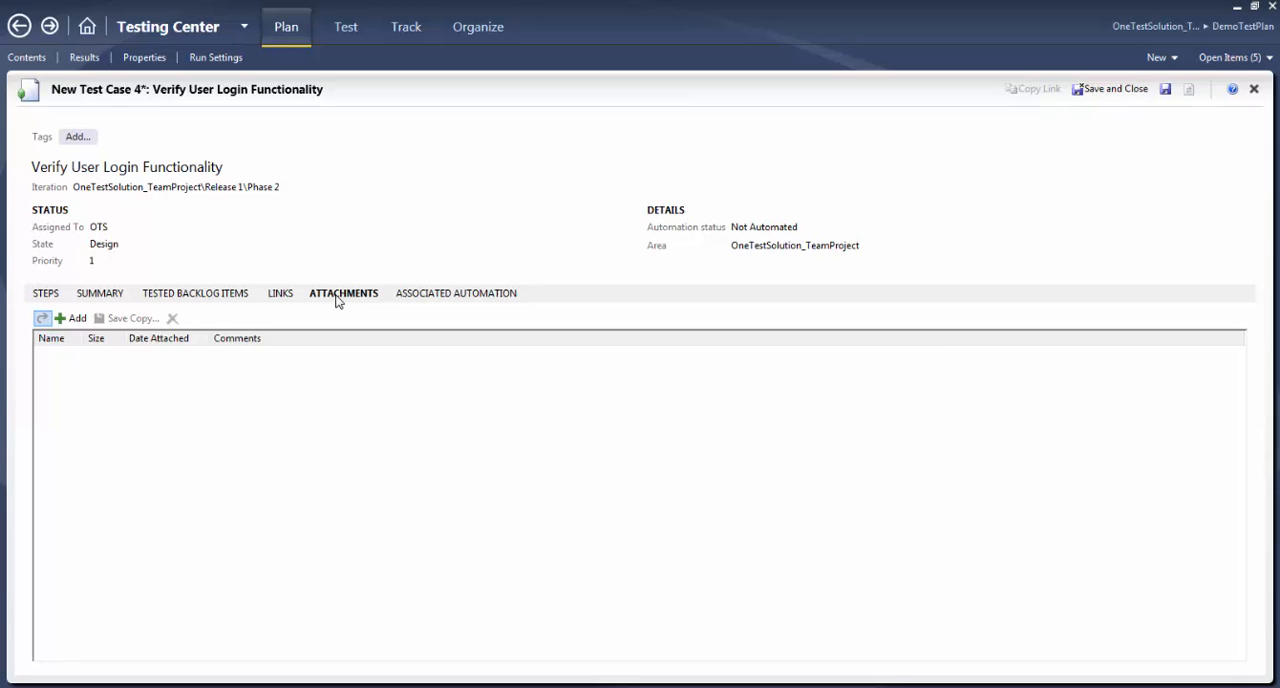
pyautogui.moveTo(118, 320)
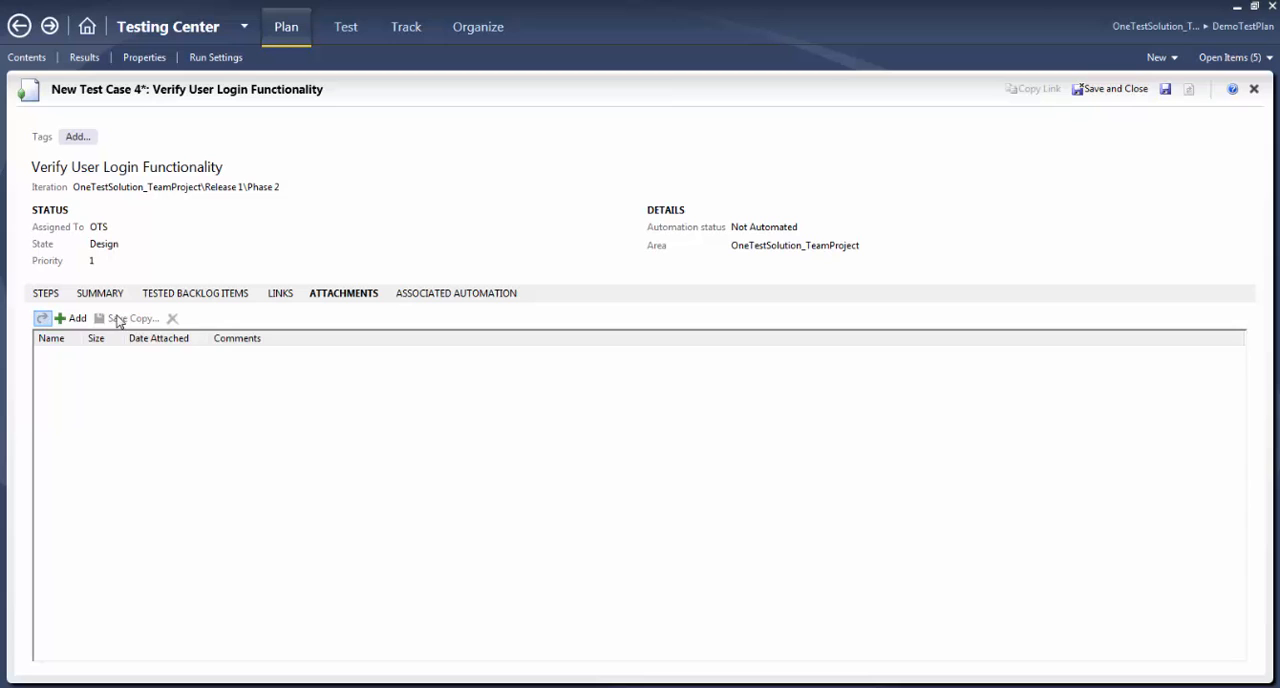
# Start adding an attachment, then cancel so nothing is attached
pyautogui.click(72, 318)
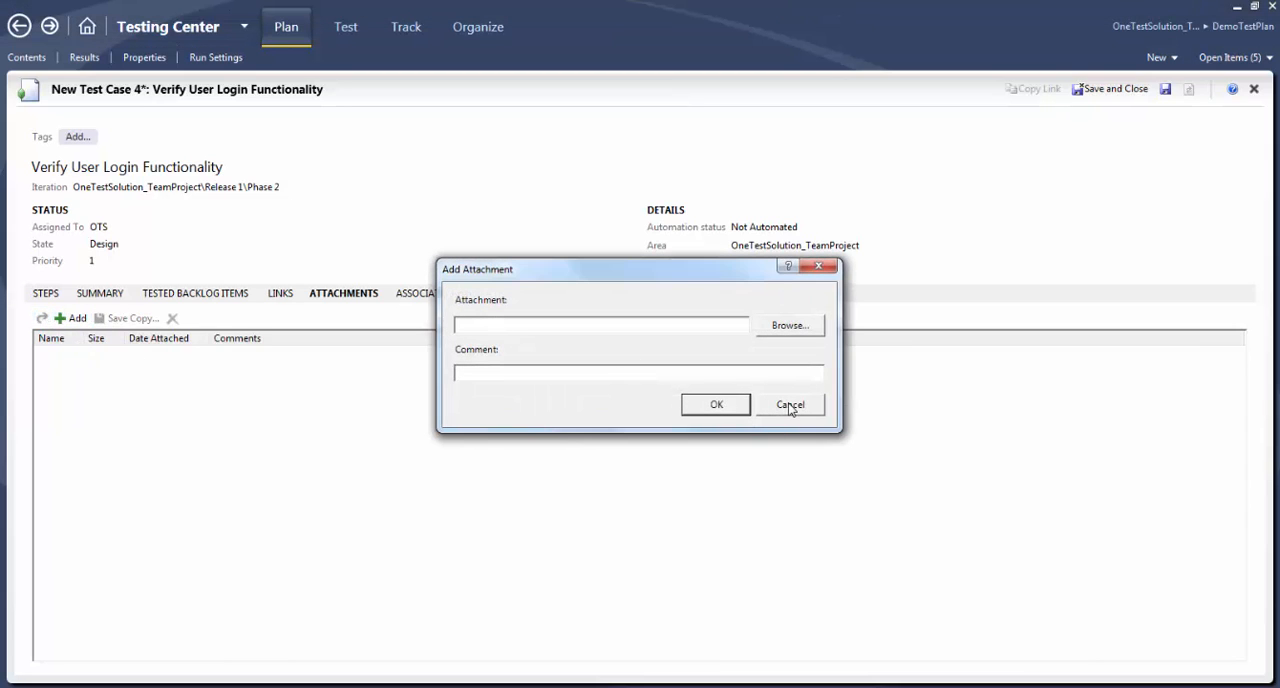
pyautogui.click(790, 404)
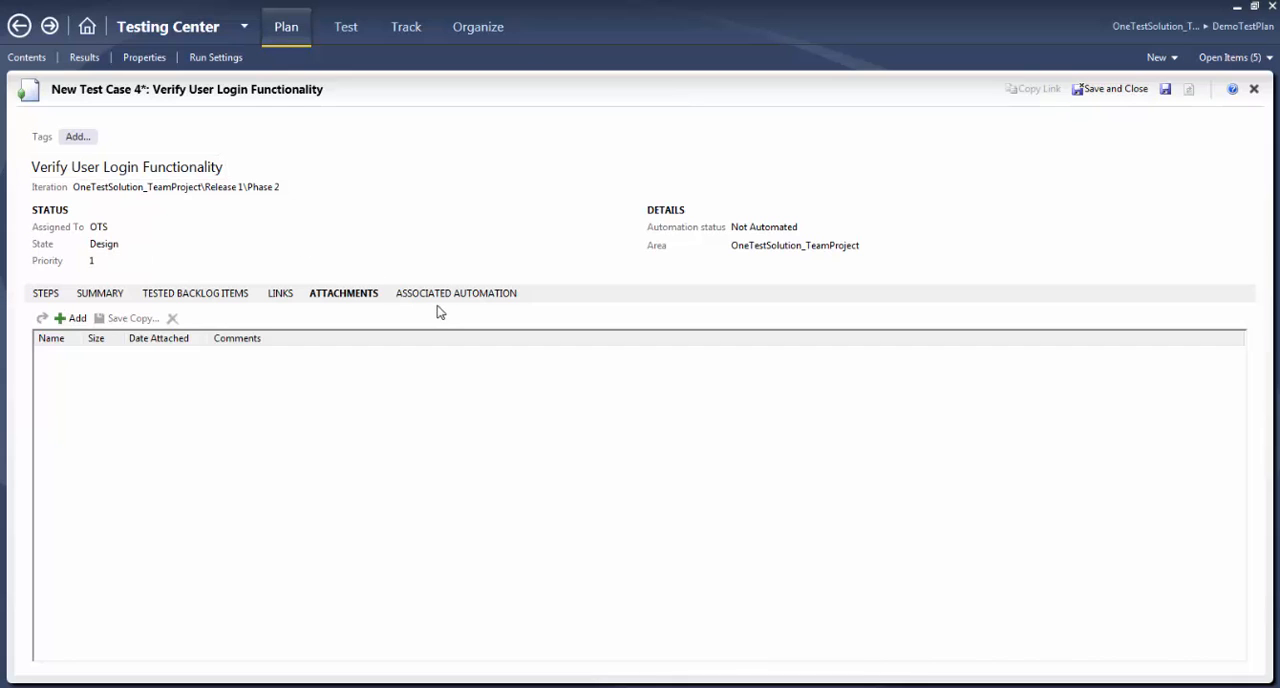
# Show the associated automation details, with test name, storage and type empty
pyautogui.click(456, 292)
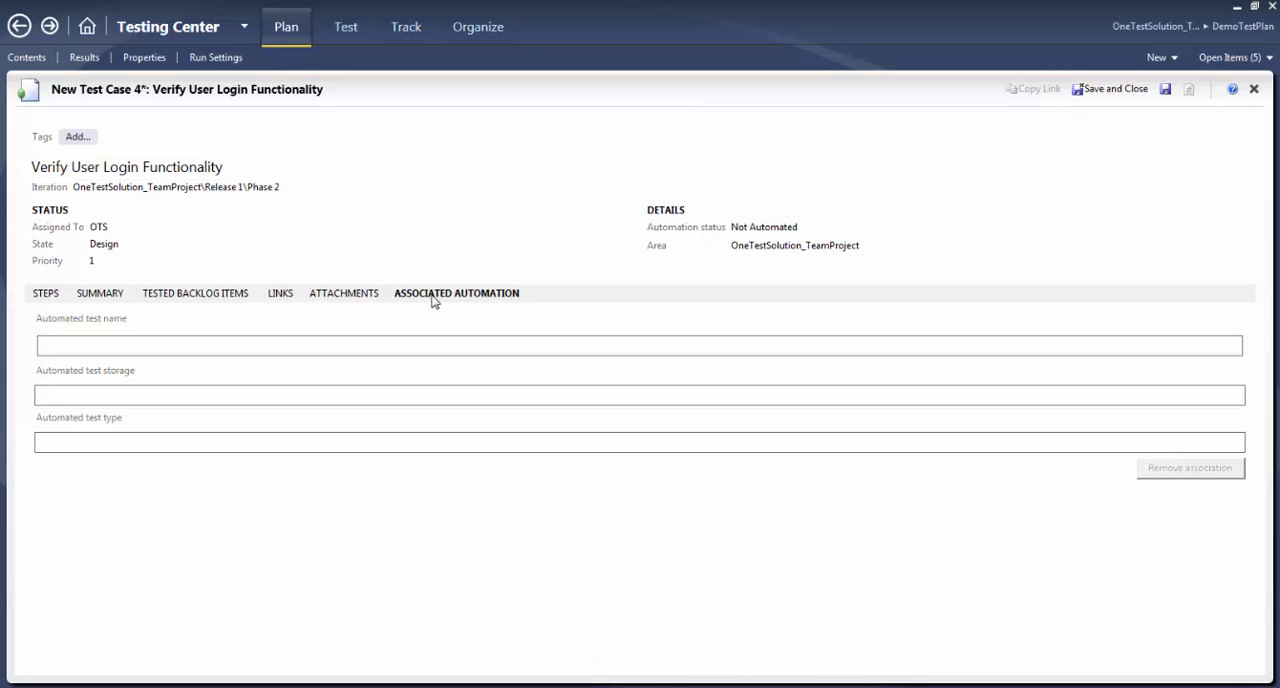
pyautogui.moveTo(312, 332)
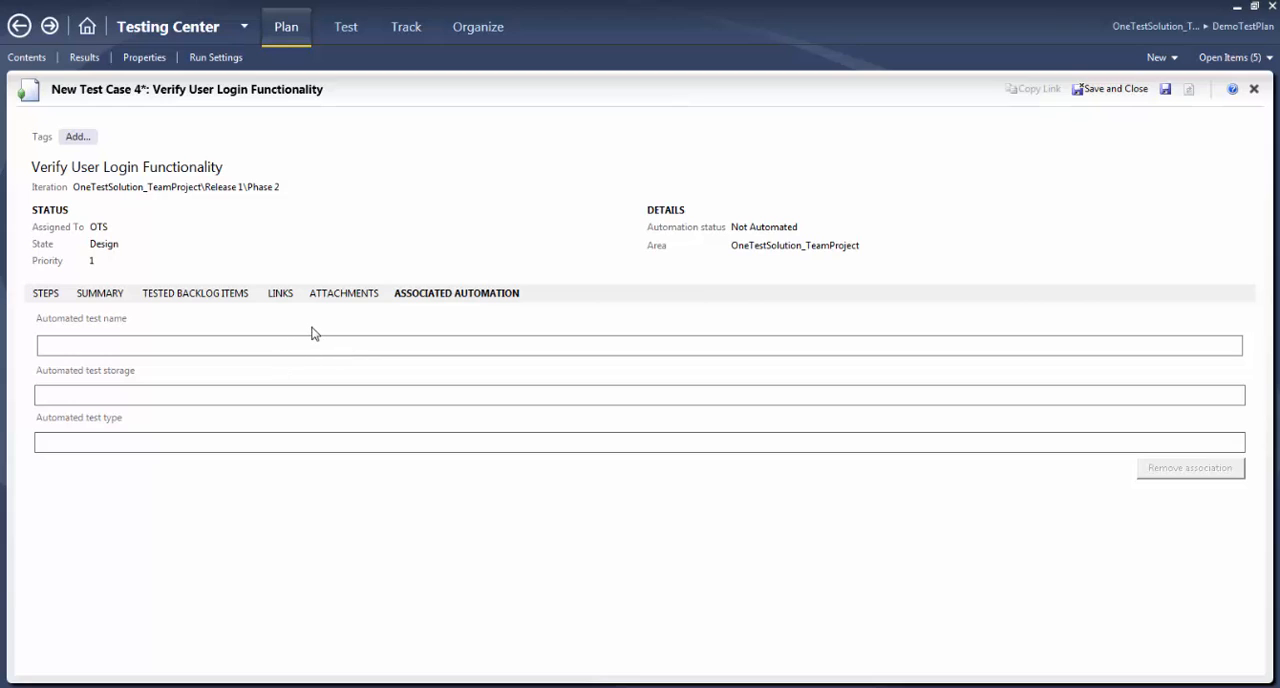
pyautogui.moveTo(316, 346)
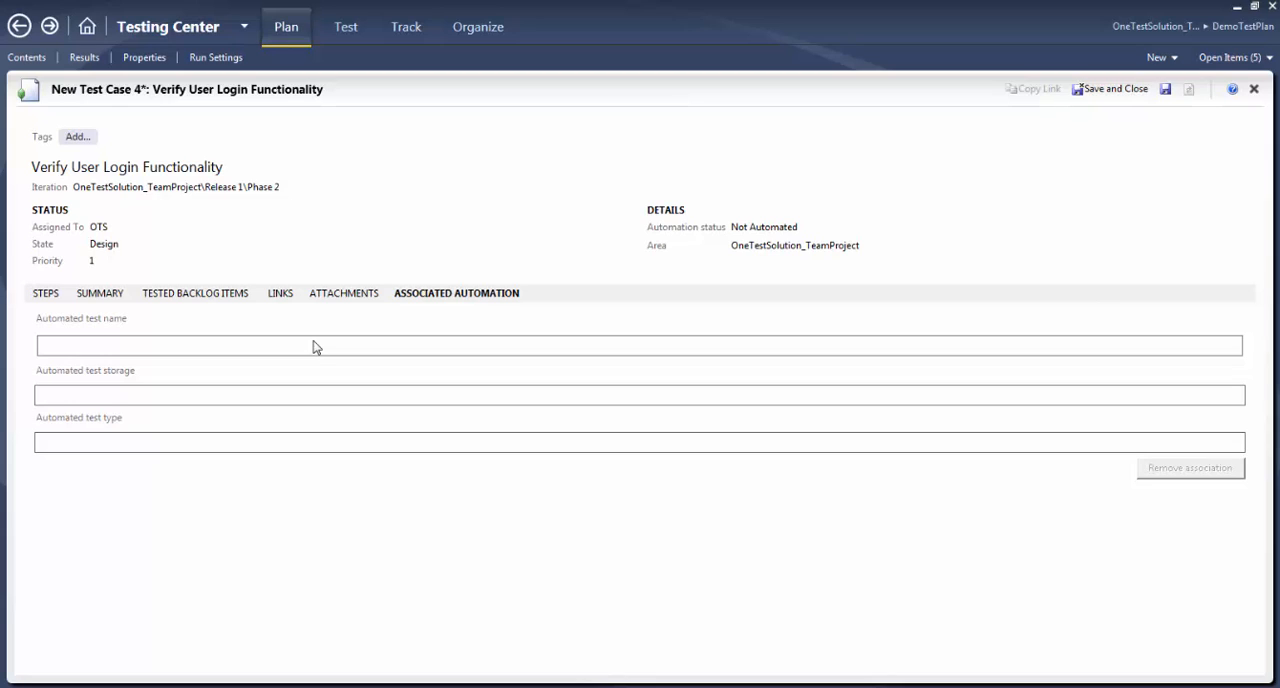
pyautogui.moveTo(132, 344)
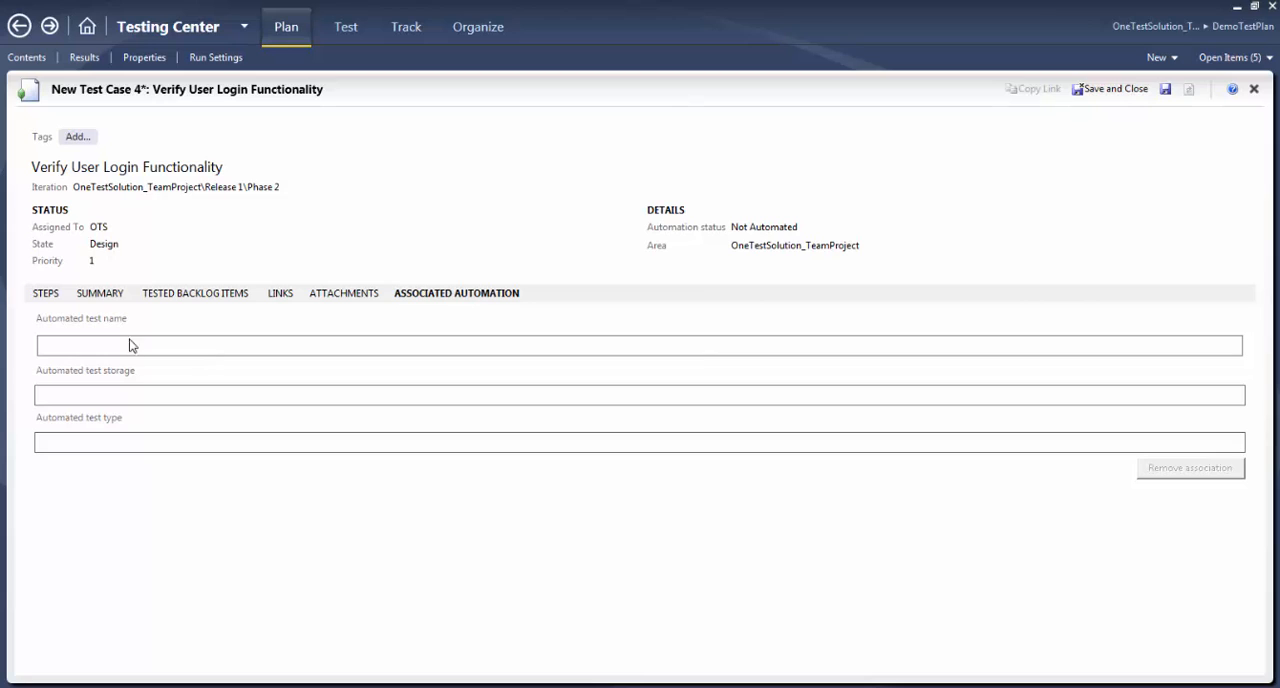
pyautogui.moveTo(218, 332)
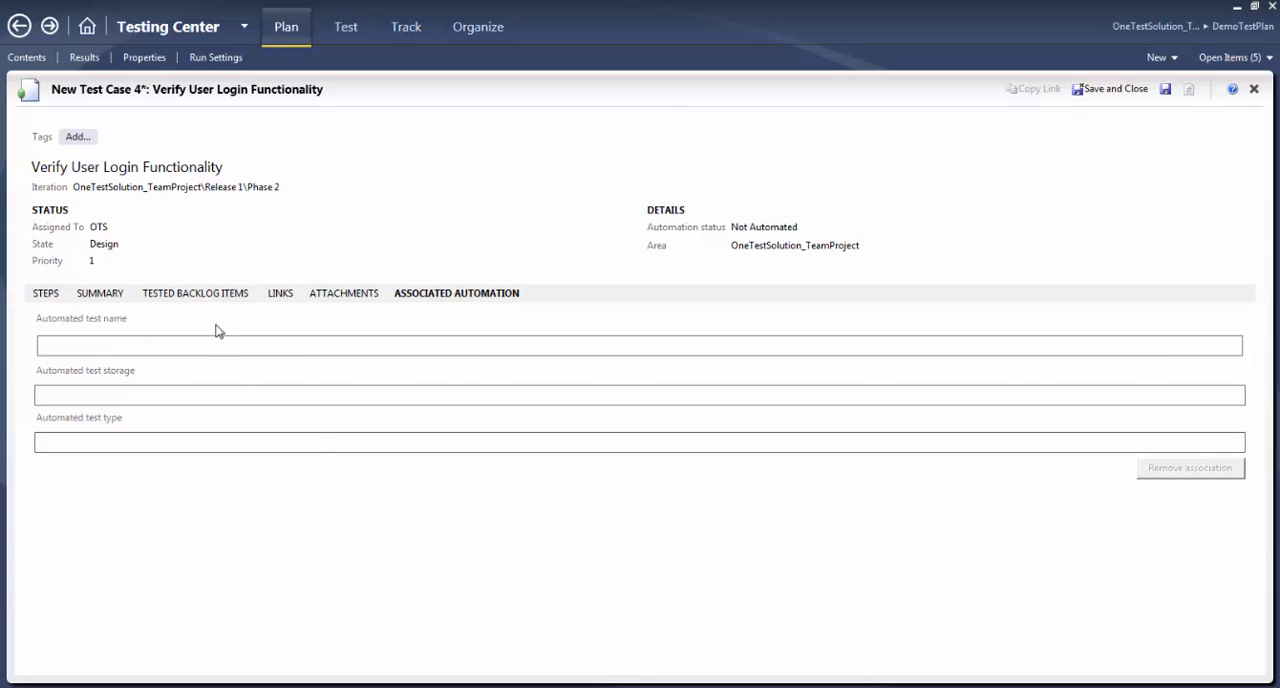
pyautogui.moveTo(226, 358)
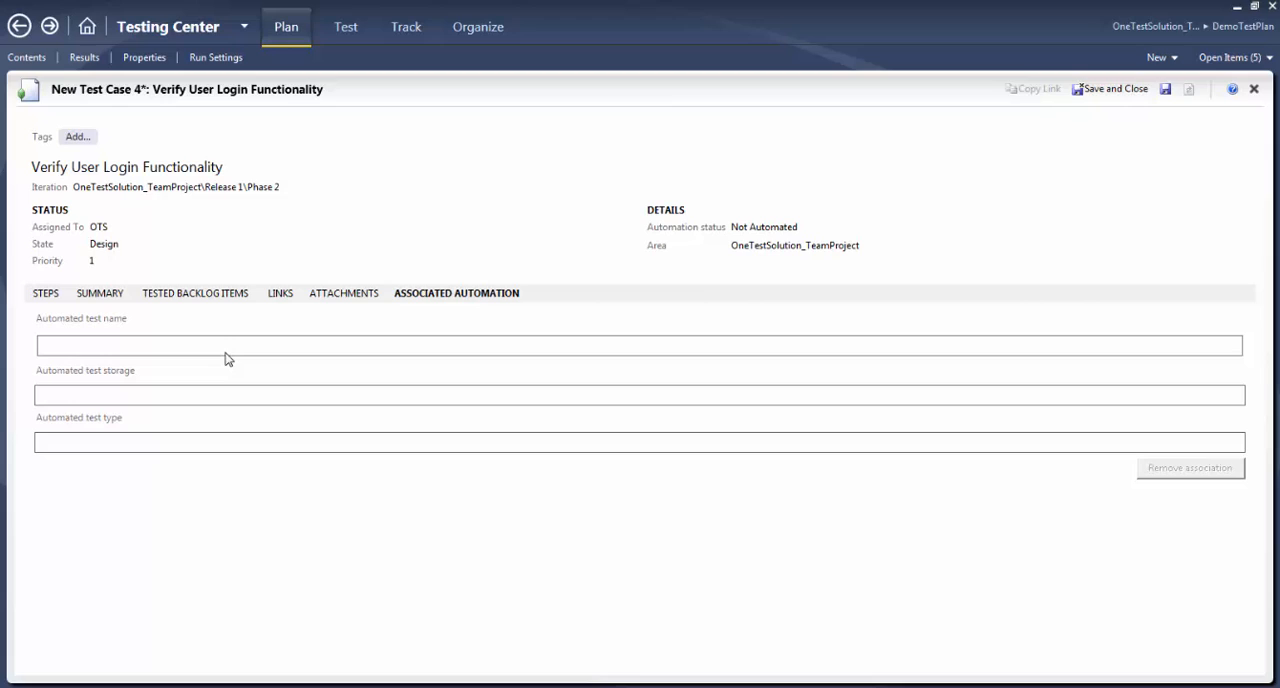
pyautogui.moveTo(448, 284)
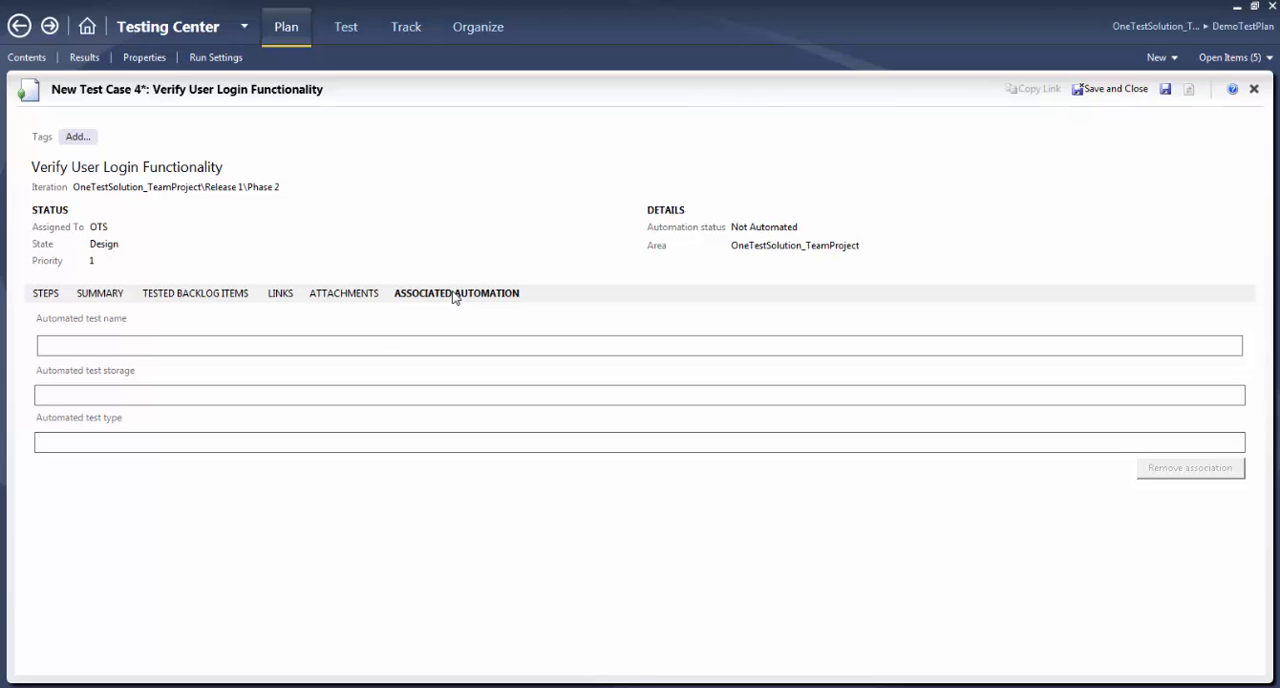
pyautogui.moveTo(422, 372)
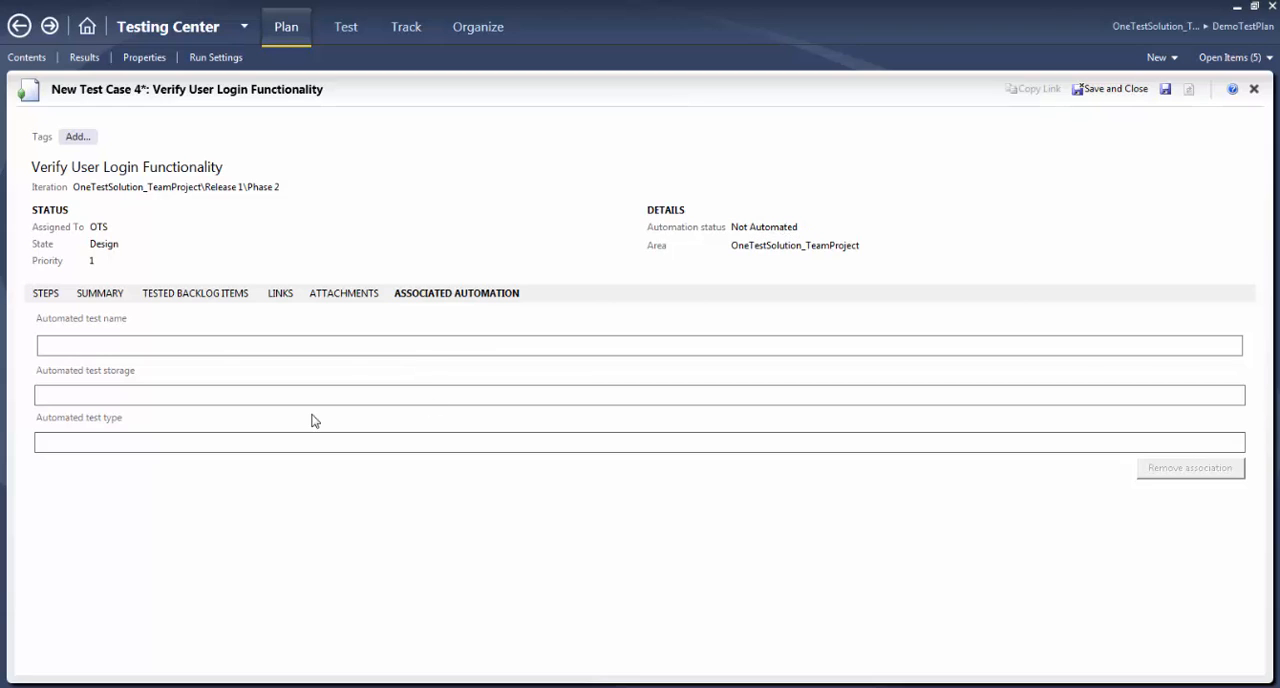
# Review the four steps, then save and close 'Verify User Login Functionality'
pyautogui.click(44, 292)
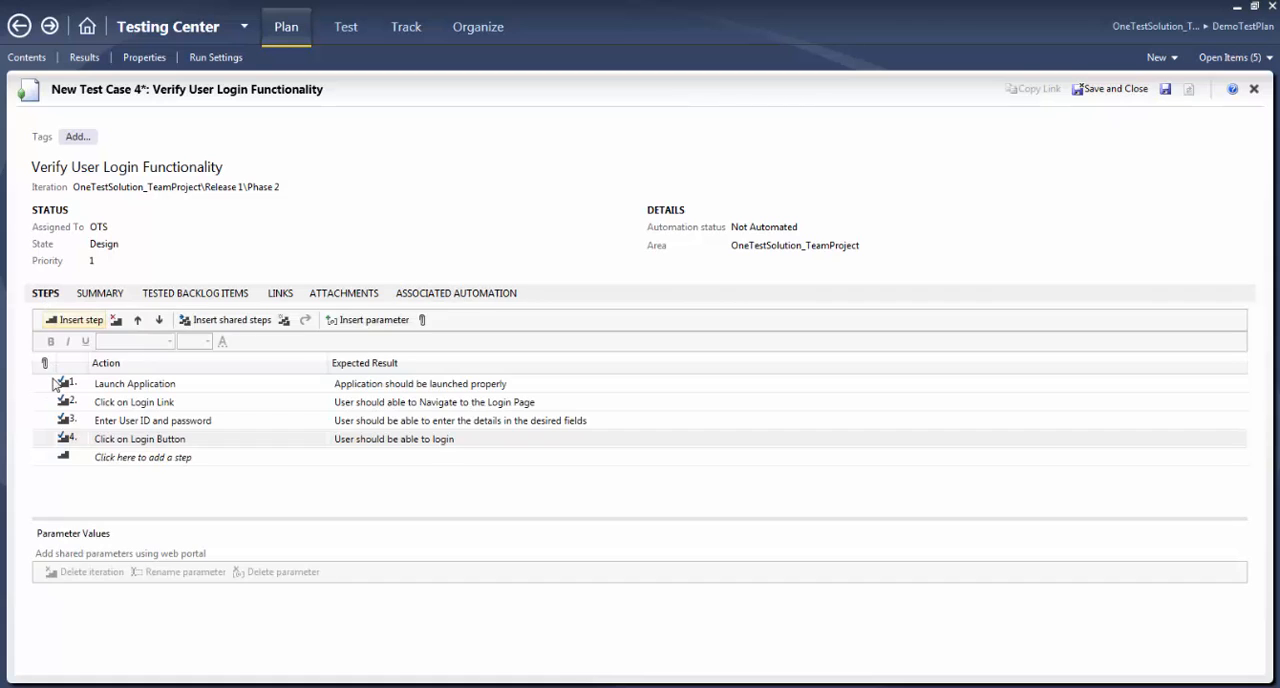
pyautogui.moveTo(70, 232)
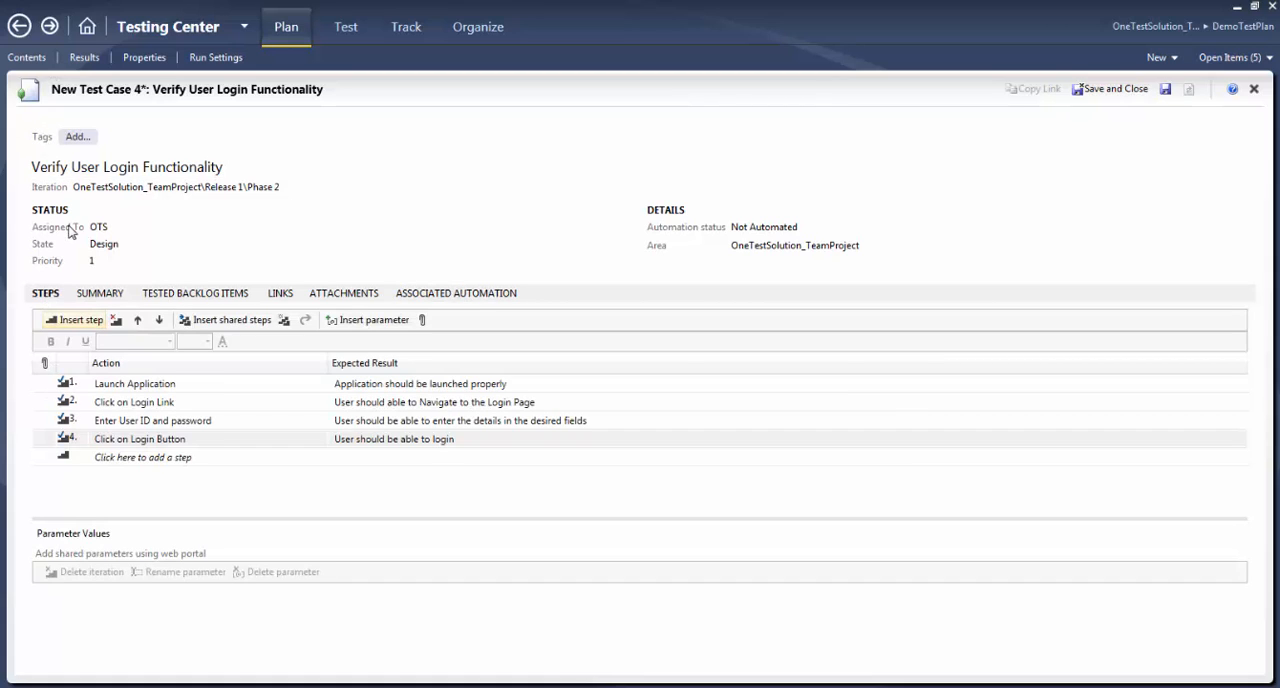
pyautogui.moveTo(540, 134)
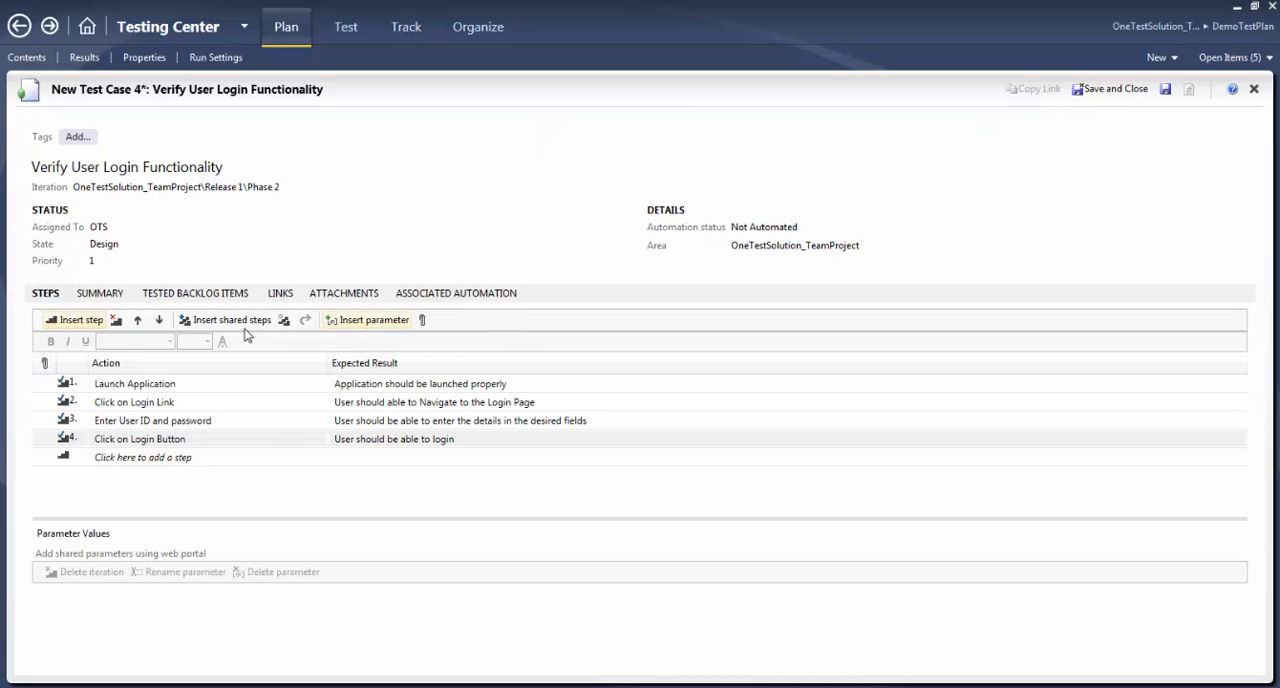
pyautogui.moveTo(1112, 88)
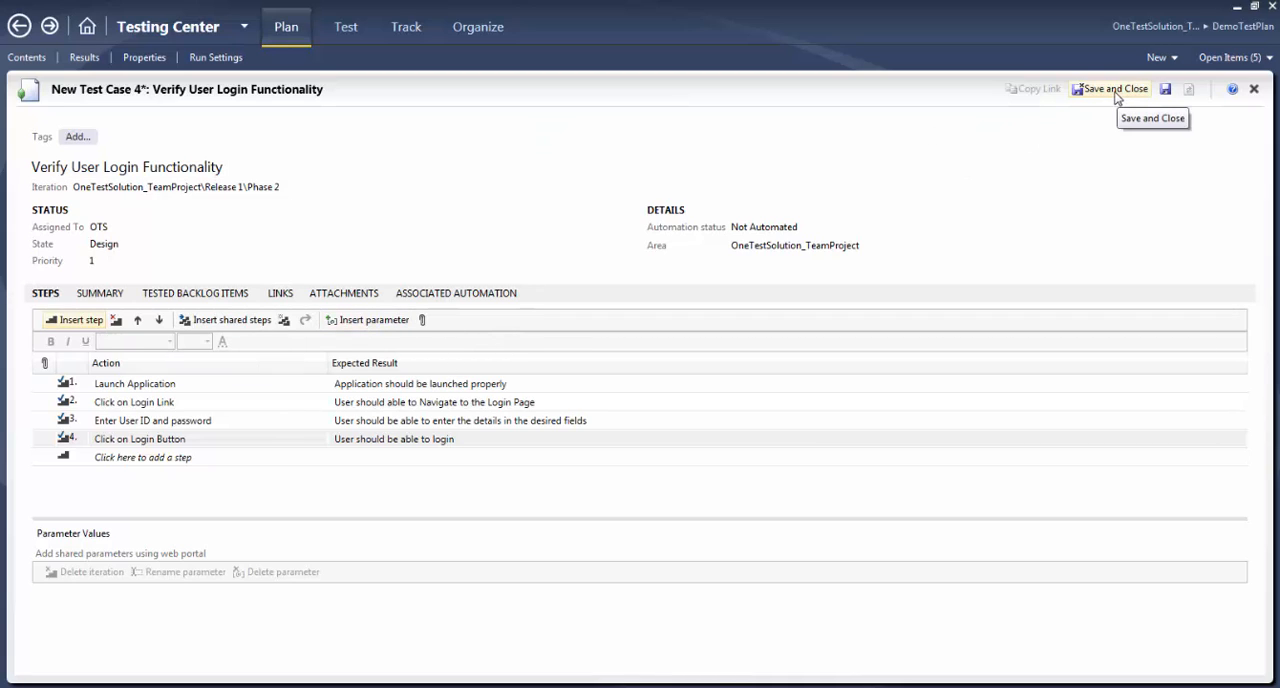
pyautogui.click(1112, 88)
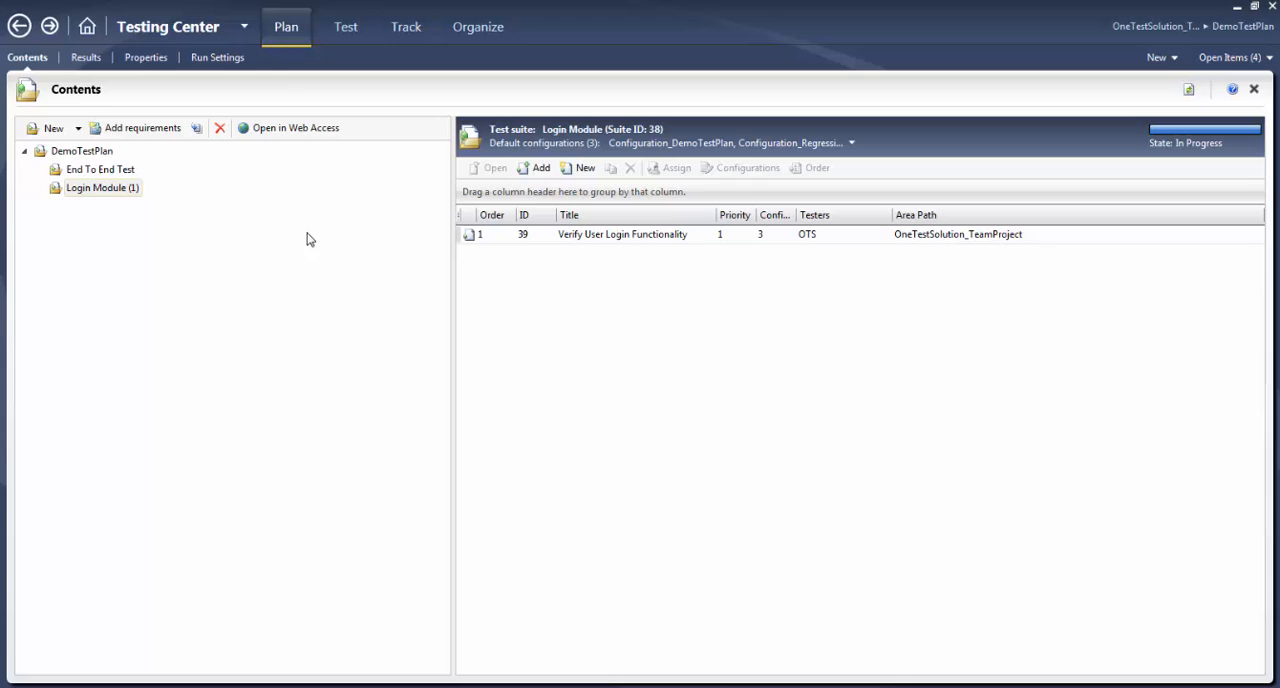
pyautogui.click(622, 234)
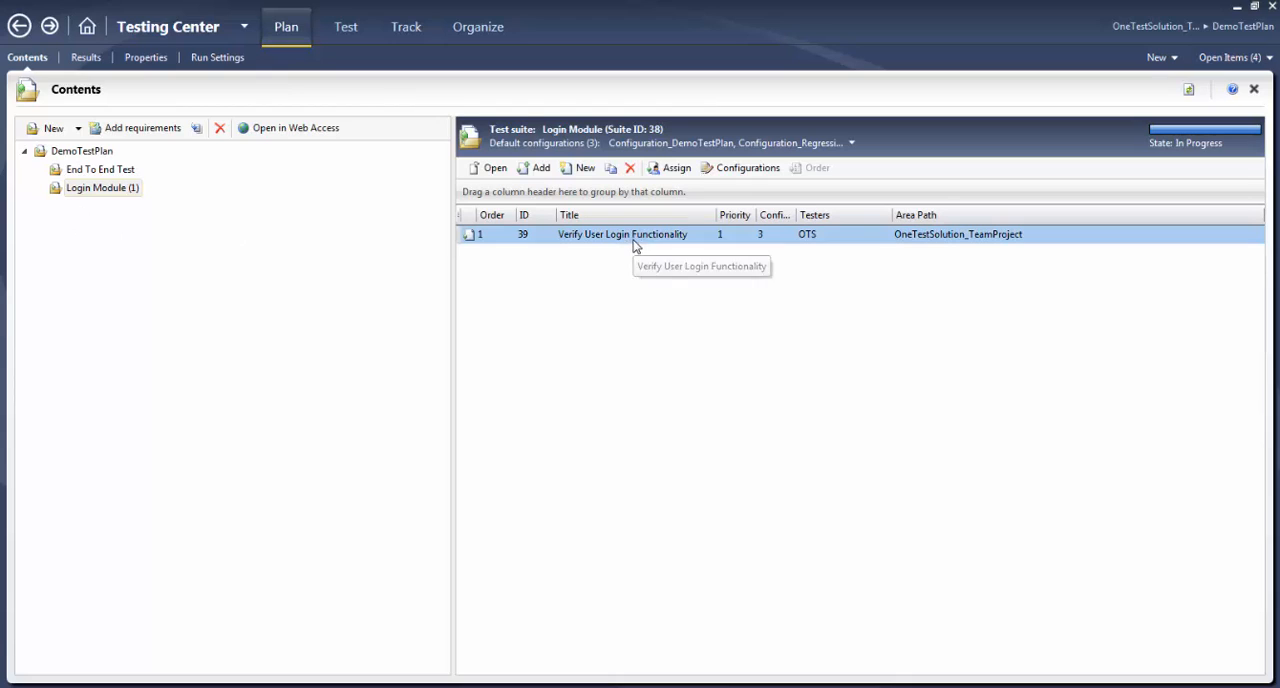
pyautogui.moveTo(866, 220)
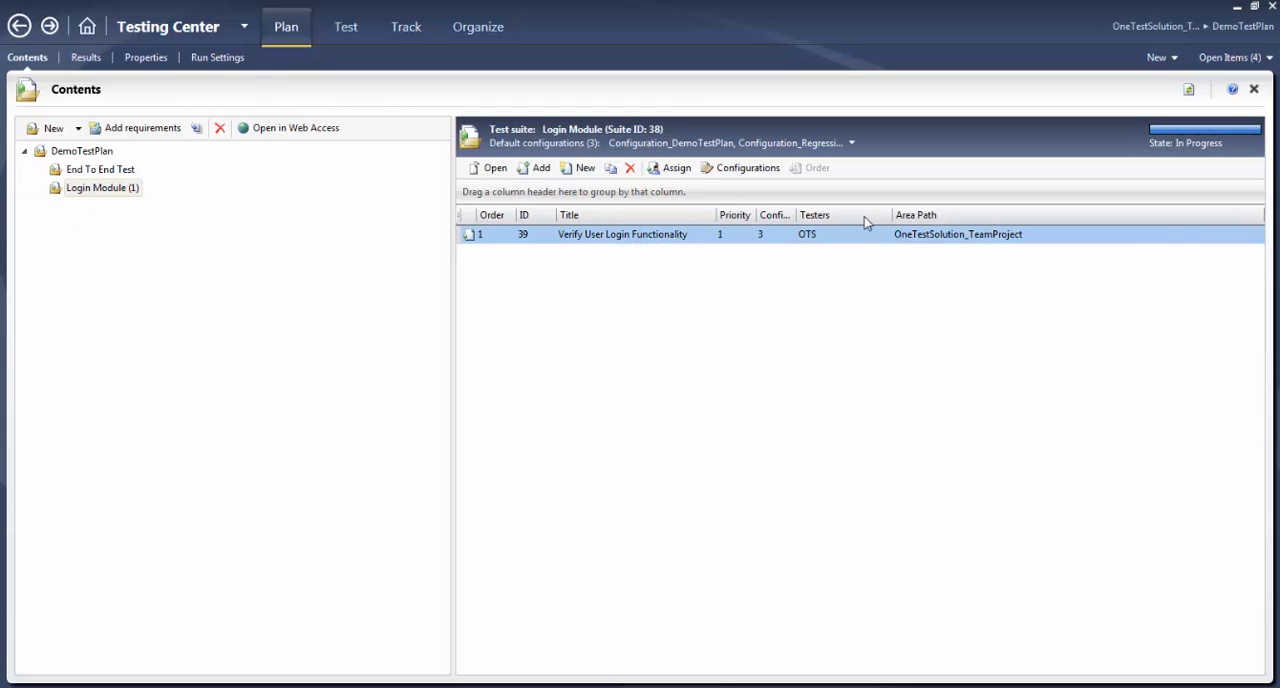
pyautogui.moveTo(544, 252)
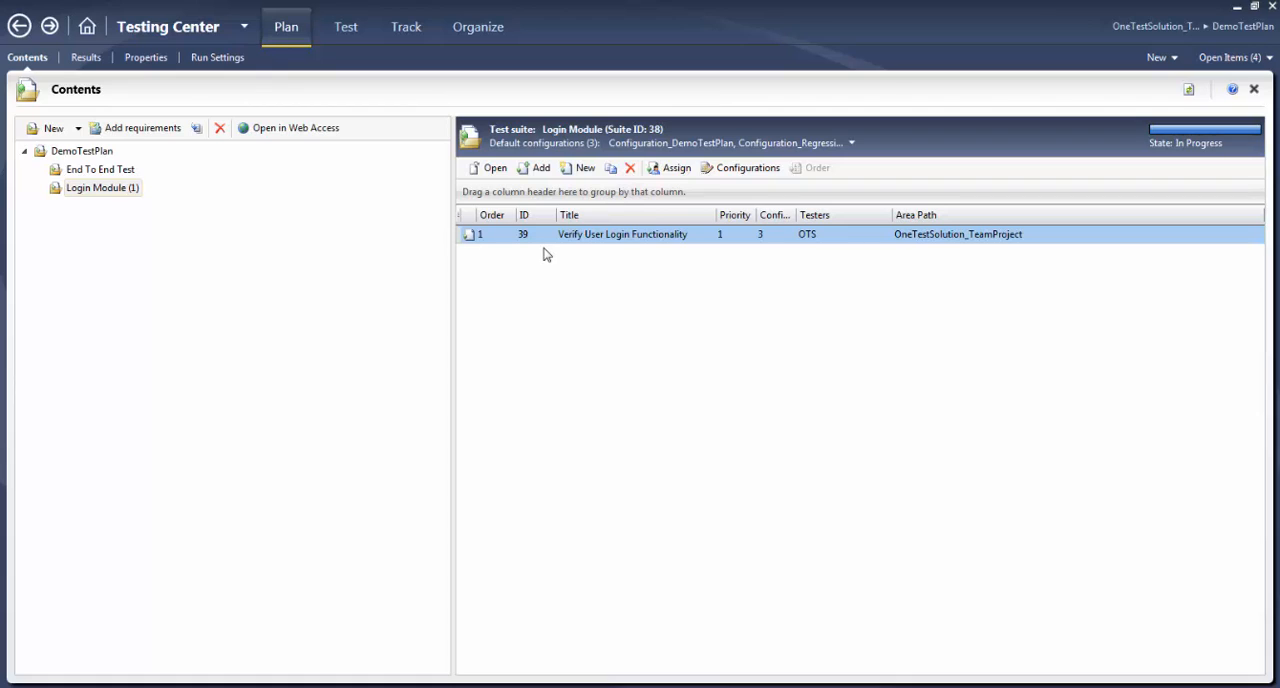
pyautogui.moveTo(676, 168)
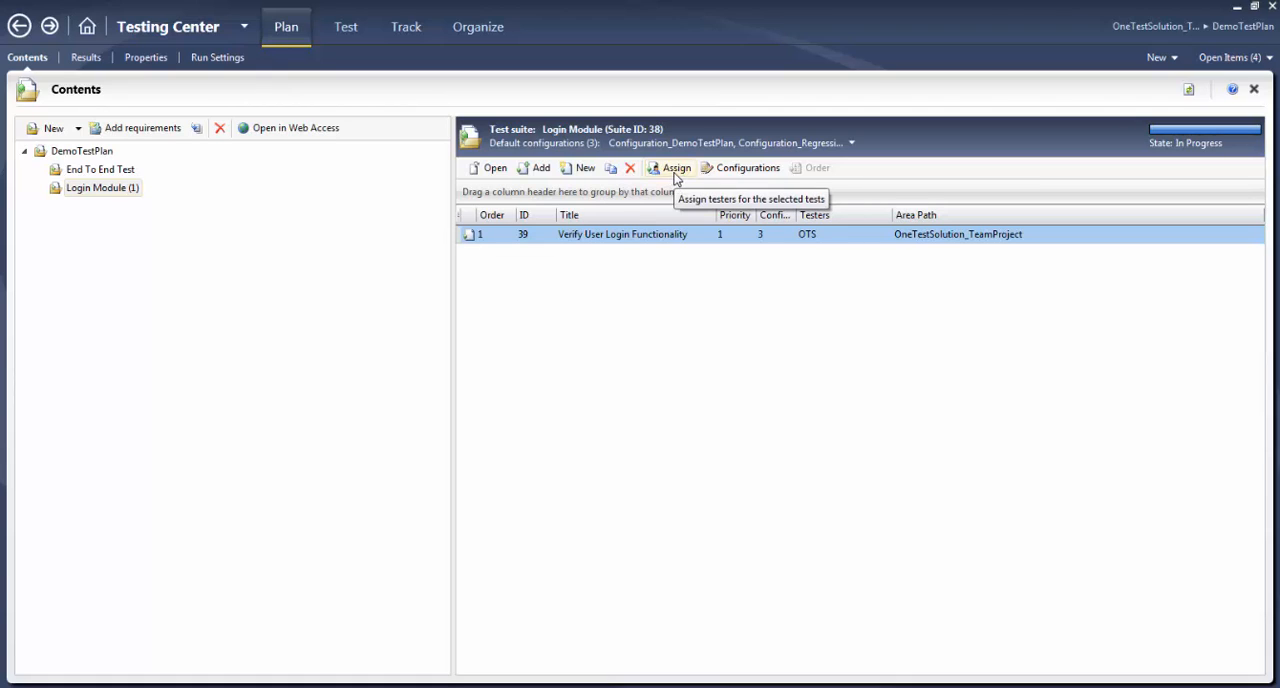
pyautogui.moveTo(538, 248)
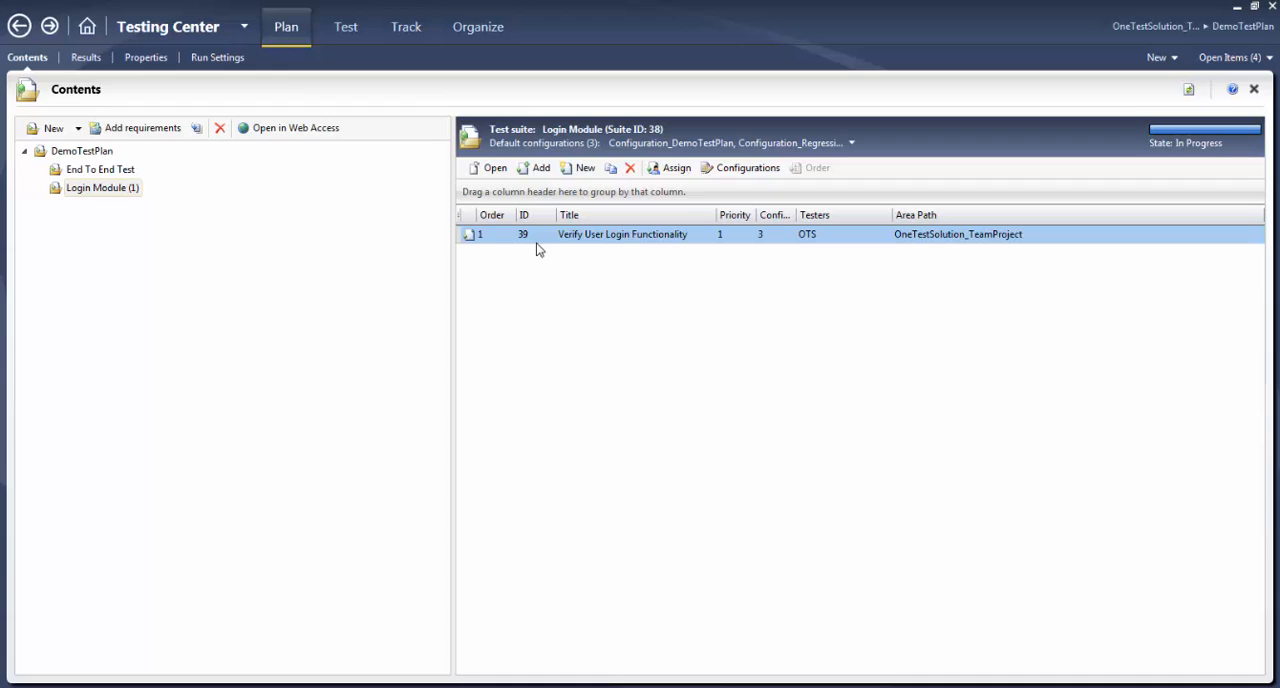
pyautogui.moveTo(700, 268)
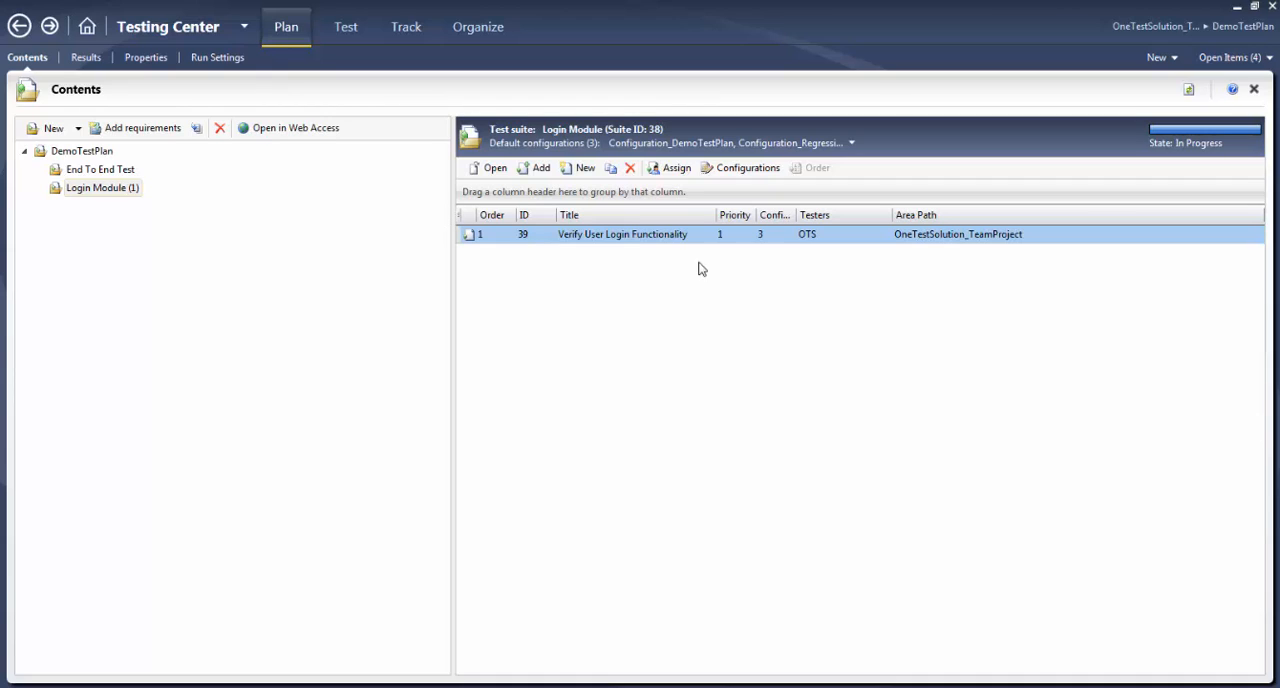
pyautogui.moveTo(1200, 110)
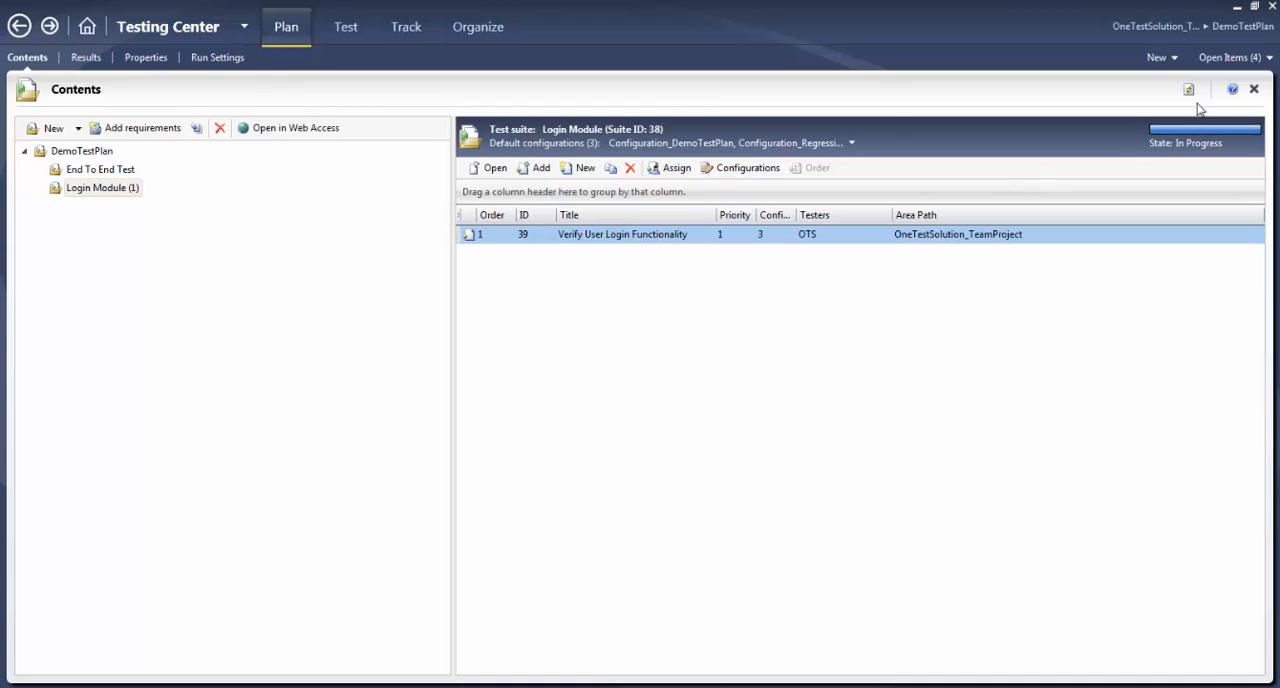
pyautogui.moveTo(1206, 130)
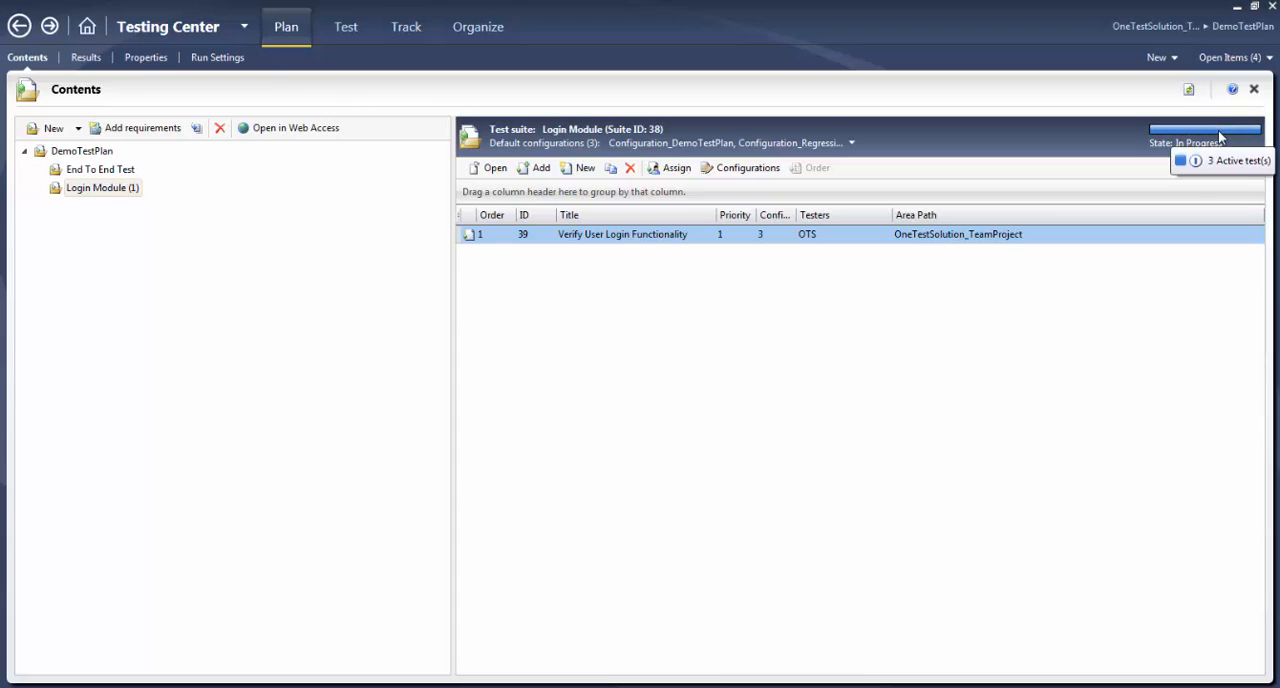
pyautogui.moveTo(1168, 150)
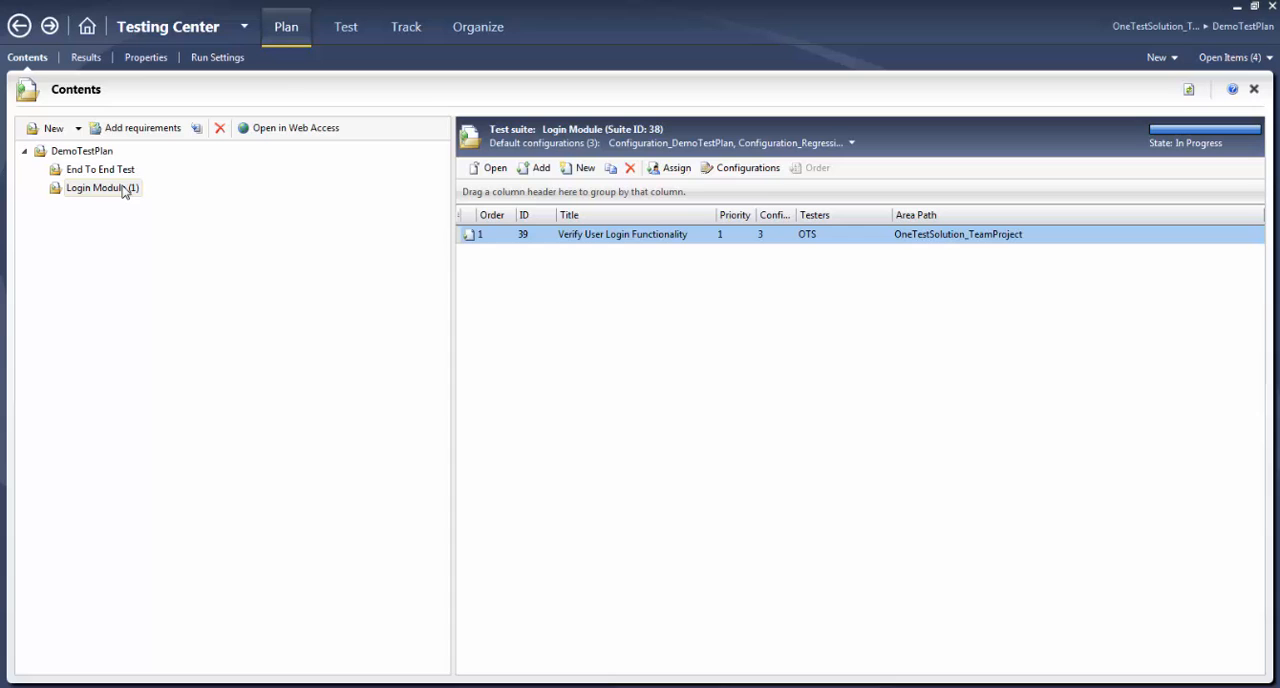
pyautogui.moveTo(1132, 132)
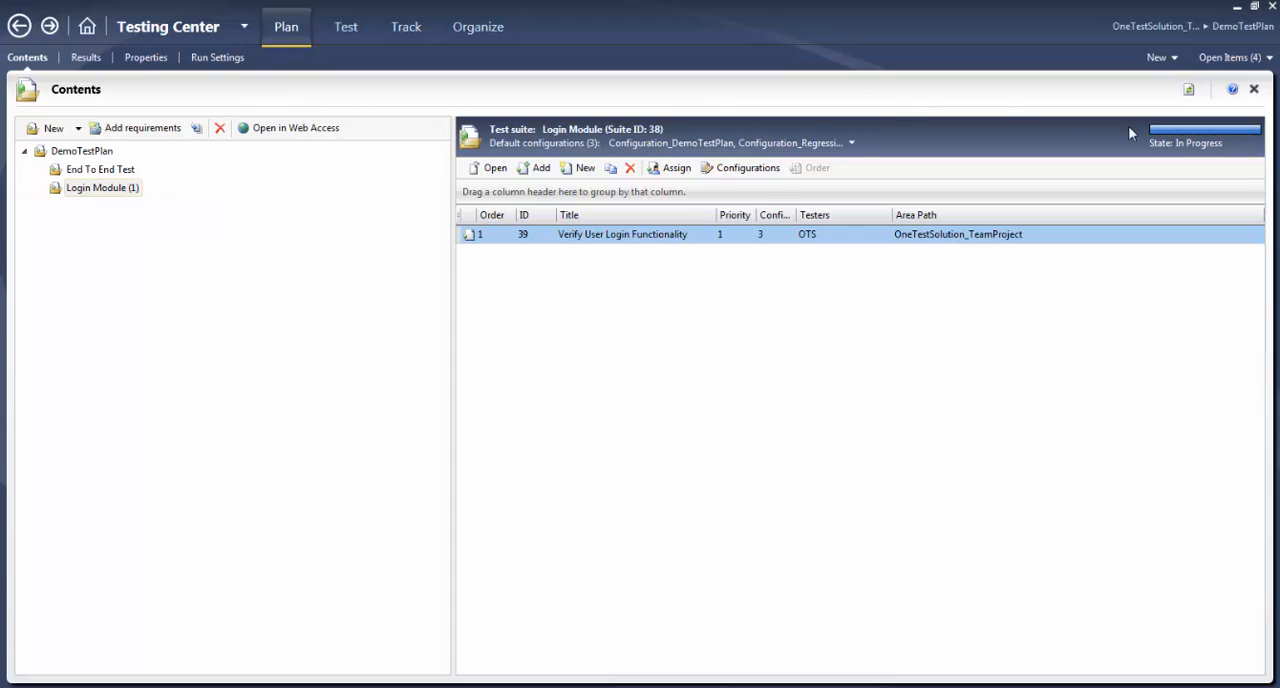
pyautogui.moveTo(1180, 132)
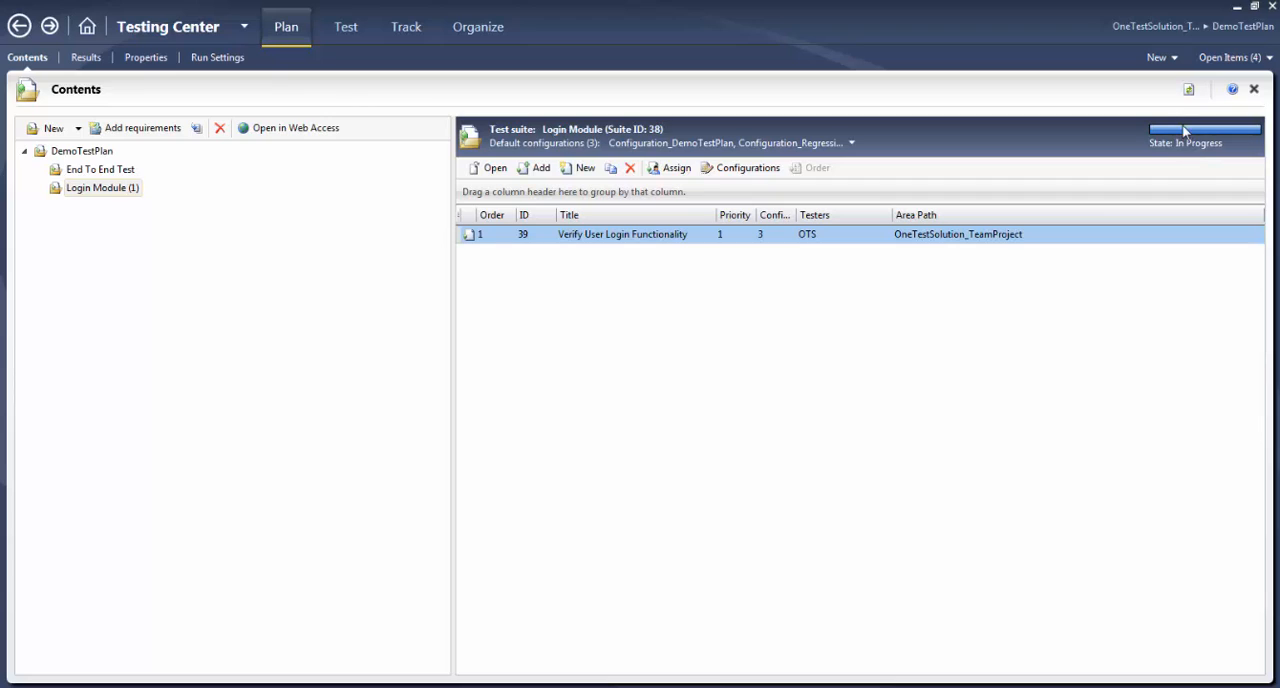
pyautogui.moveTo(1204, 130)
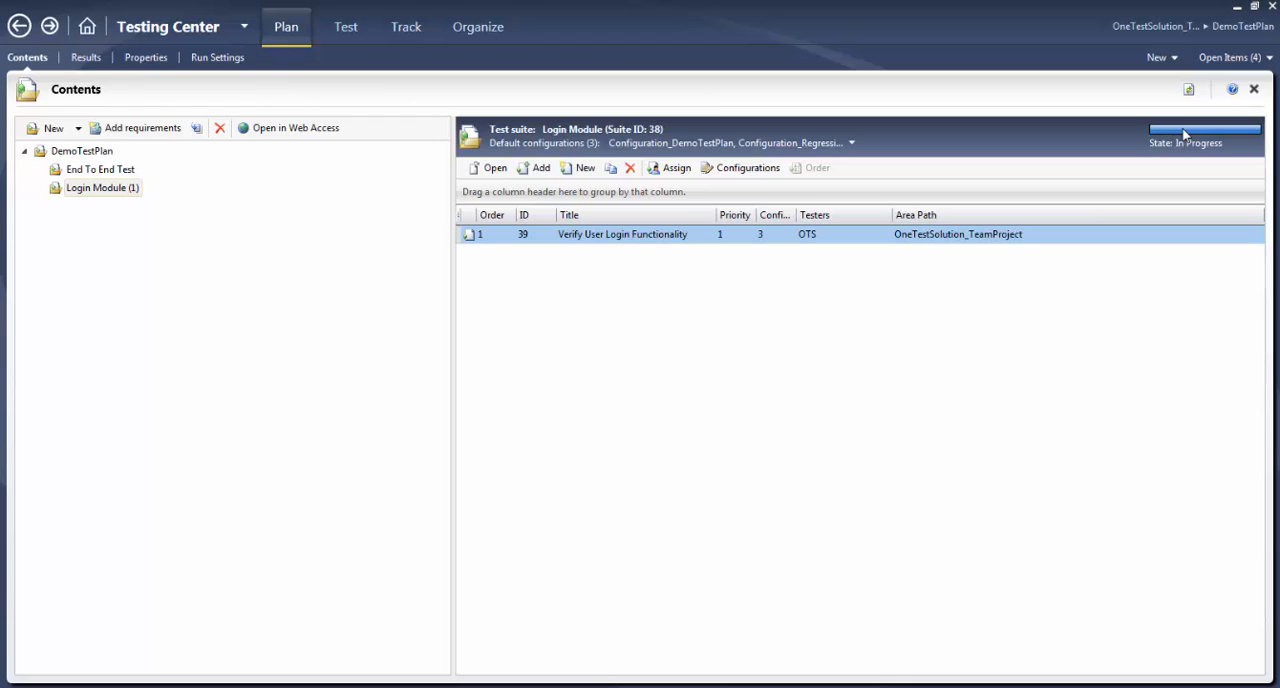
pyautogui.moveTo(288, 614)
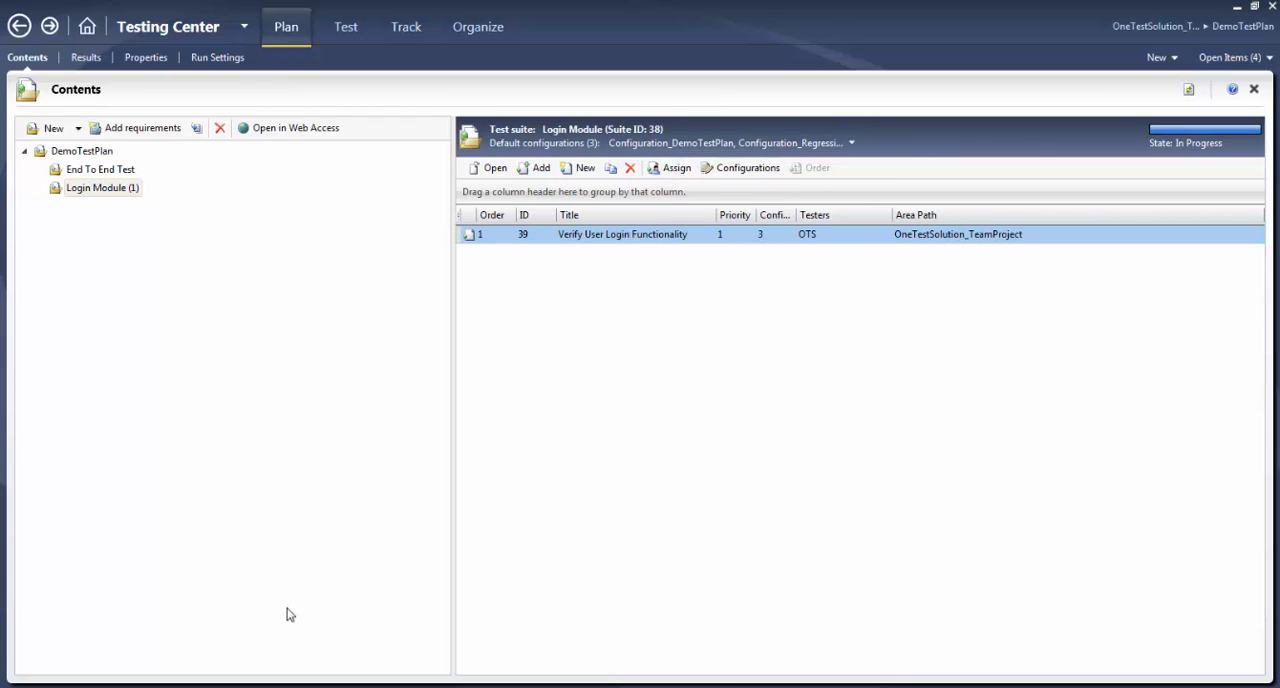